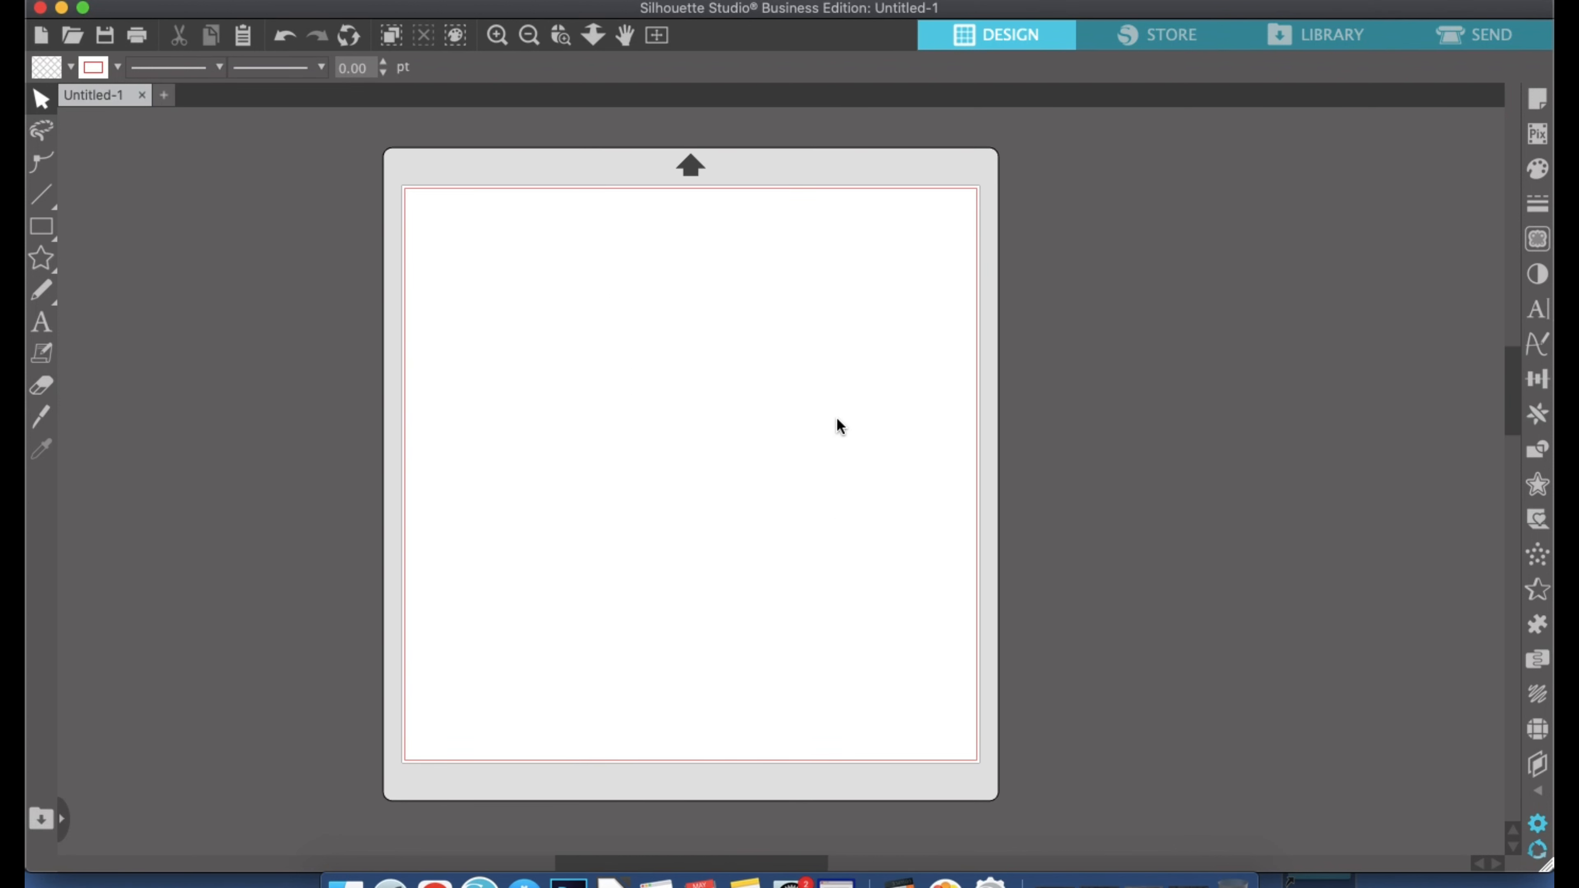
mouse_move(1096, 409)
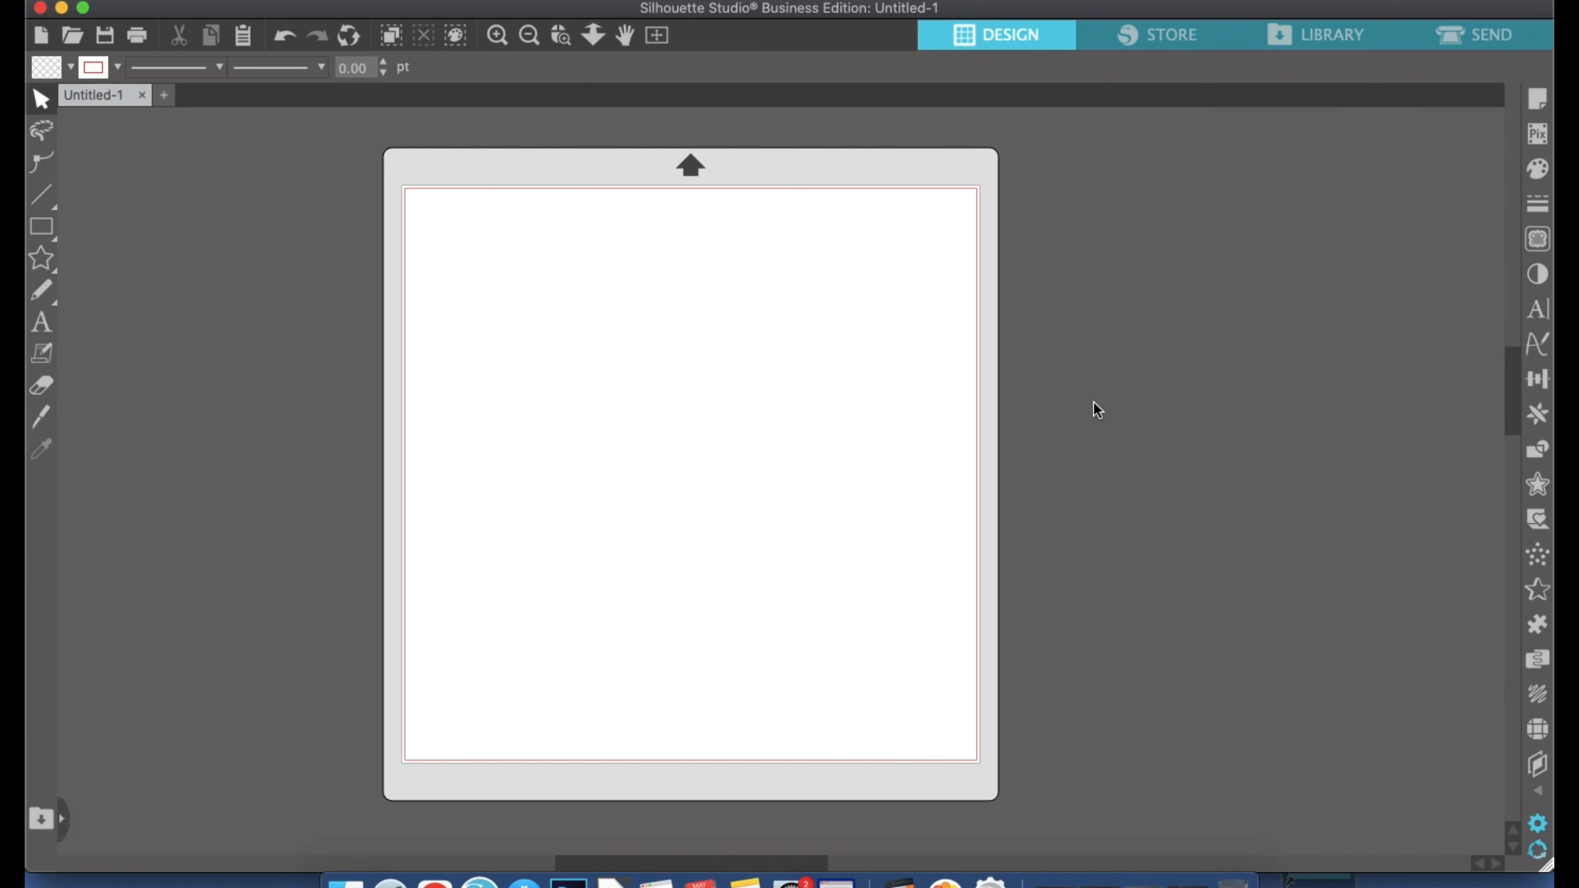
mouse_move(1538, 98)
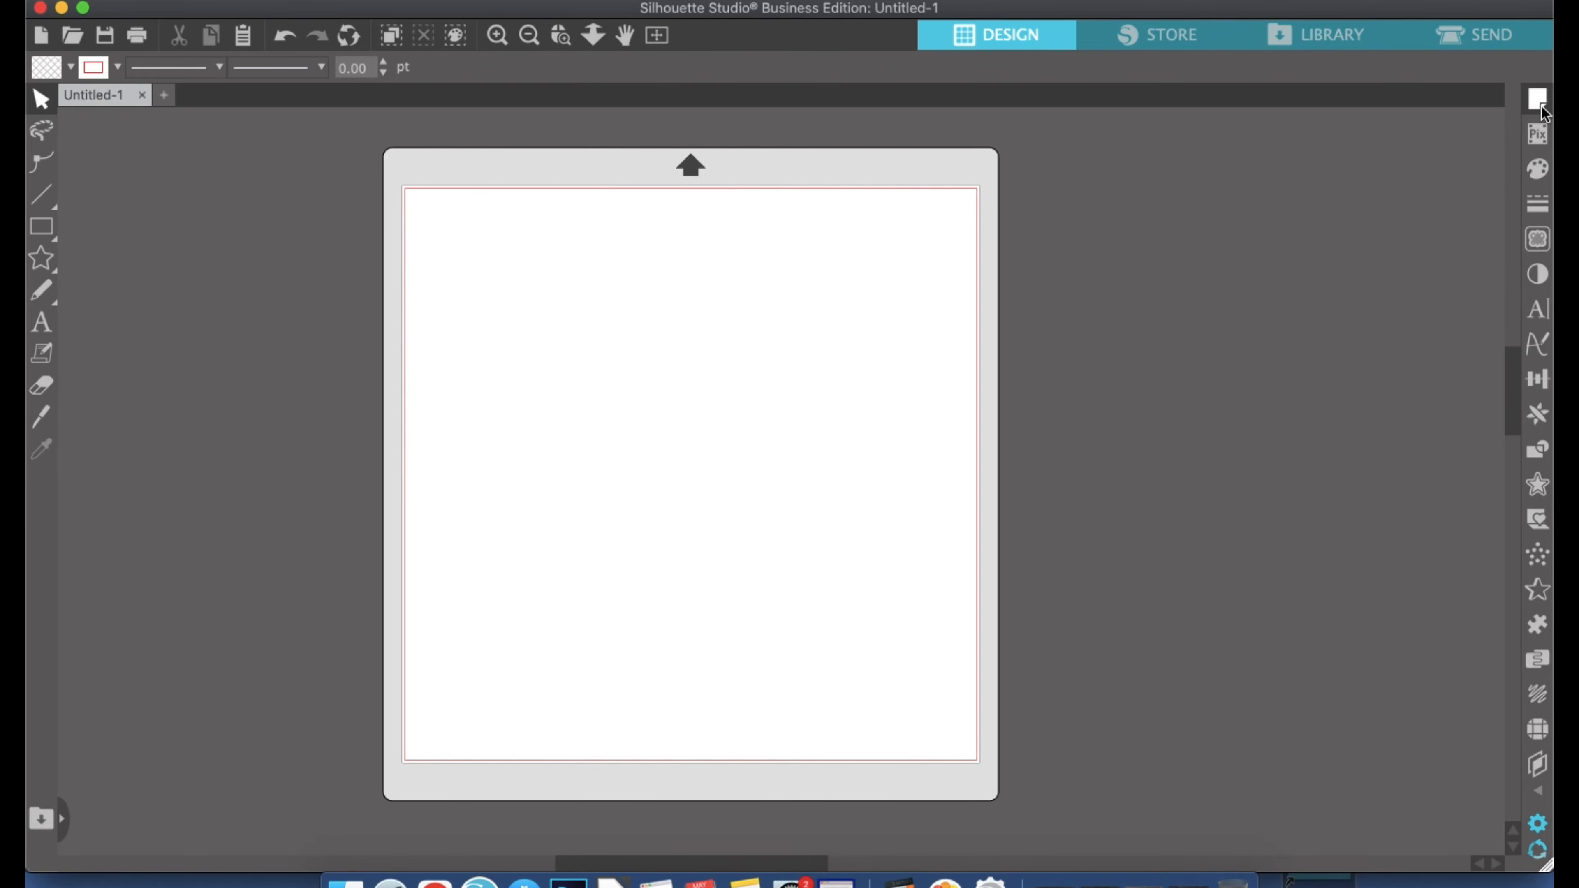
Set the media size to Letter (8.5 x 11 in) in portrait orientation via Page Setup
left_click(1538, 98)
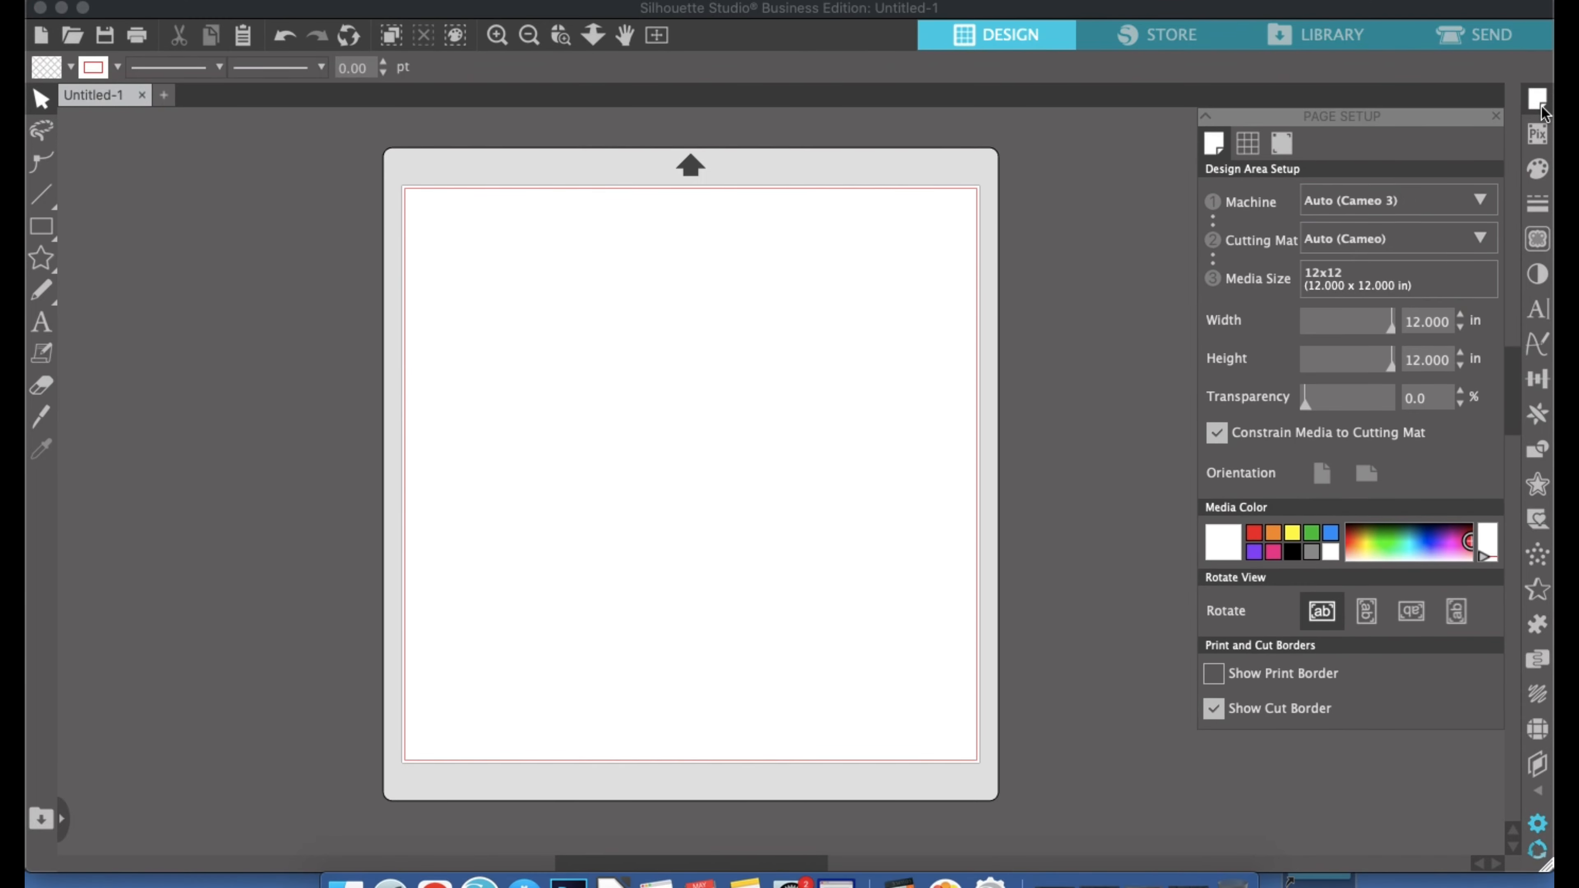
mouse_move(1431, 192)
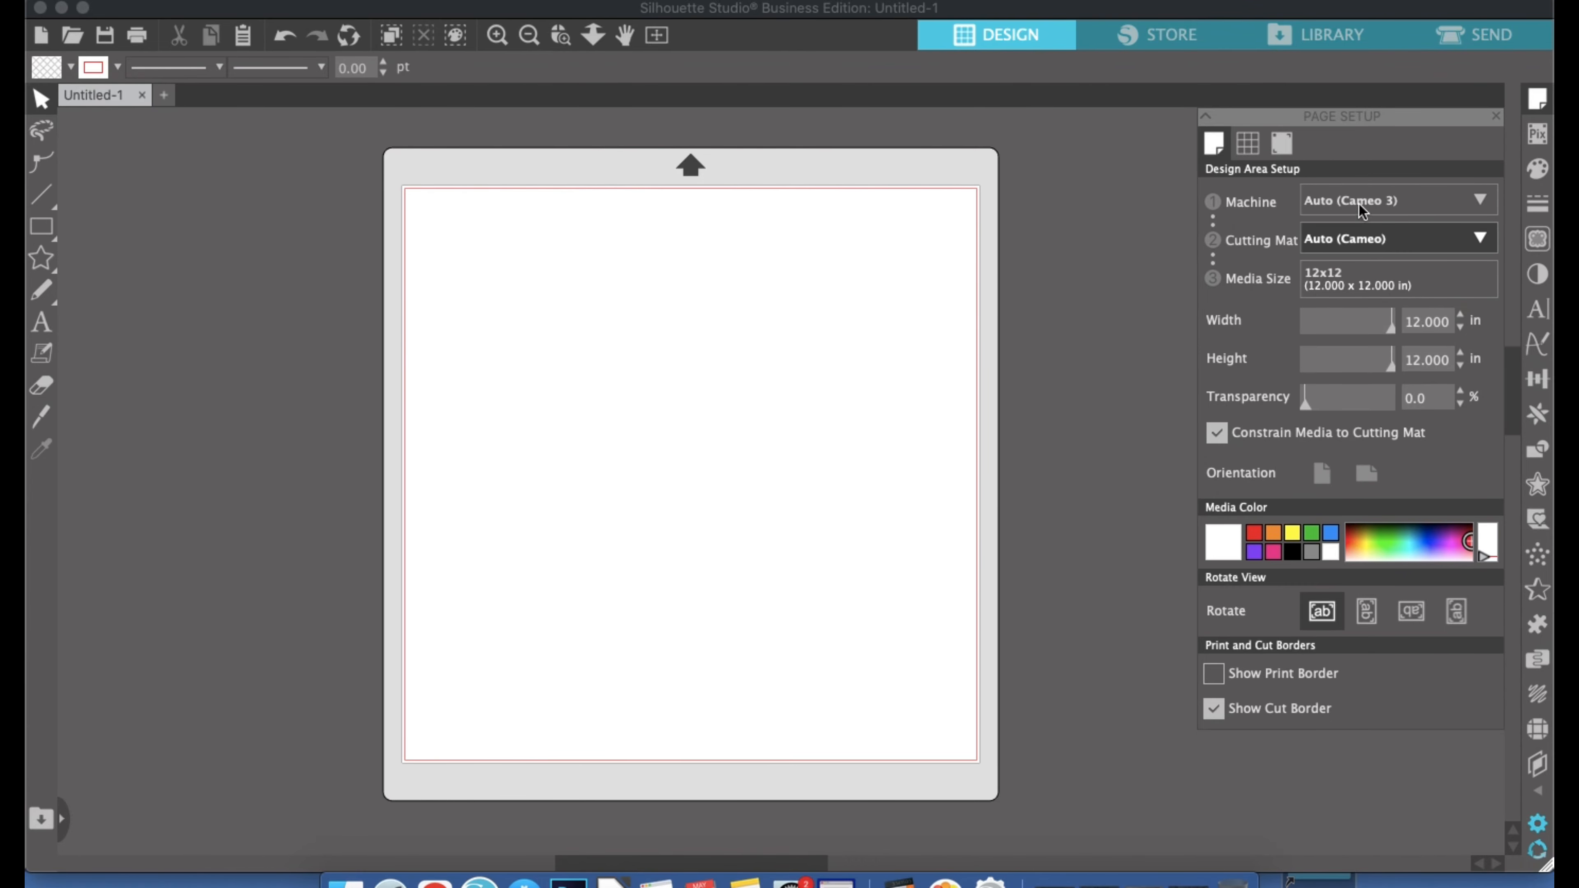
mouse_move(1264, 289)
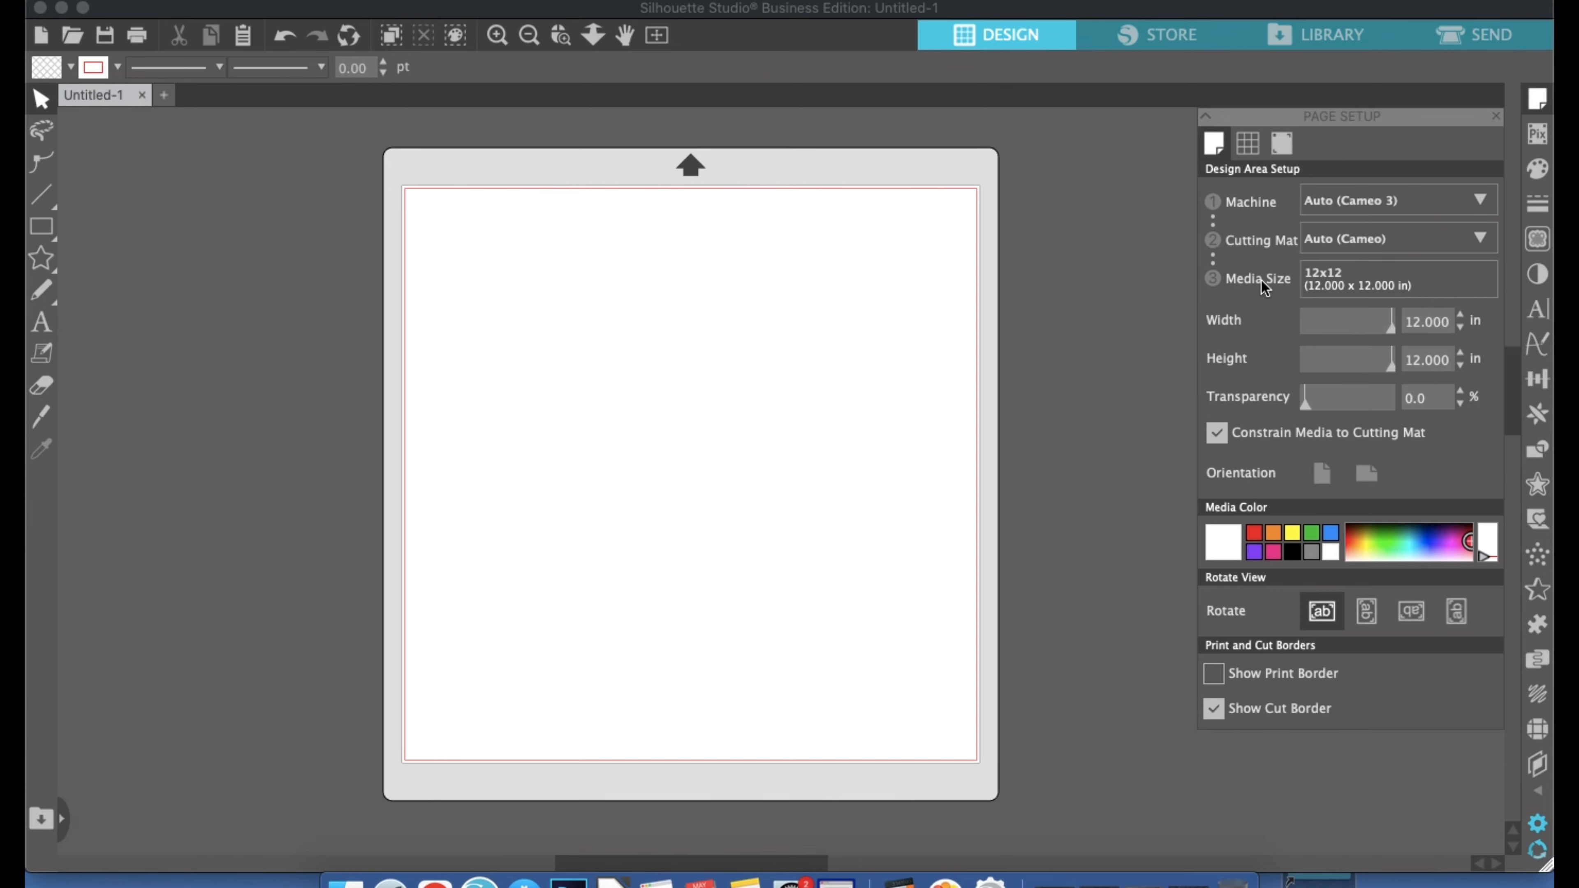
left_click(1395, 279)
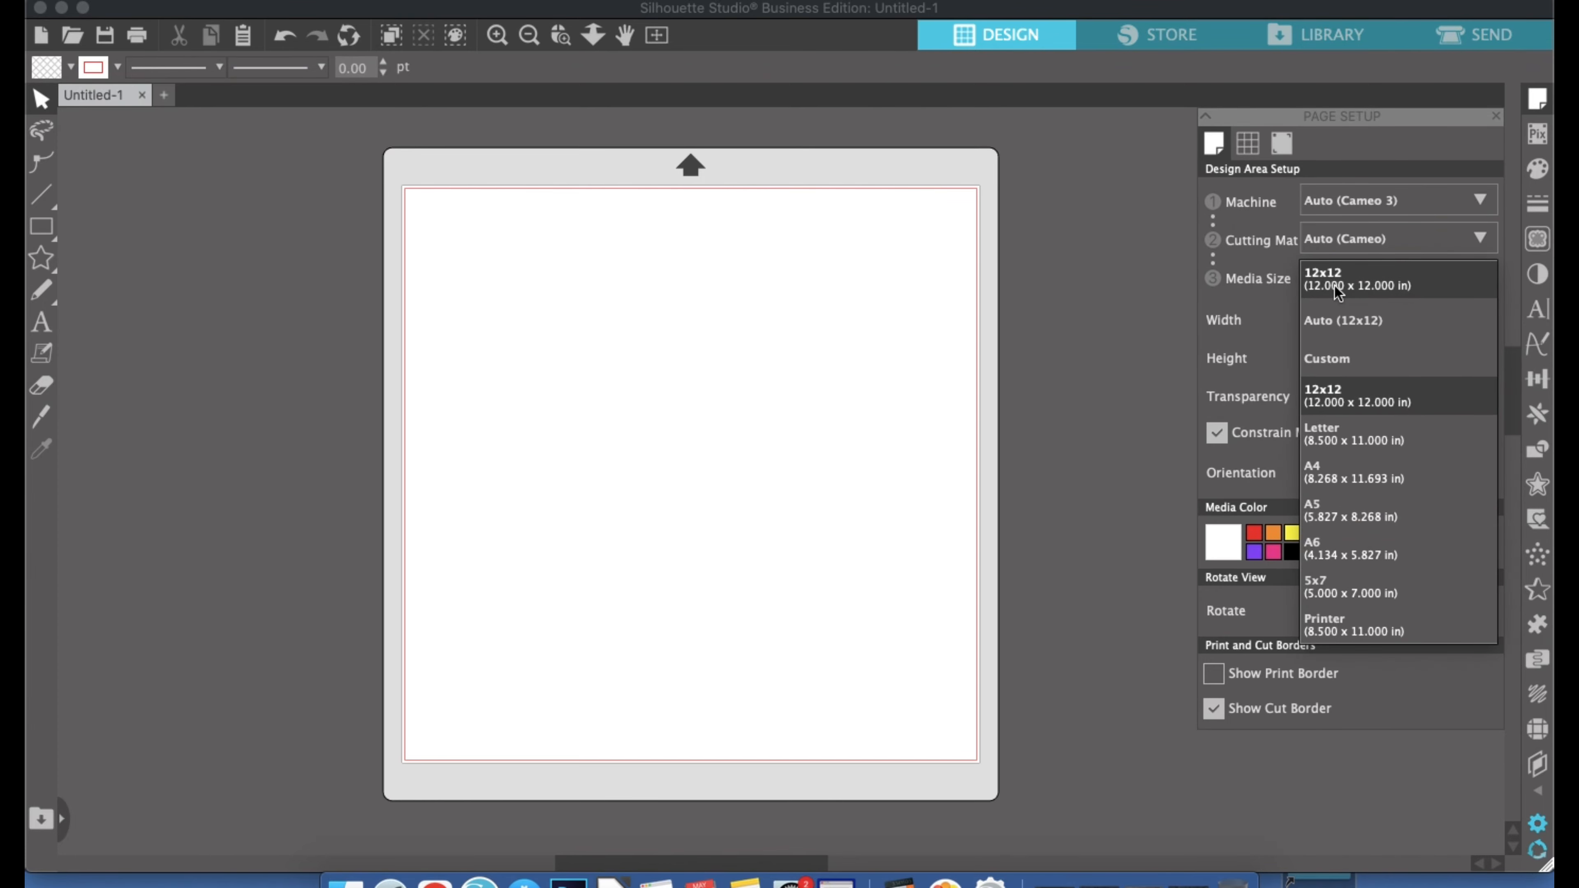
left_click(1321, 433)
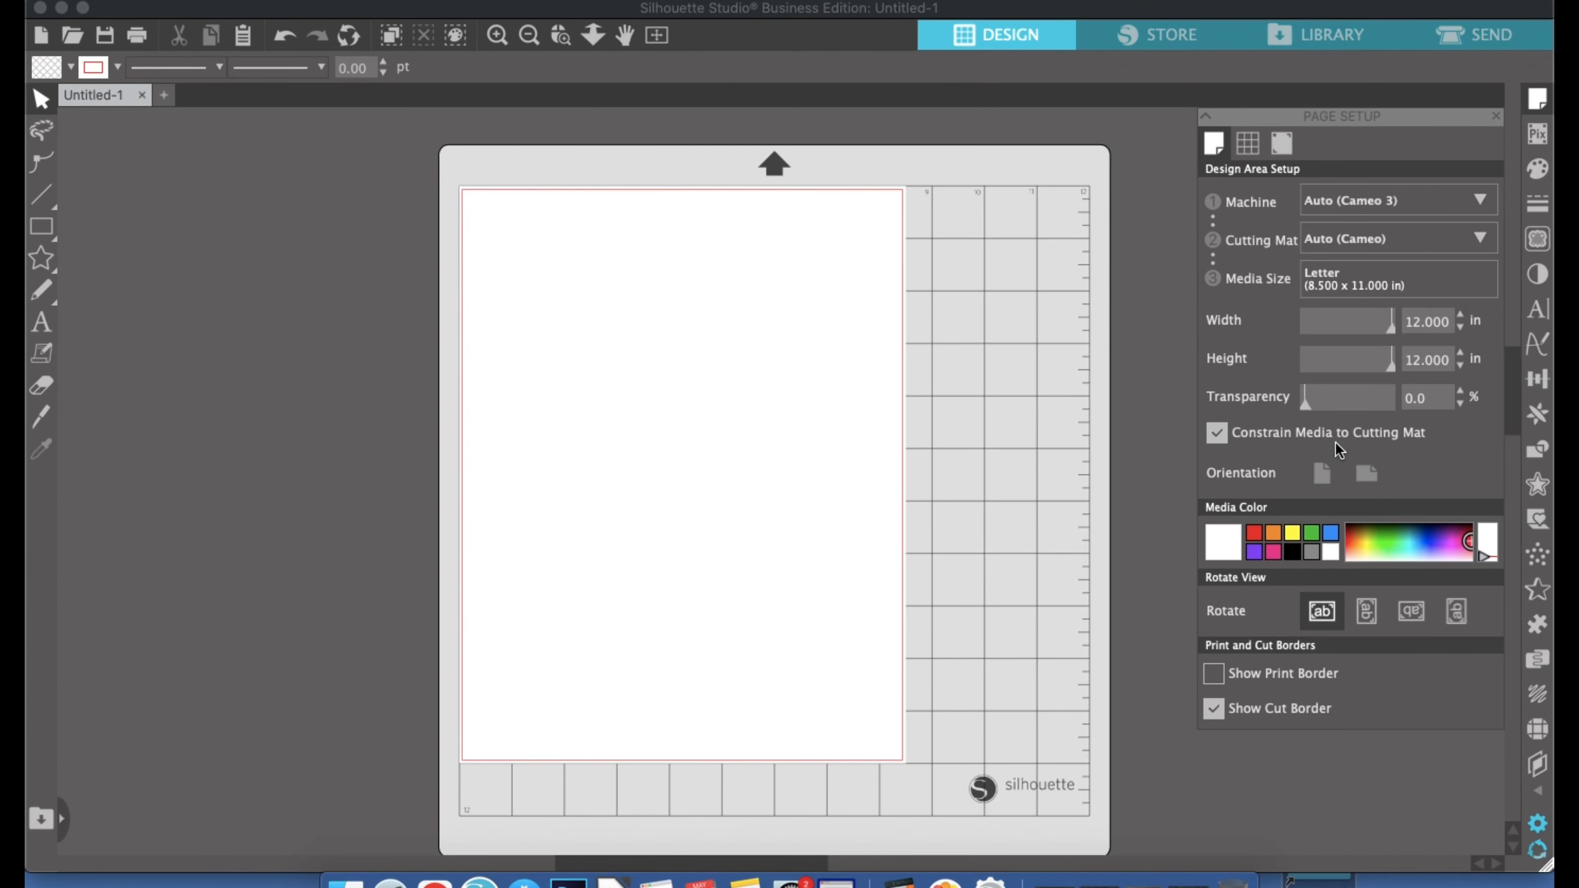
left_click(1322, 474)
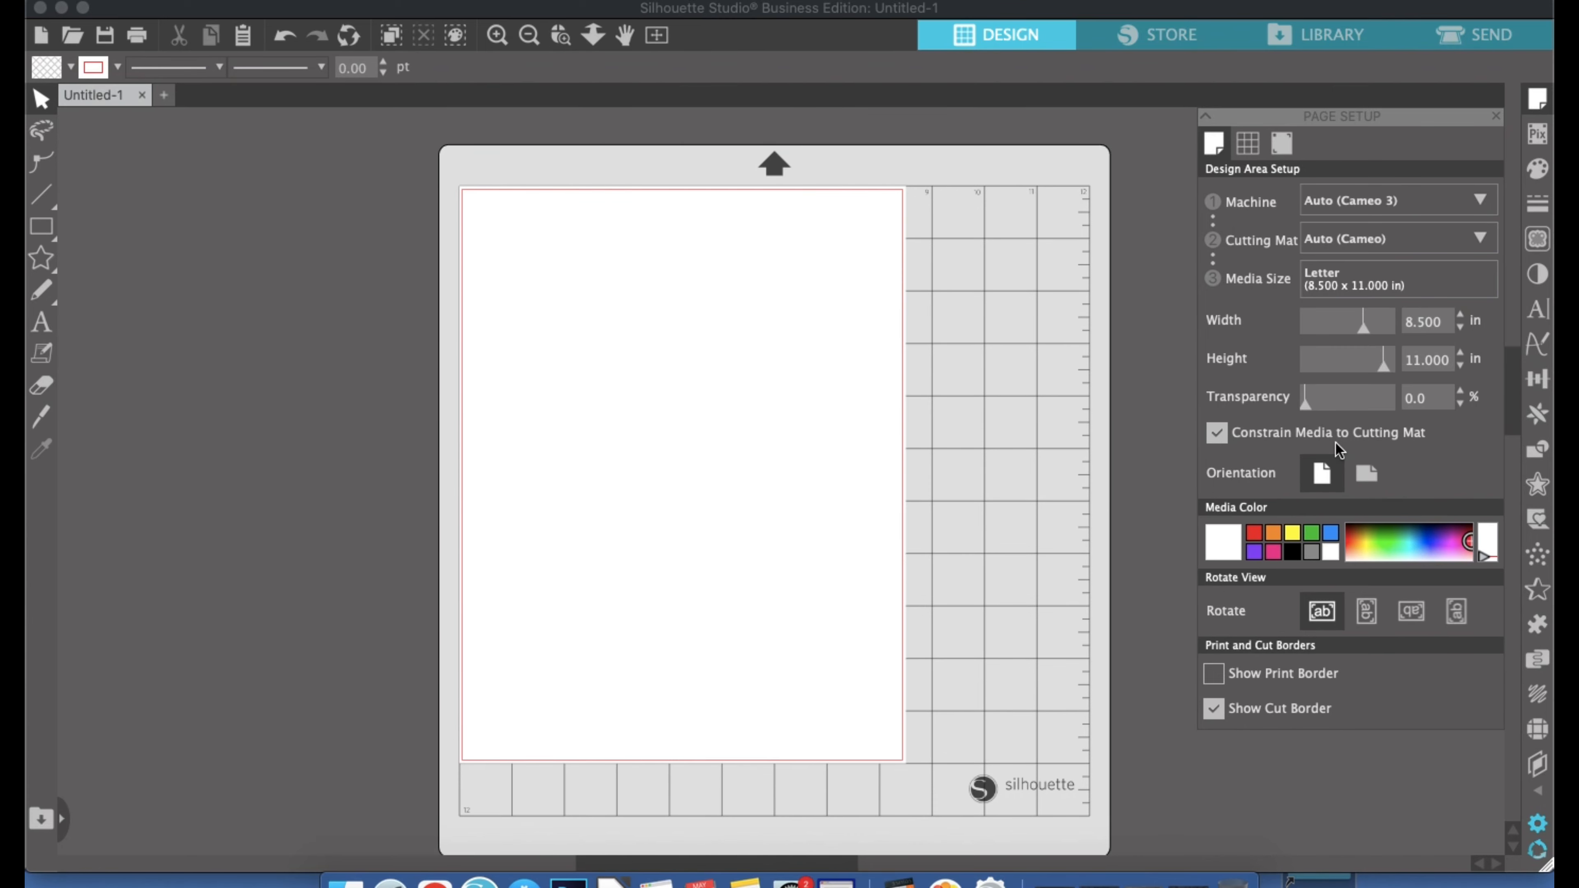
mouse_move(484, 715)
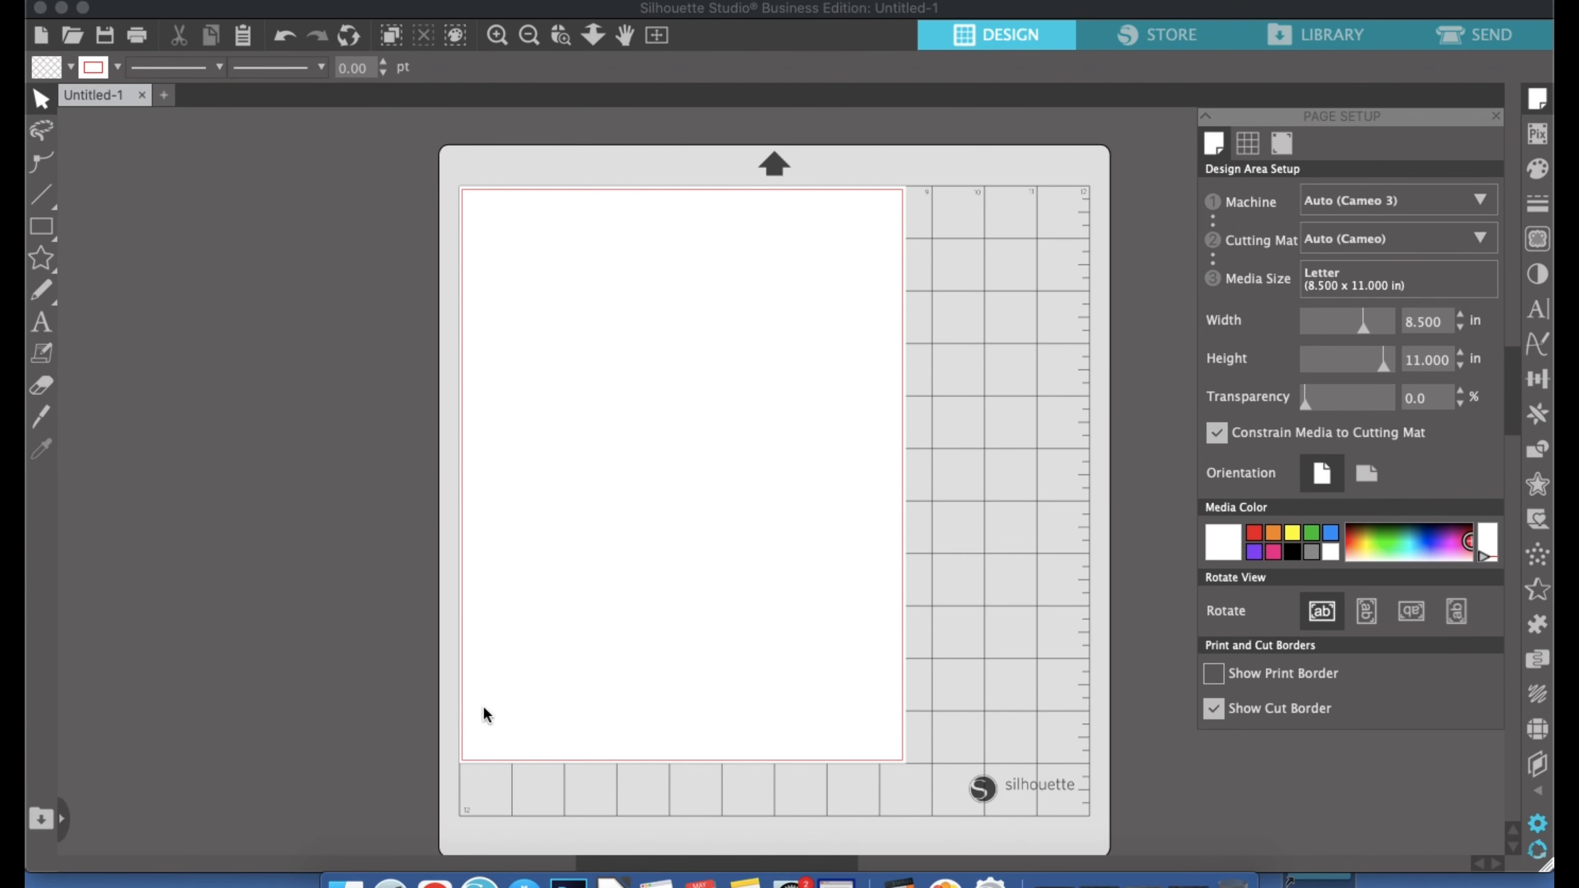
mouse_move(852, 204)
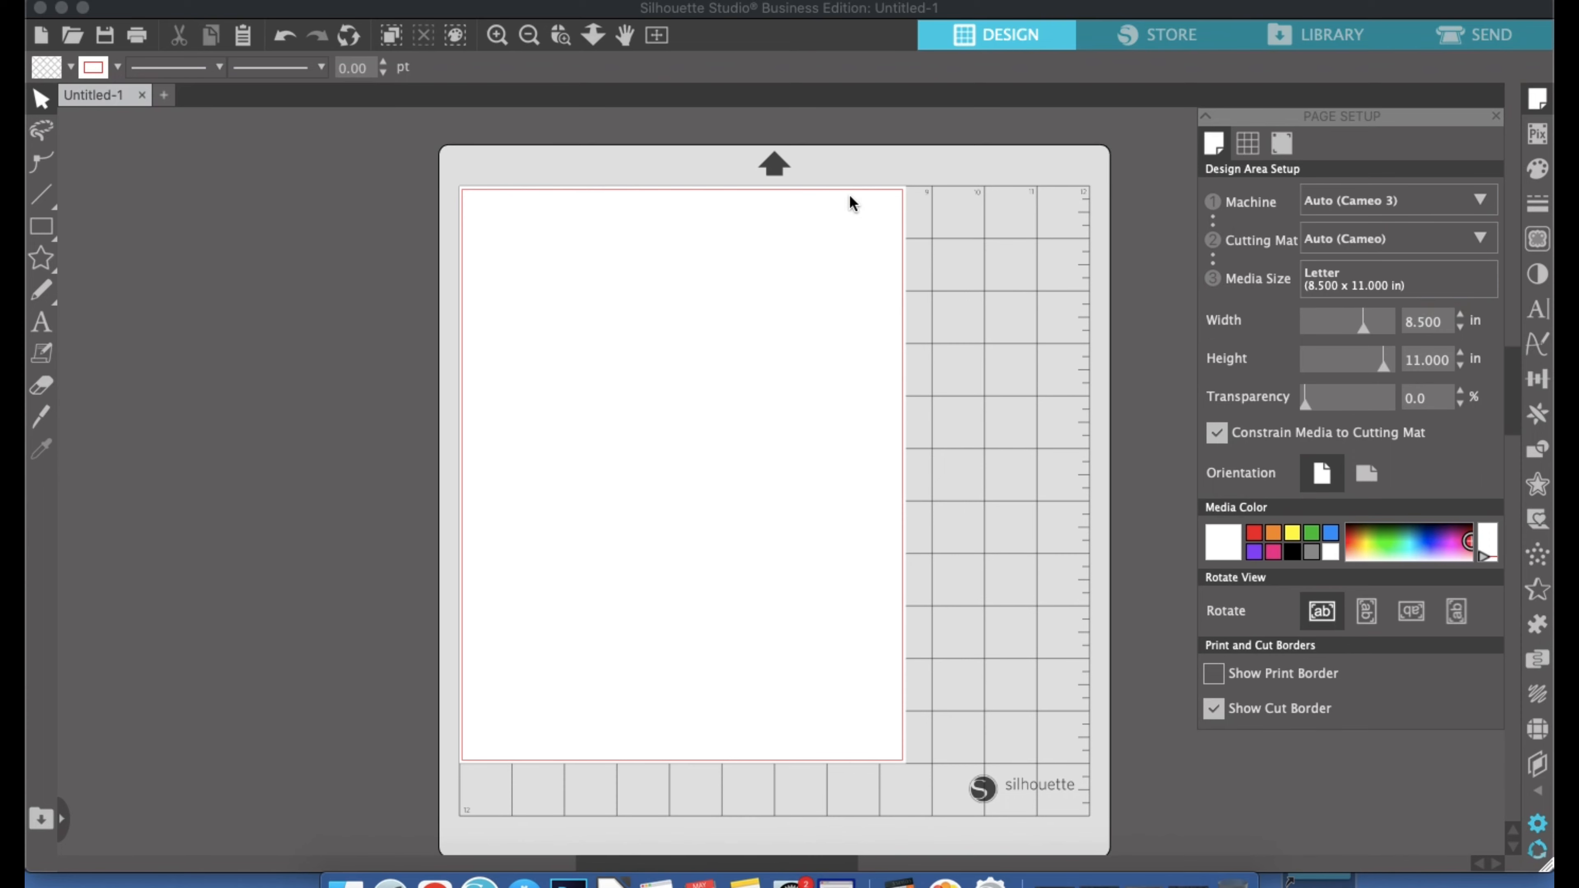
mouse_move(511, 217)
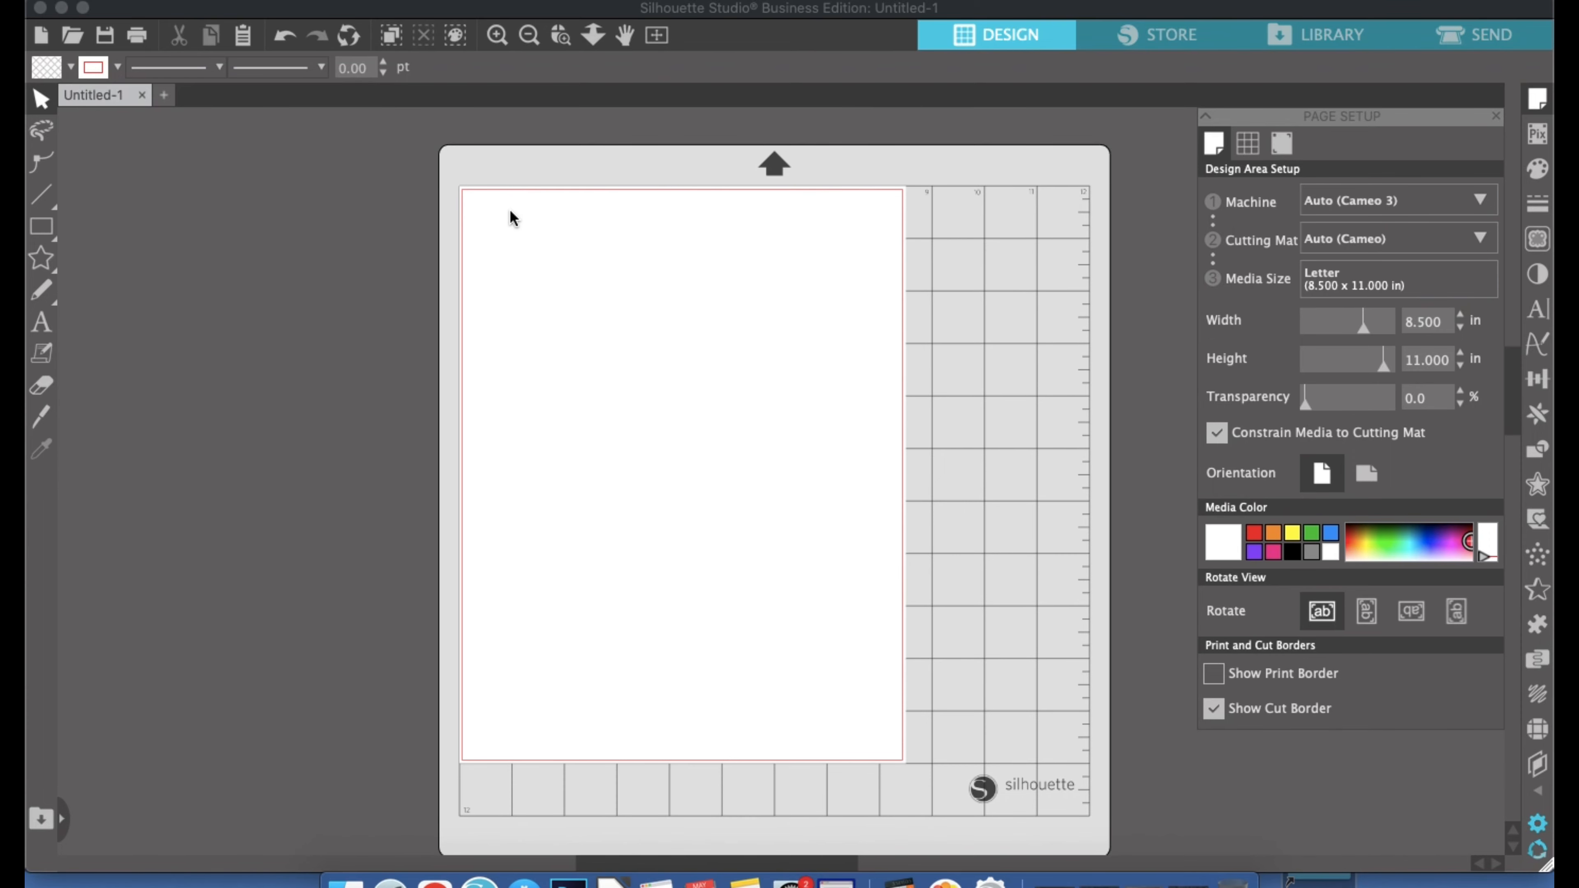
mouse_move(627, 502)
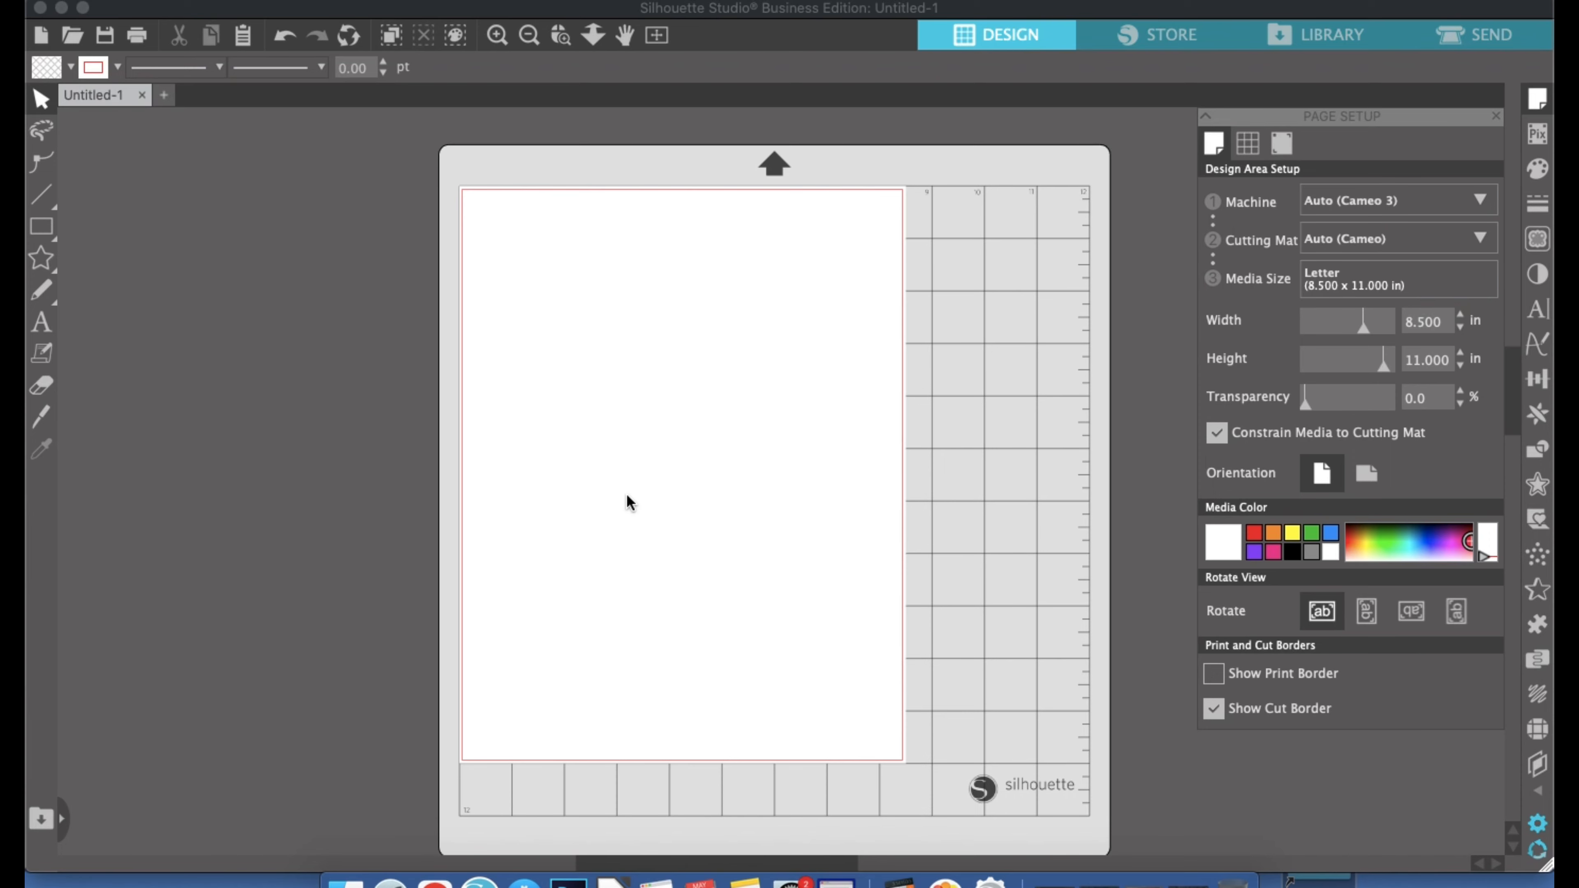
mouse_move(733, 514)
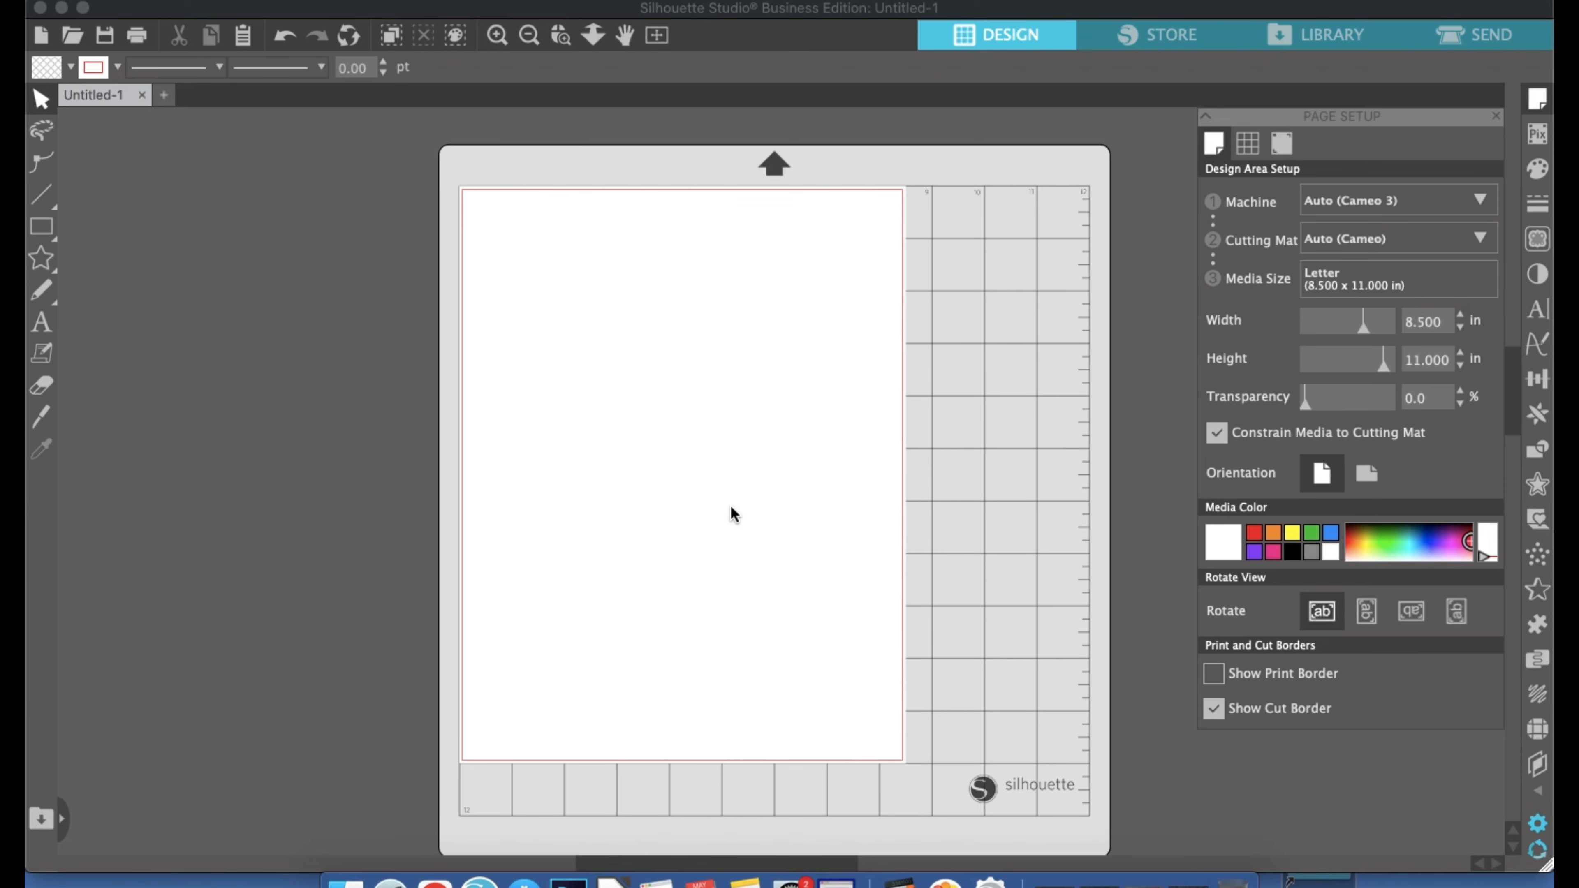
mouse_move(1045, 592)
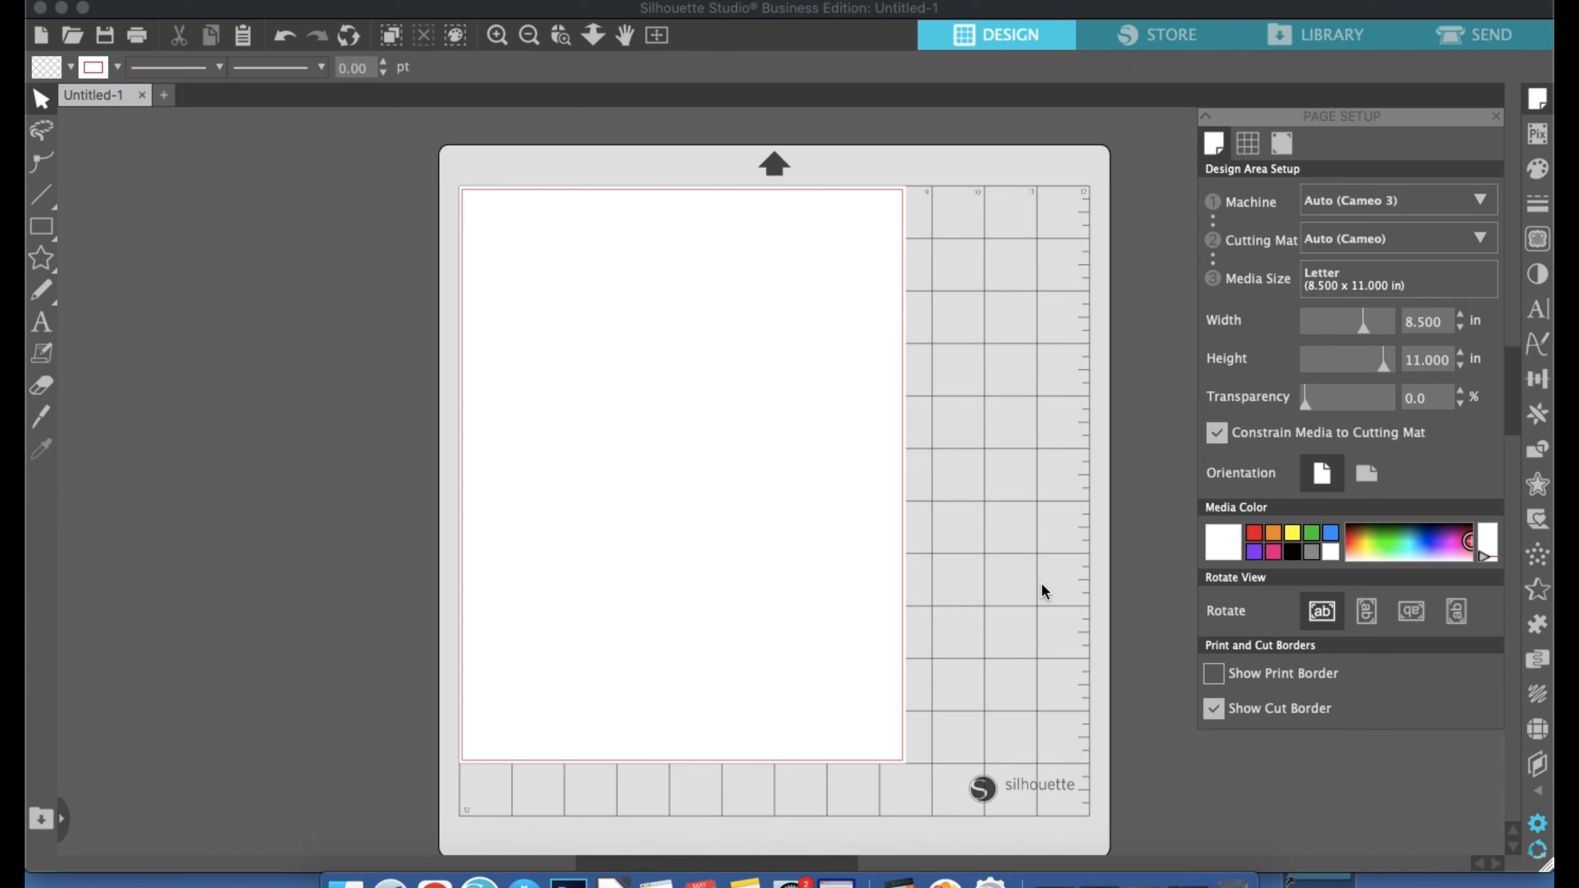
Enable Show Print Border so the printable area shows on the Letter page
left_click(1215, 672)
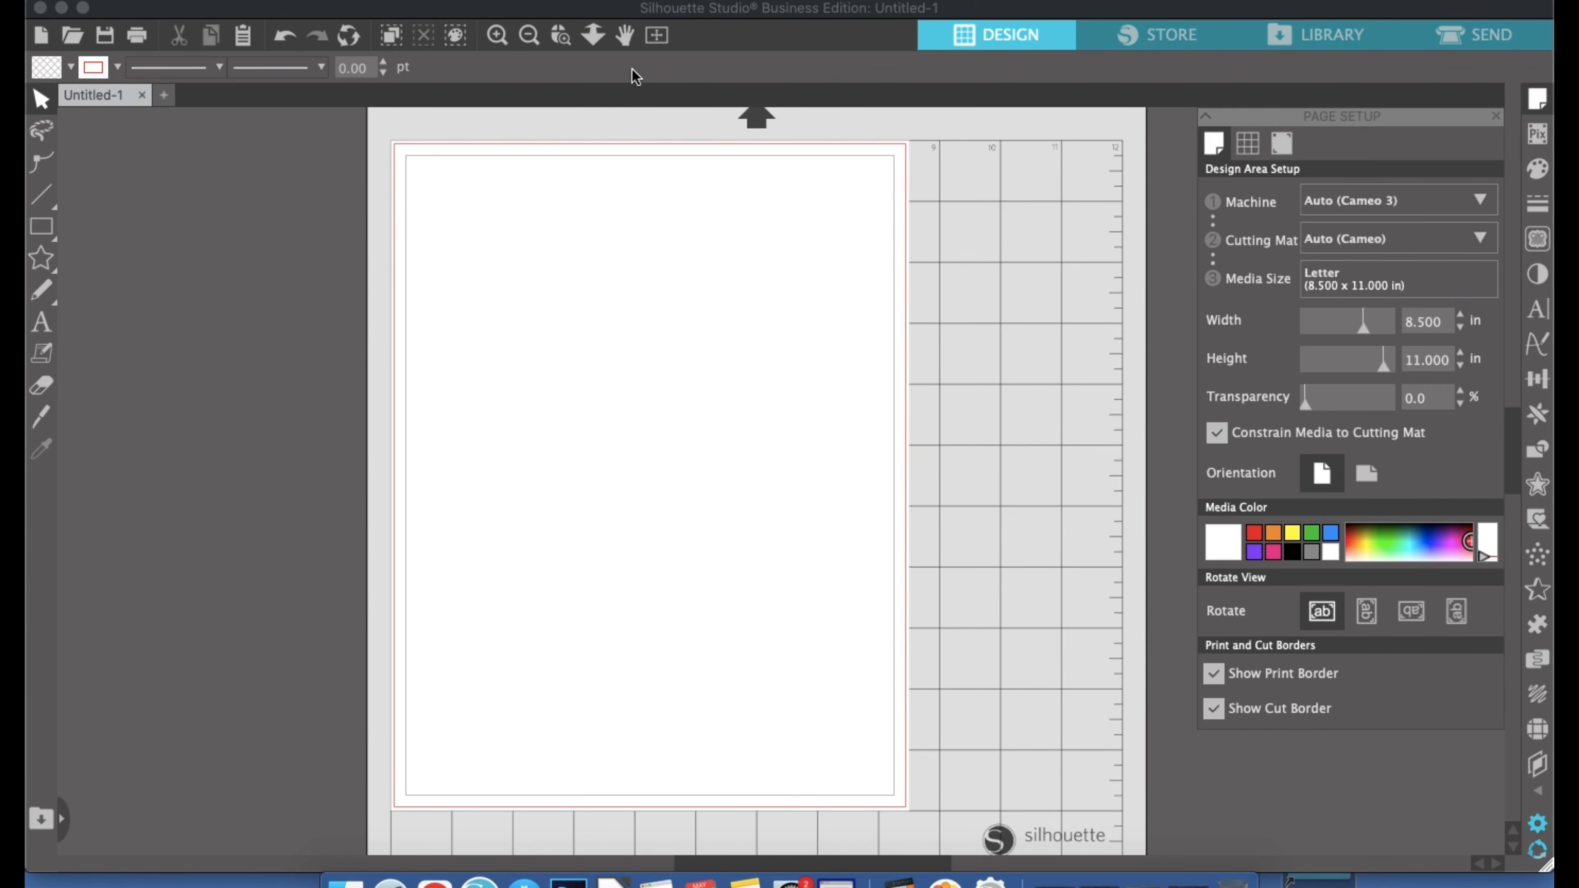
mouse_move(903, 499)
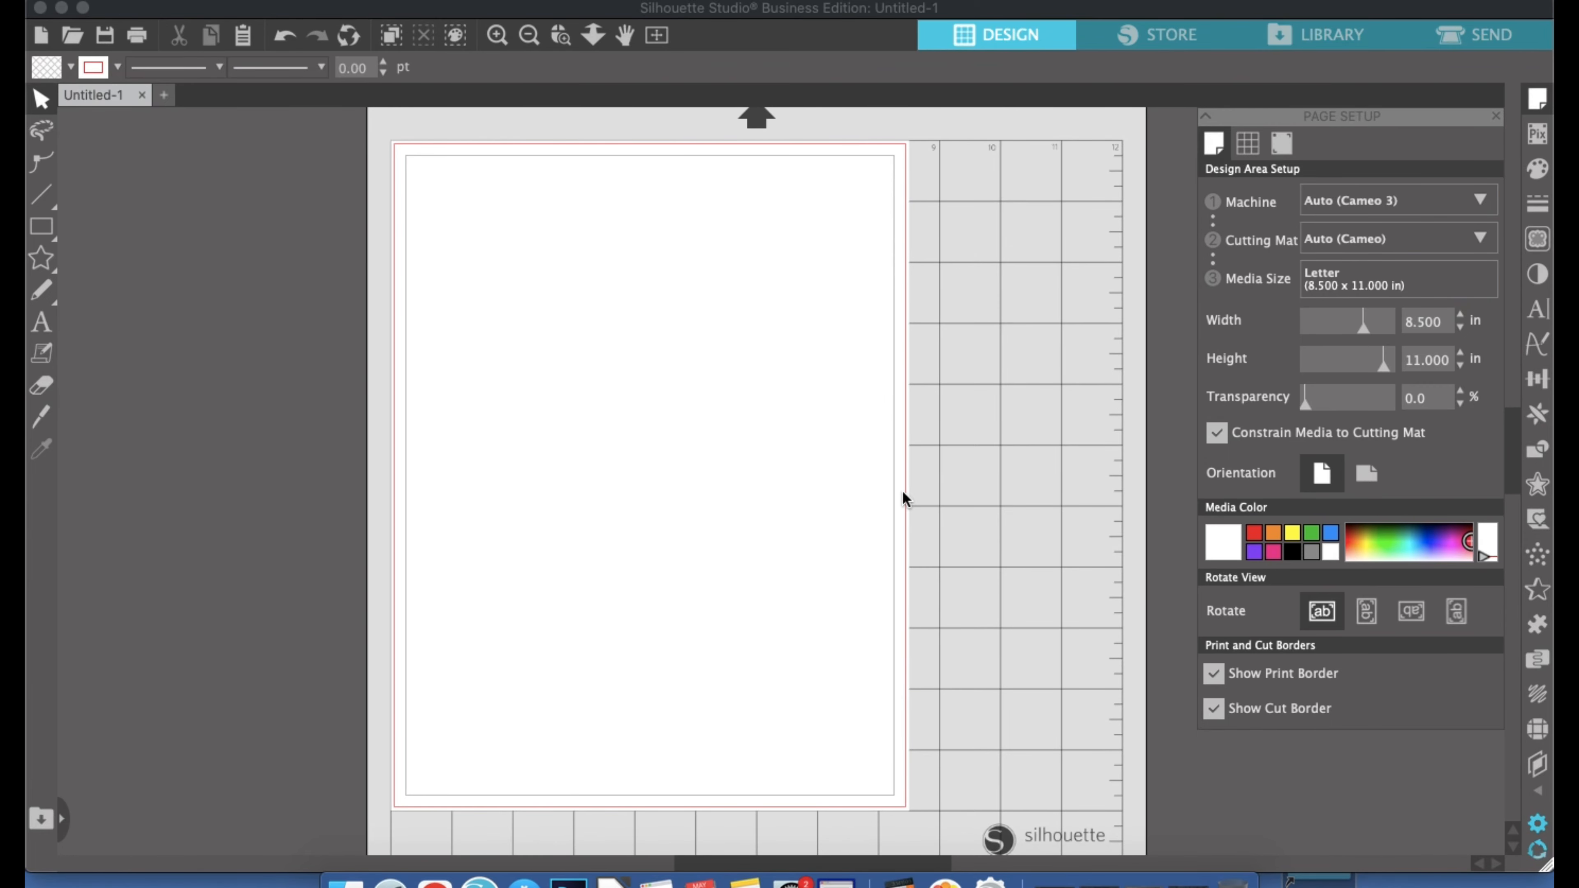
mouse_move(863, 269)
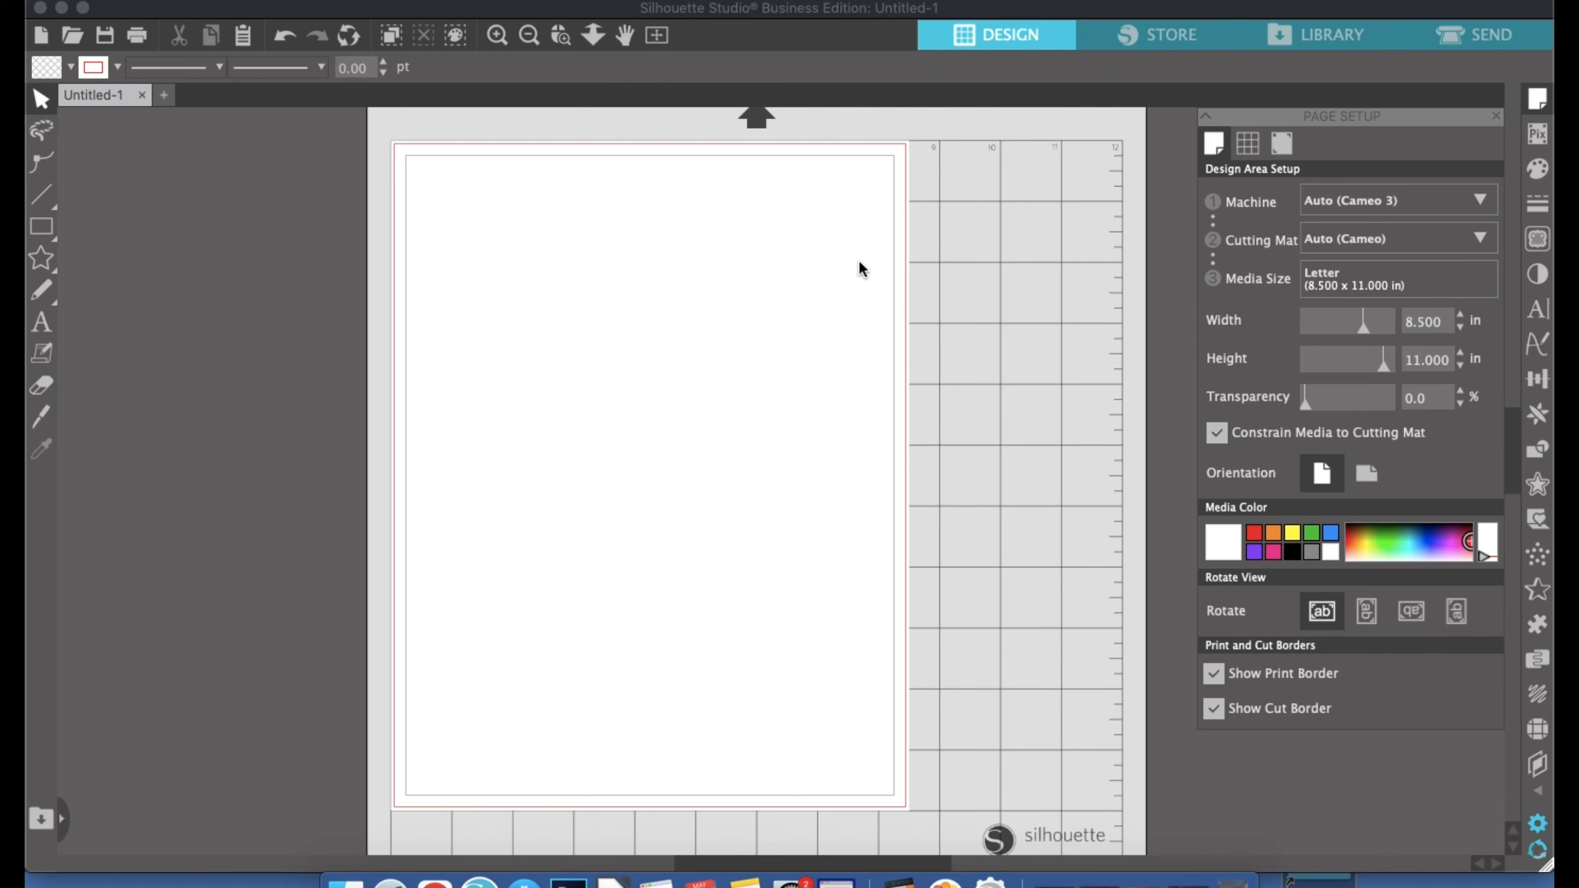
mouse_move(778, 256)
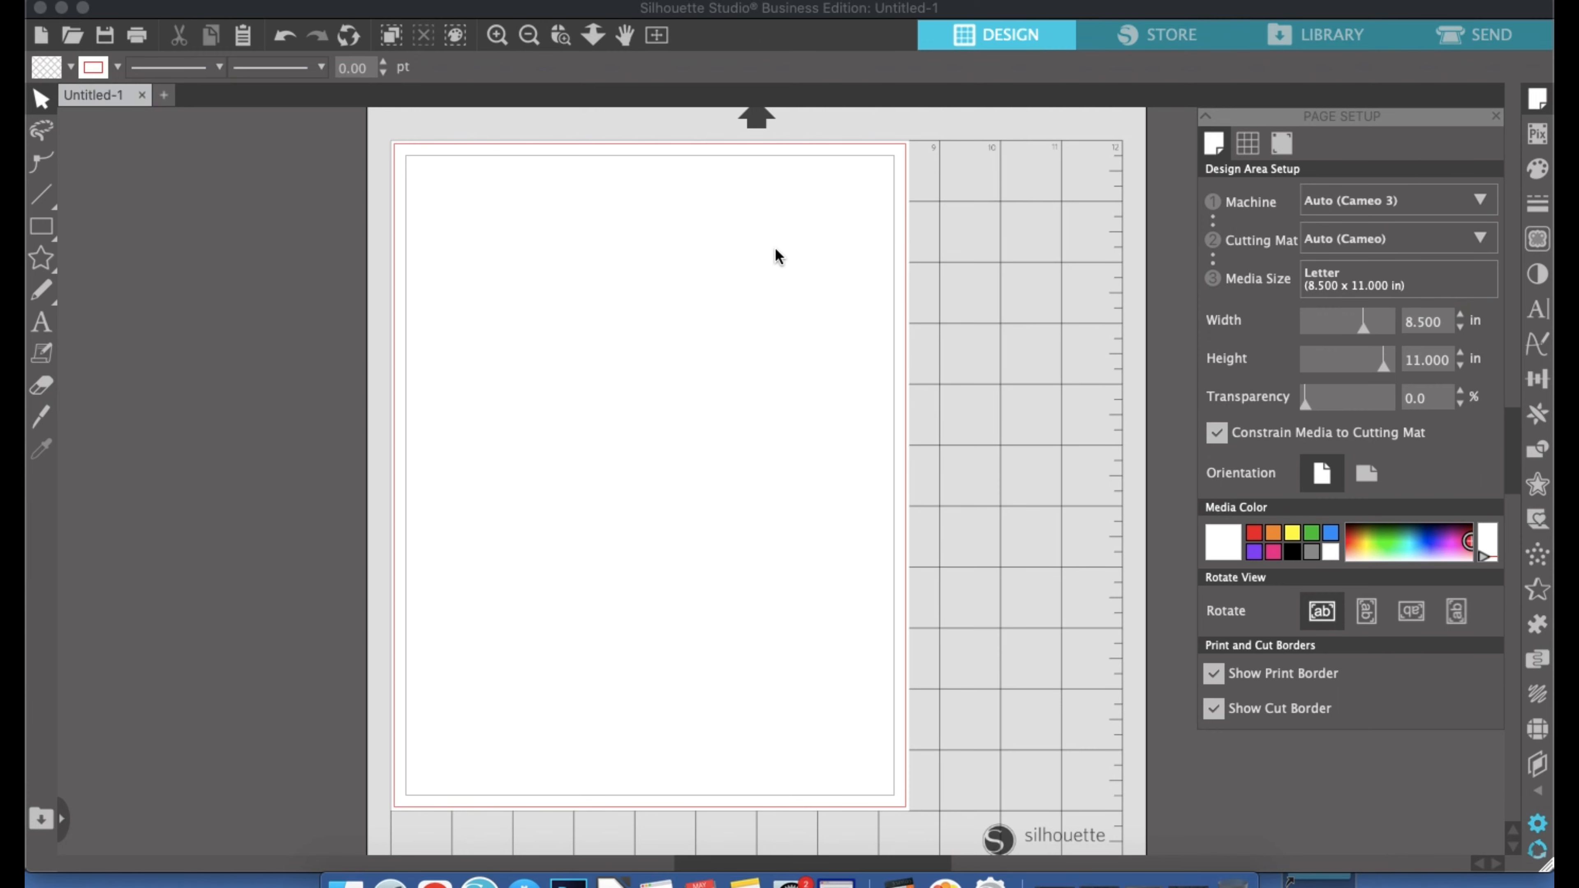
mouse_move(883, 439)
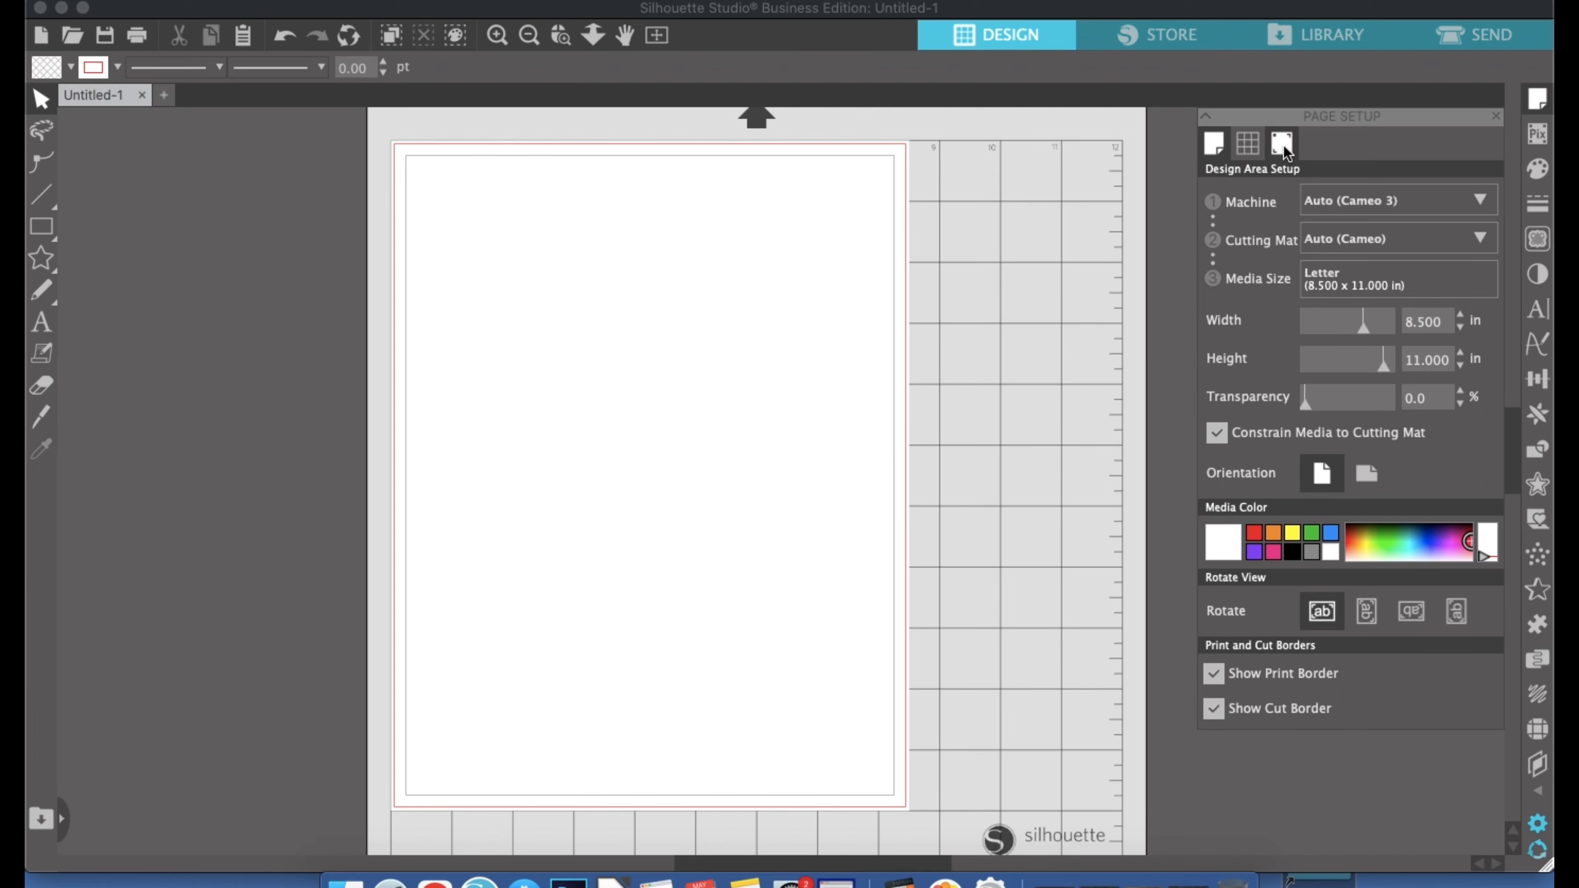
Switch registration marks to On with default length, thickness and inset
left_click(1283, 143)
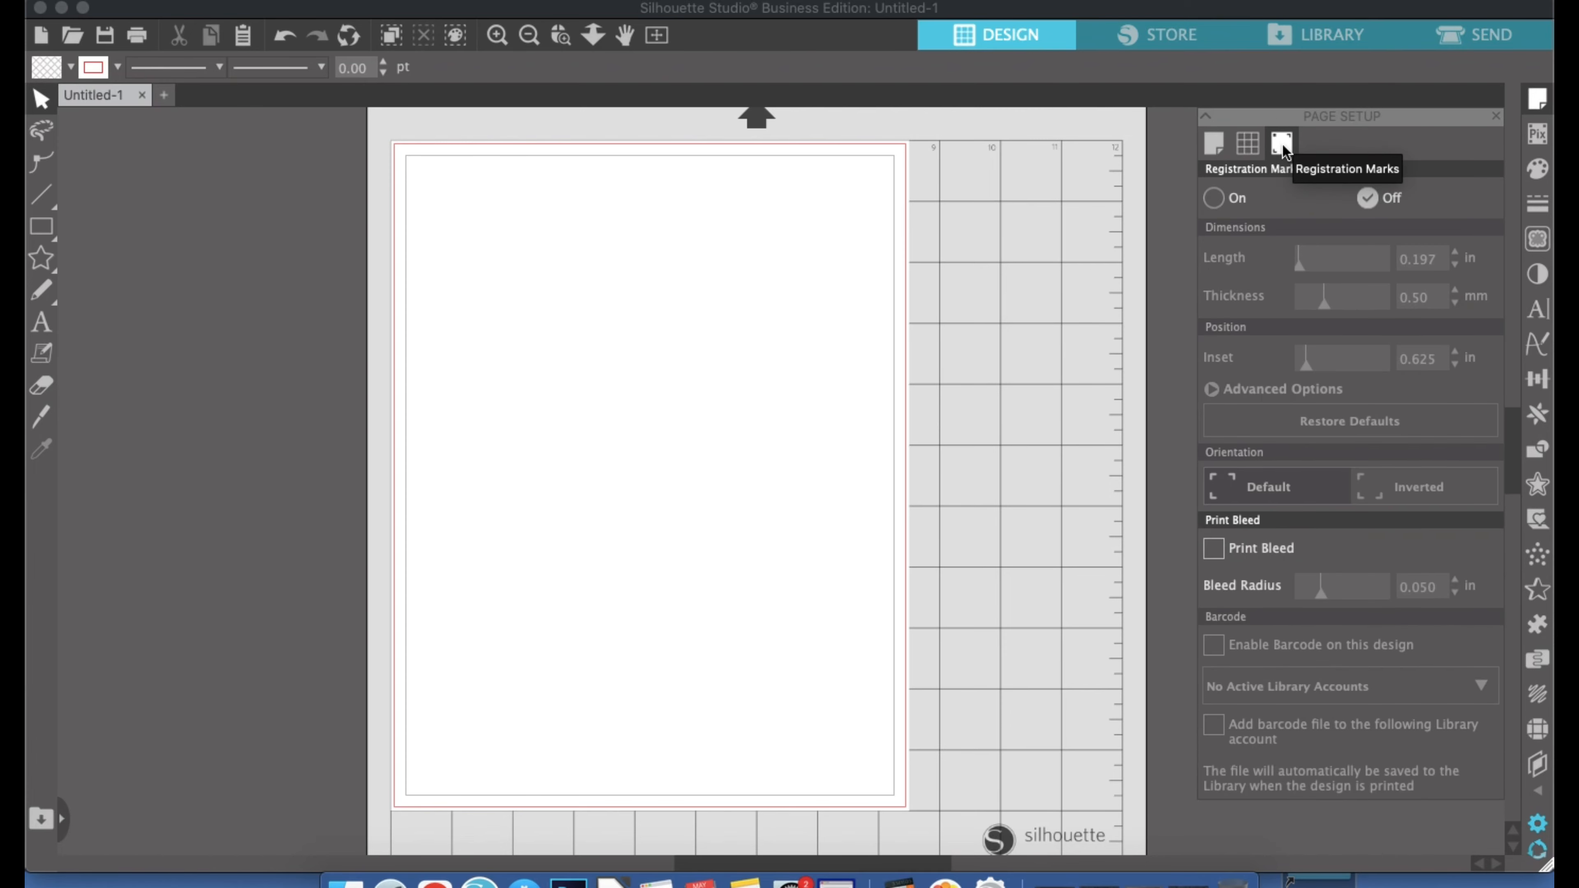
left_click(1214, 197)
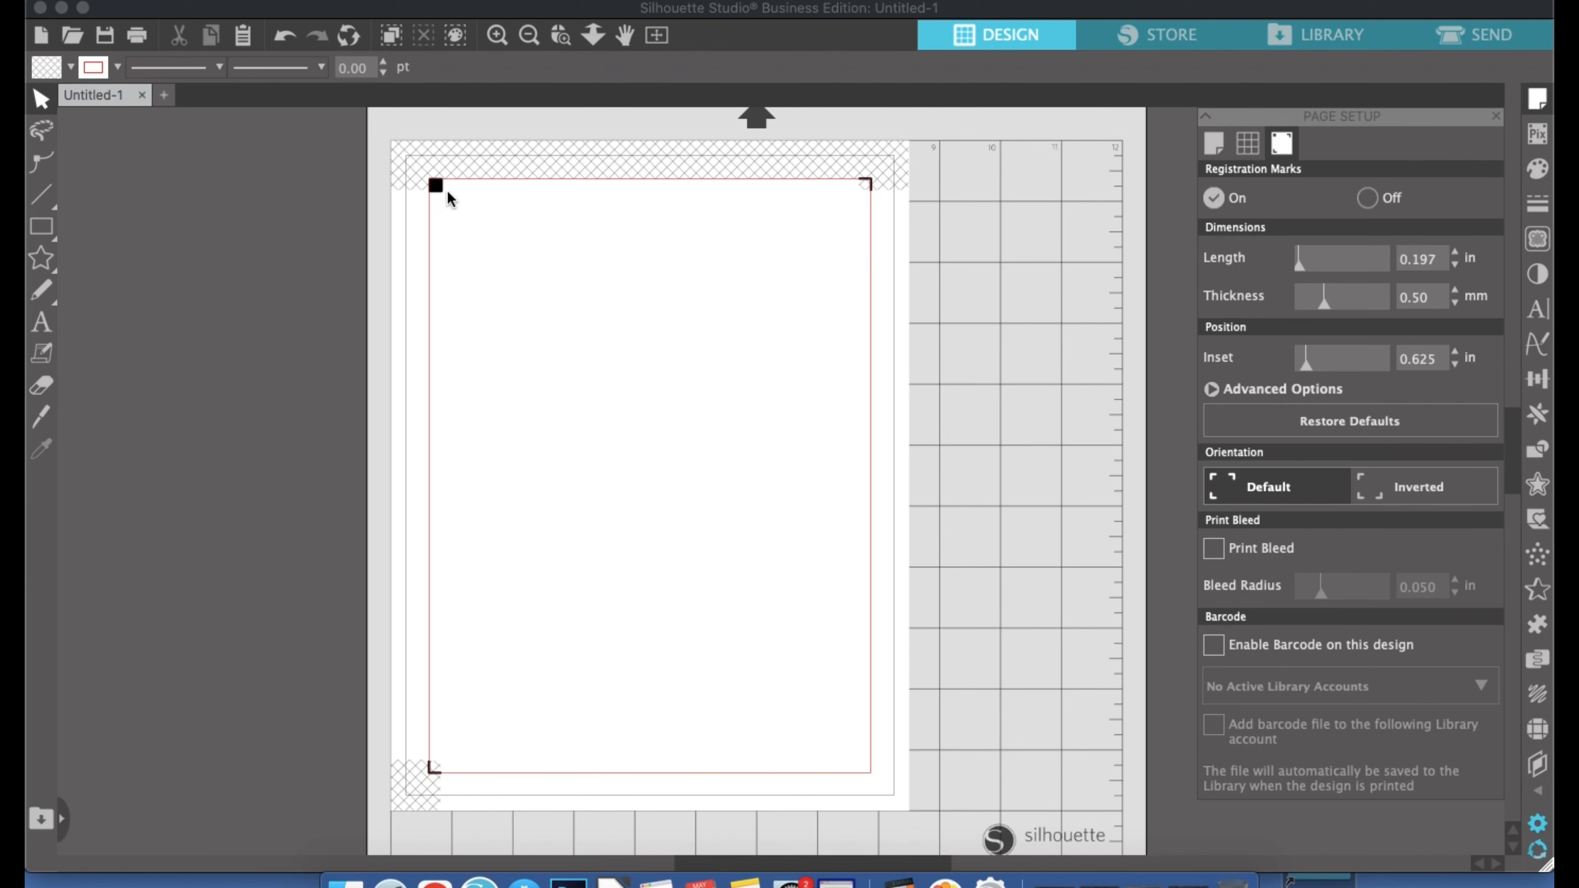
mouse_move(899, 221)
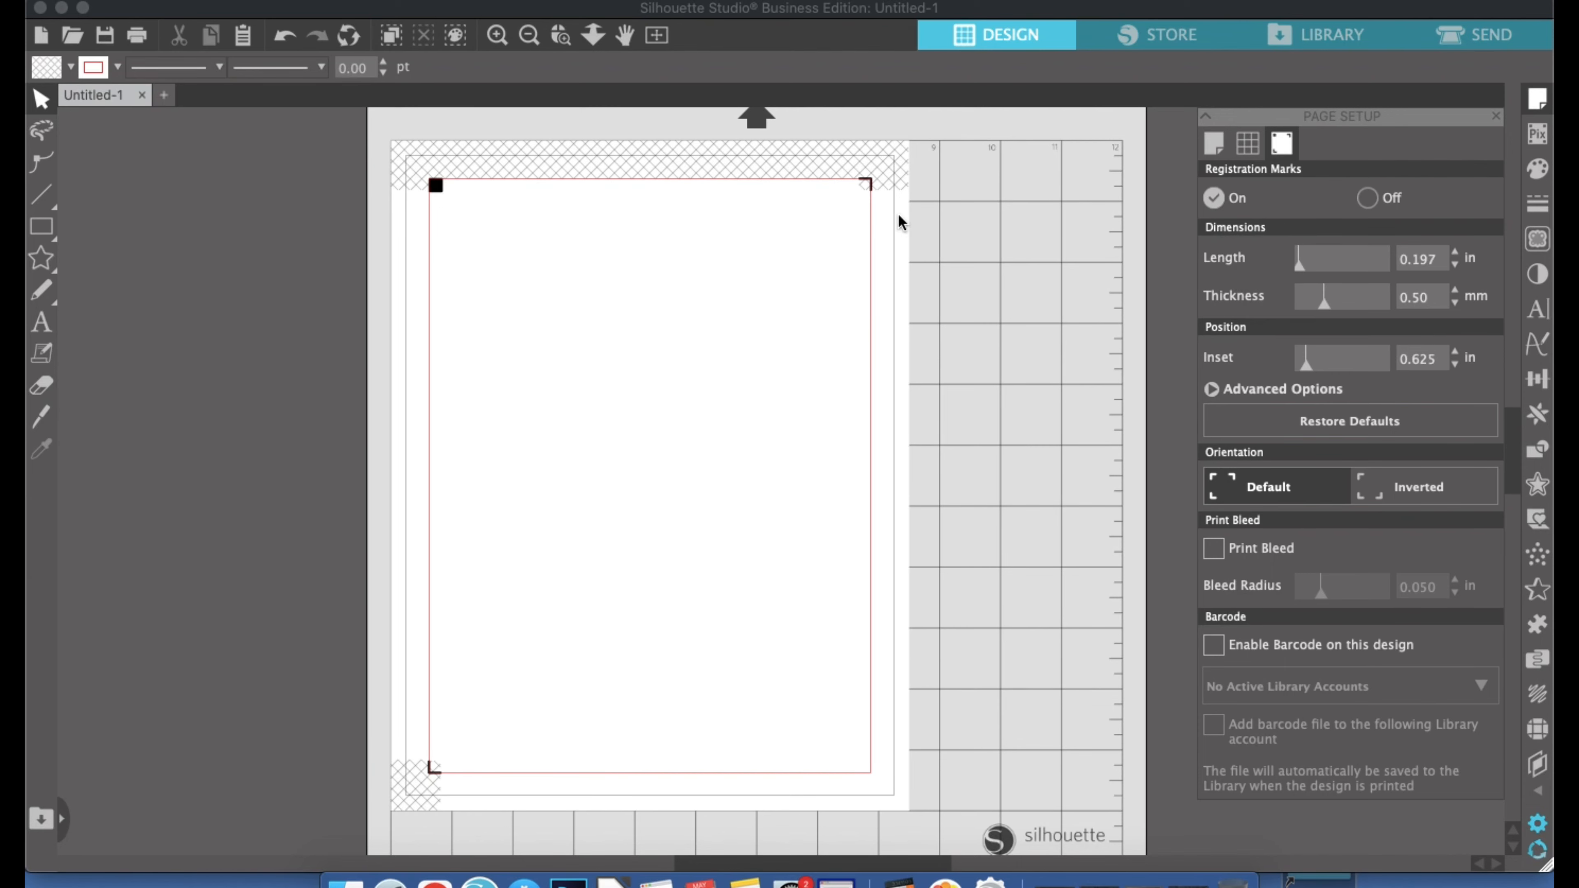
mouse_move(408, 762)
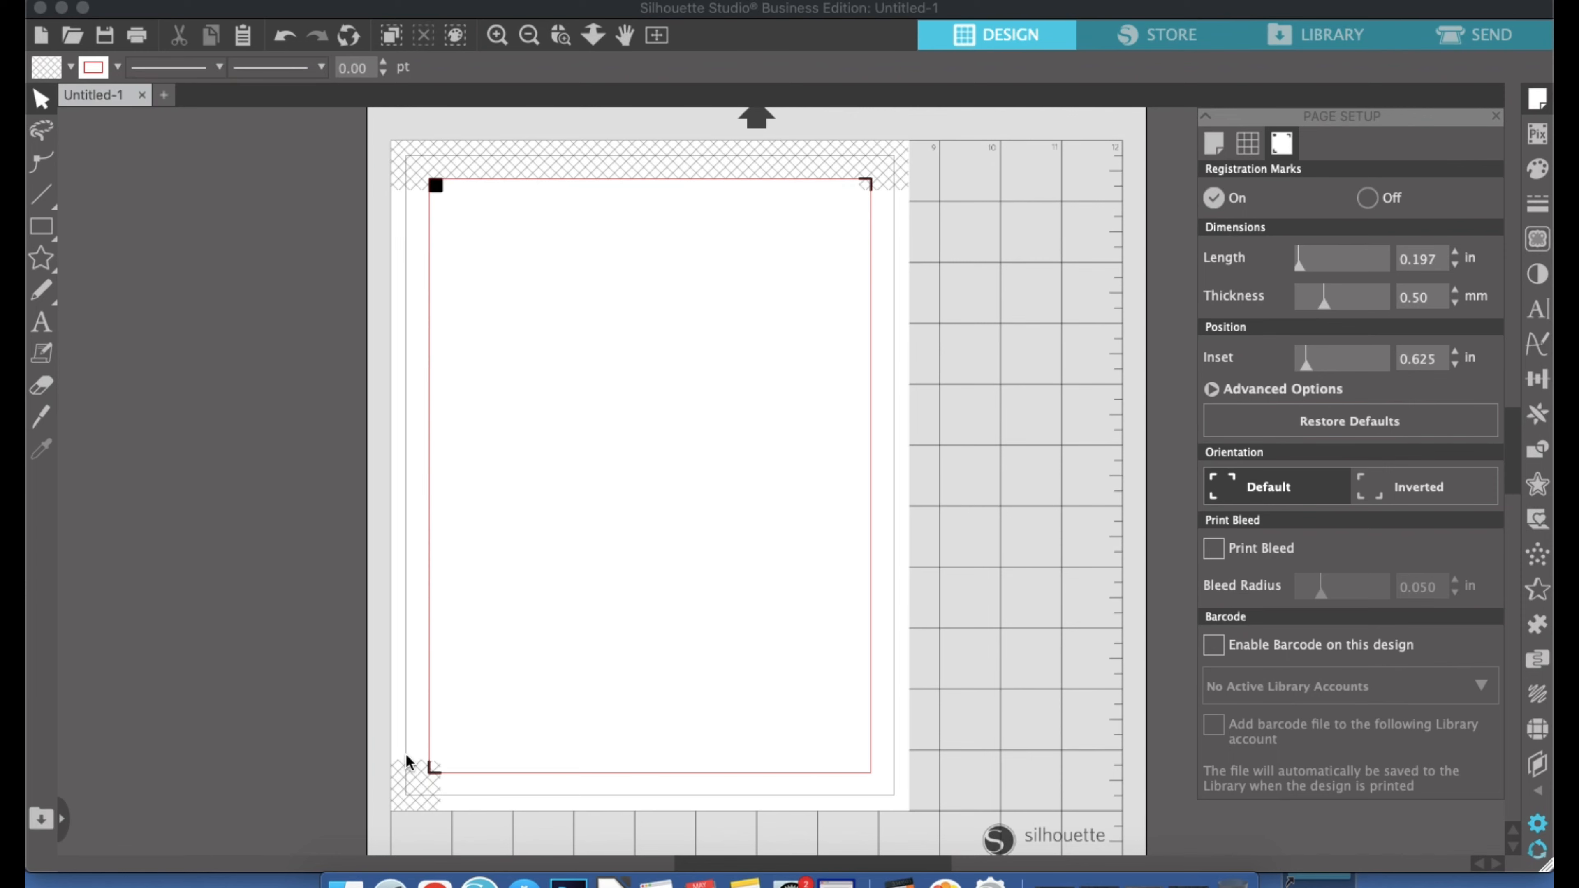
mouse_move(1127, 553)
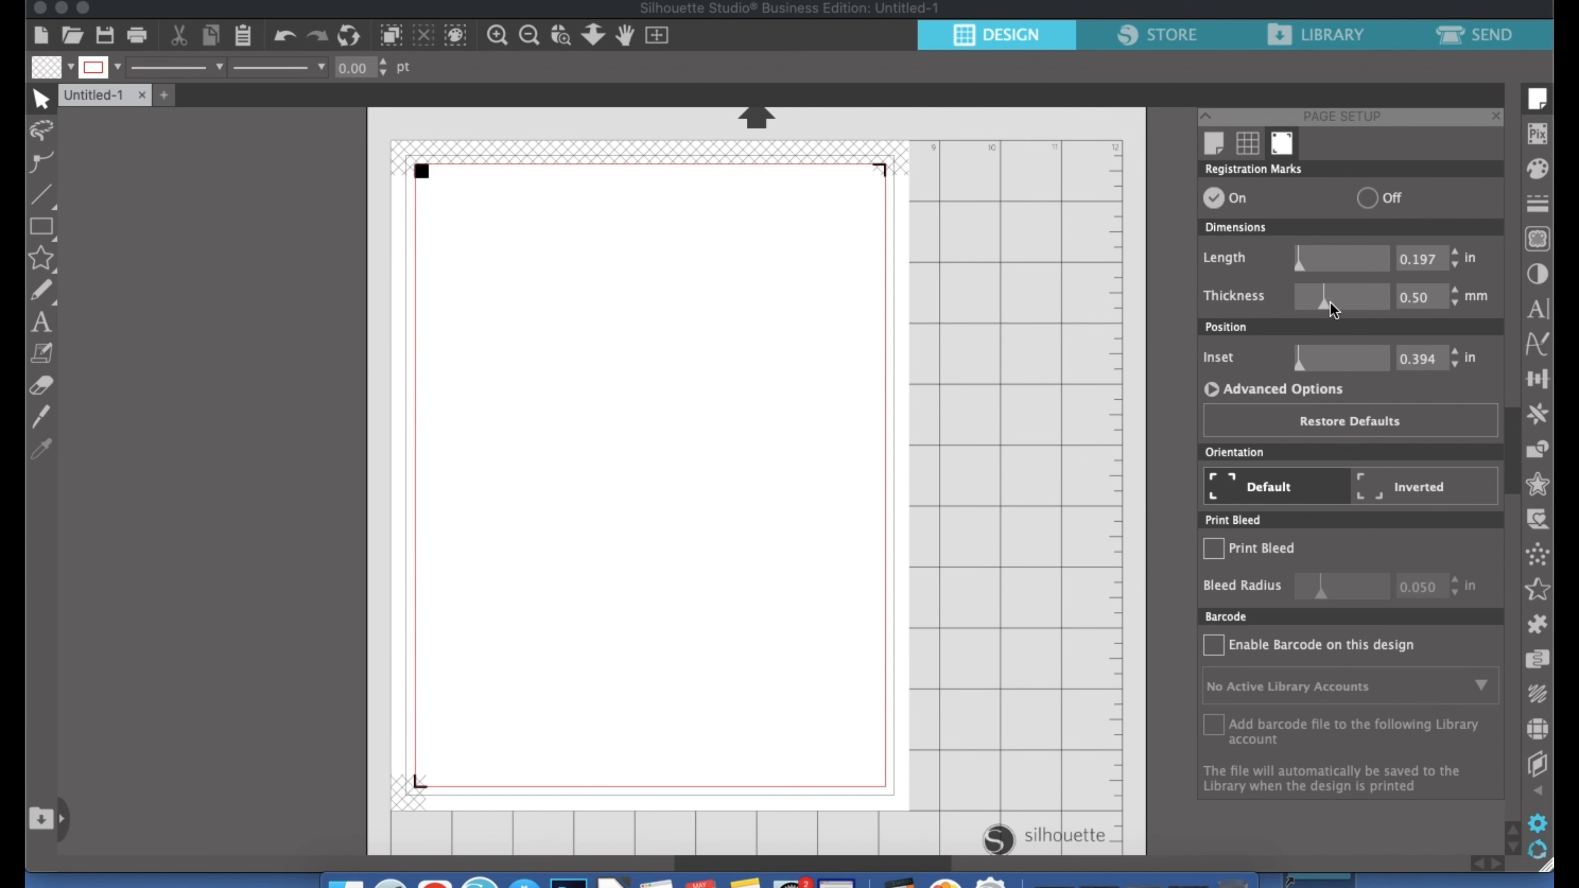
mouse_move(1365, 333)
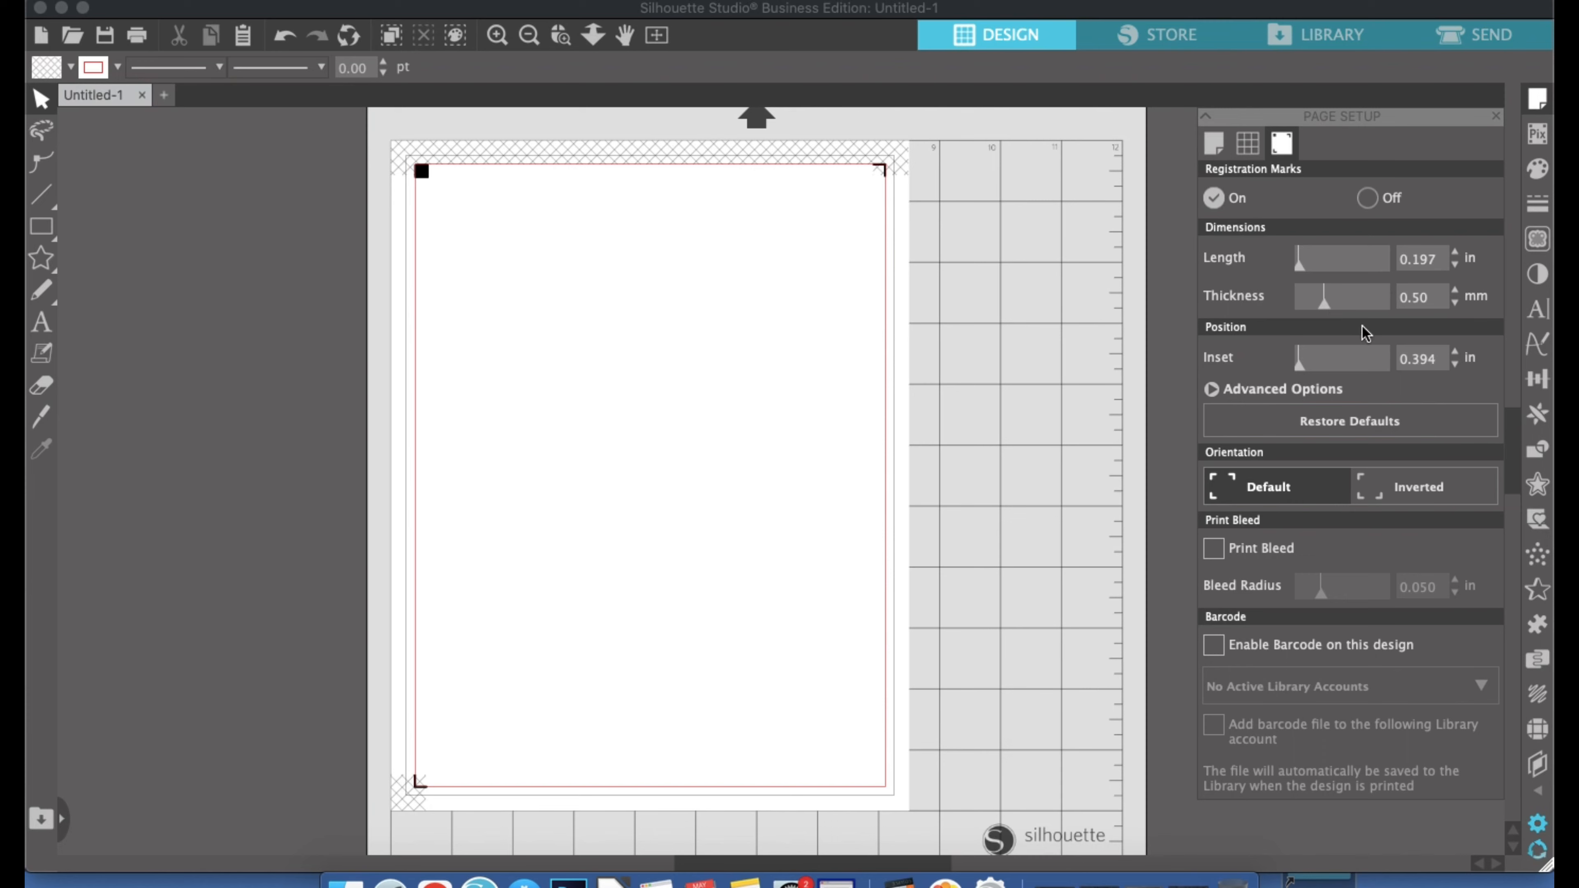
mouse_move(1323, 269)
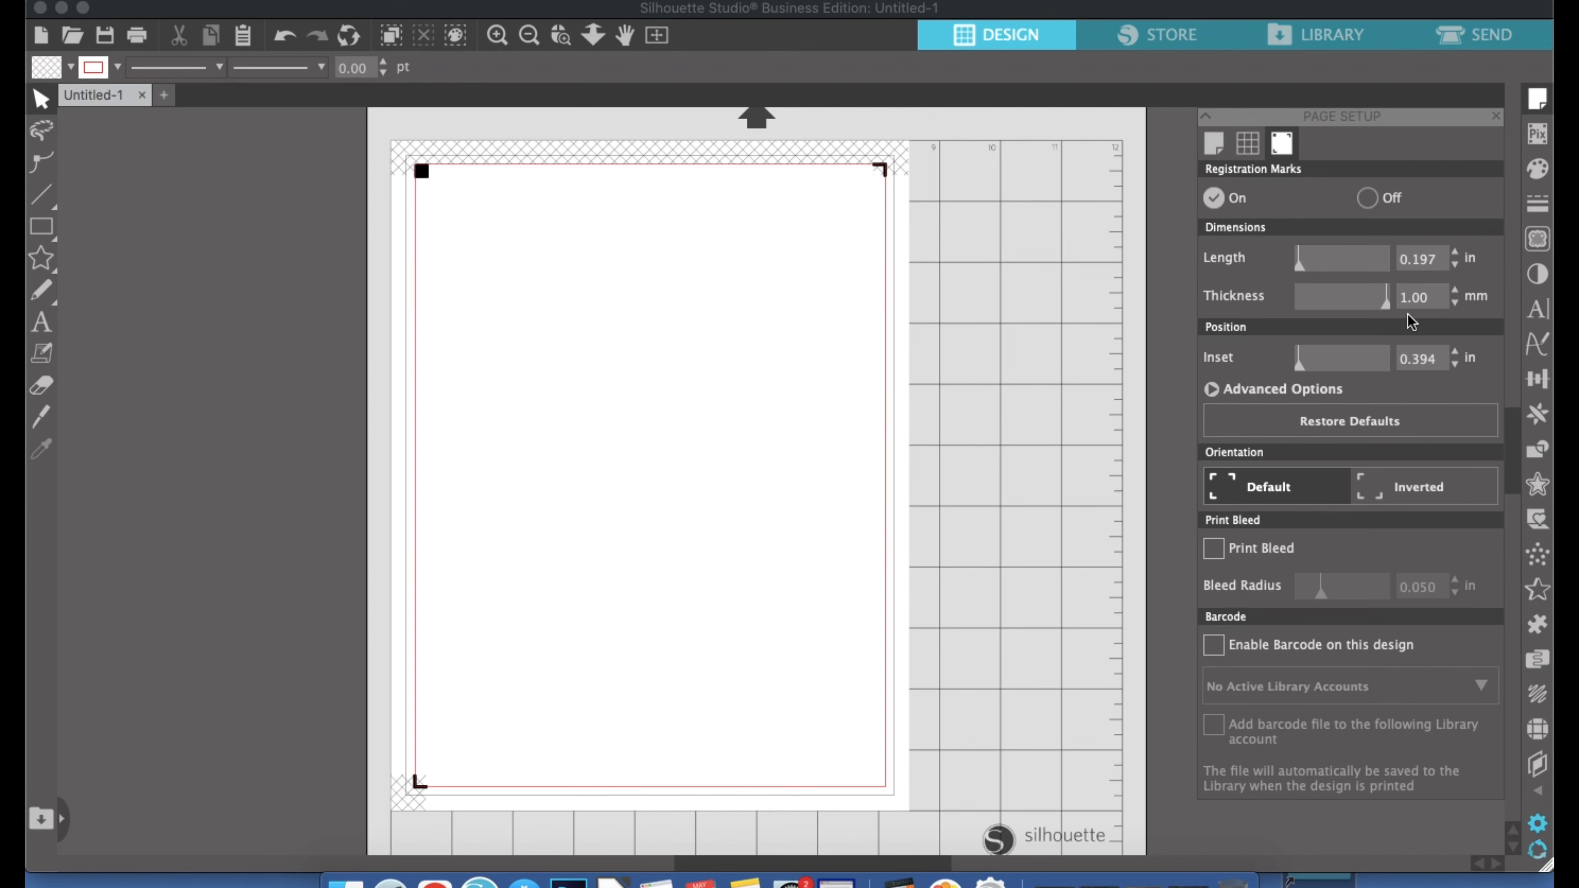
mouse_move(1418, 318)
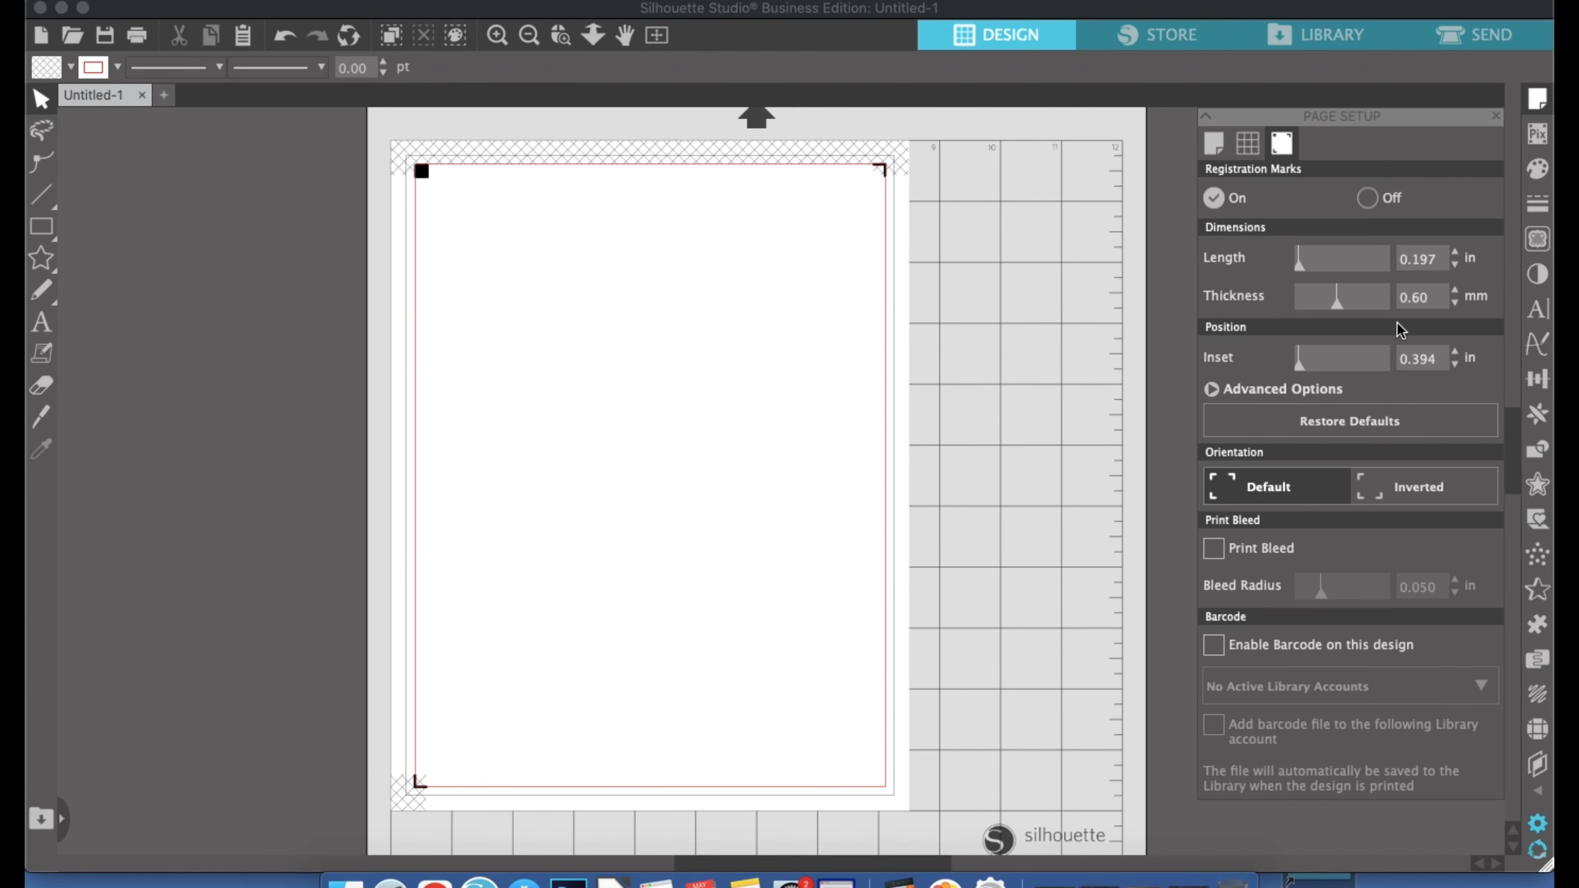
mouse_move(1337, 326)
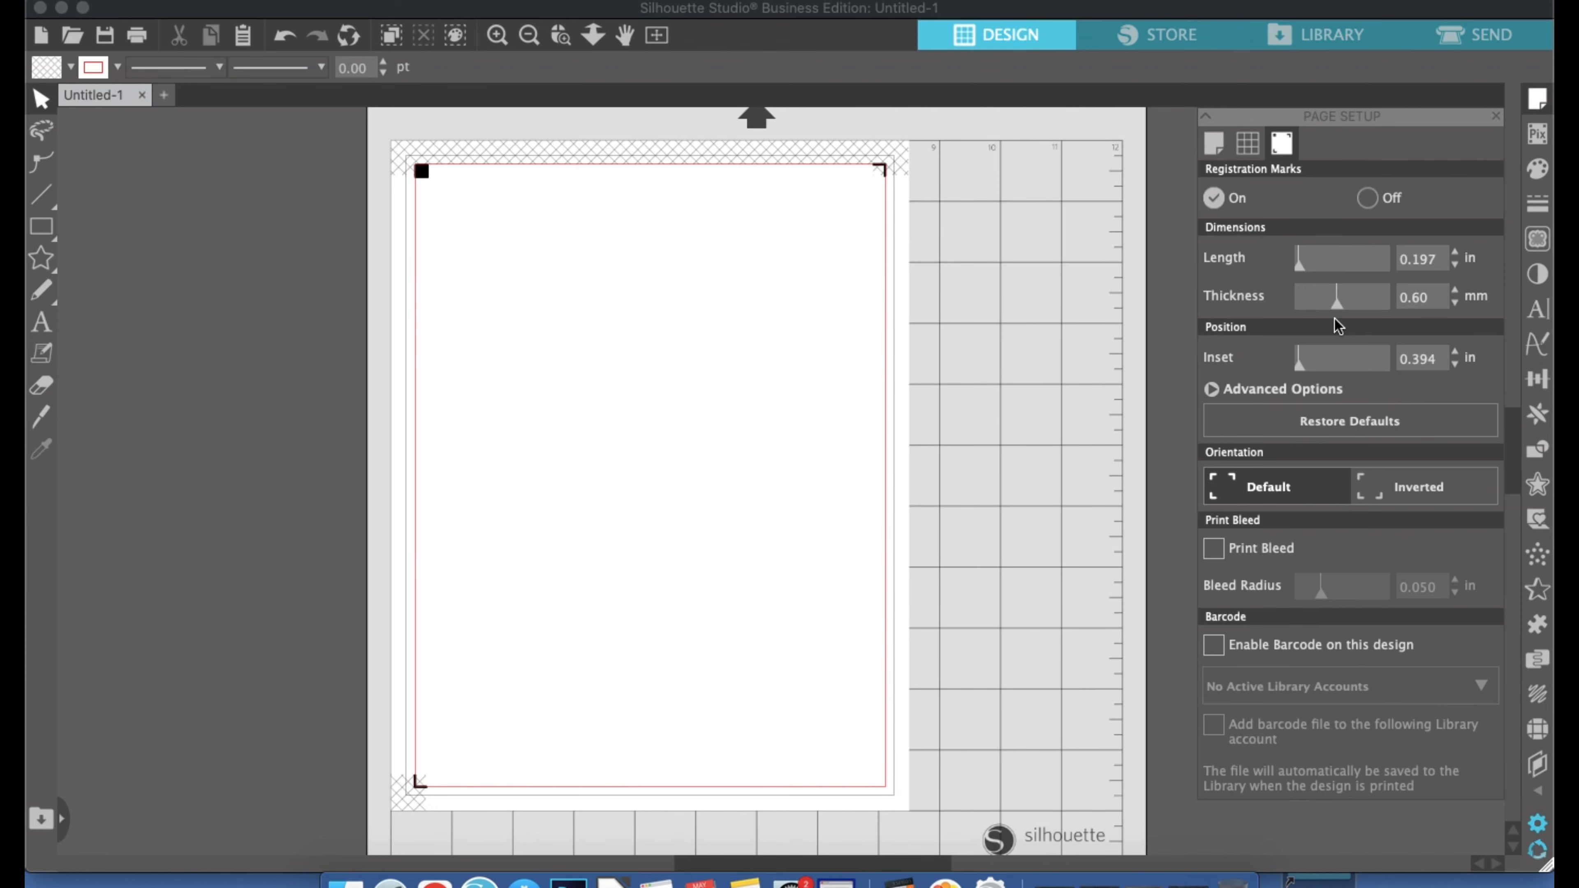
mouse_move(965, 389)
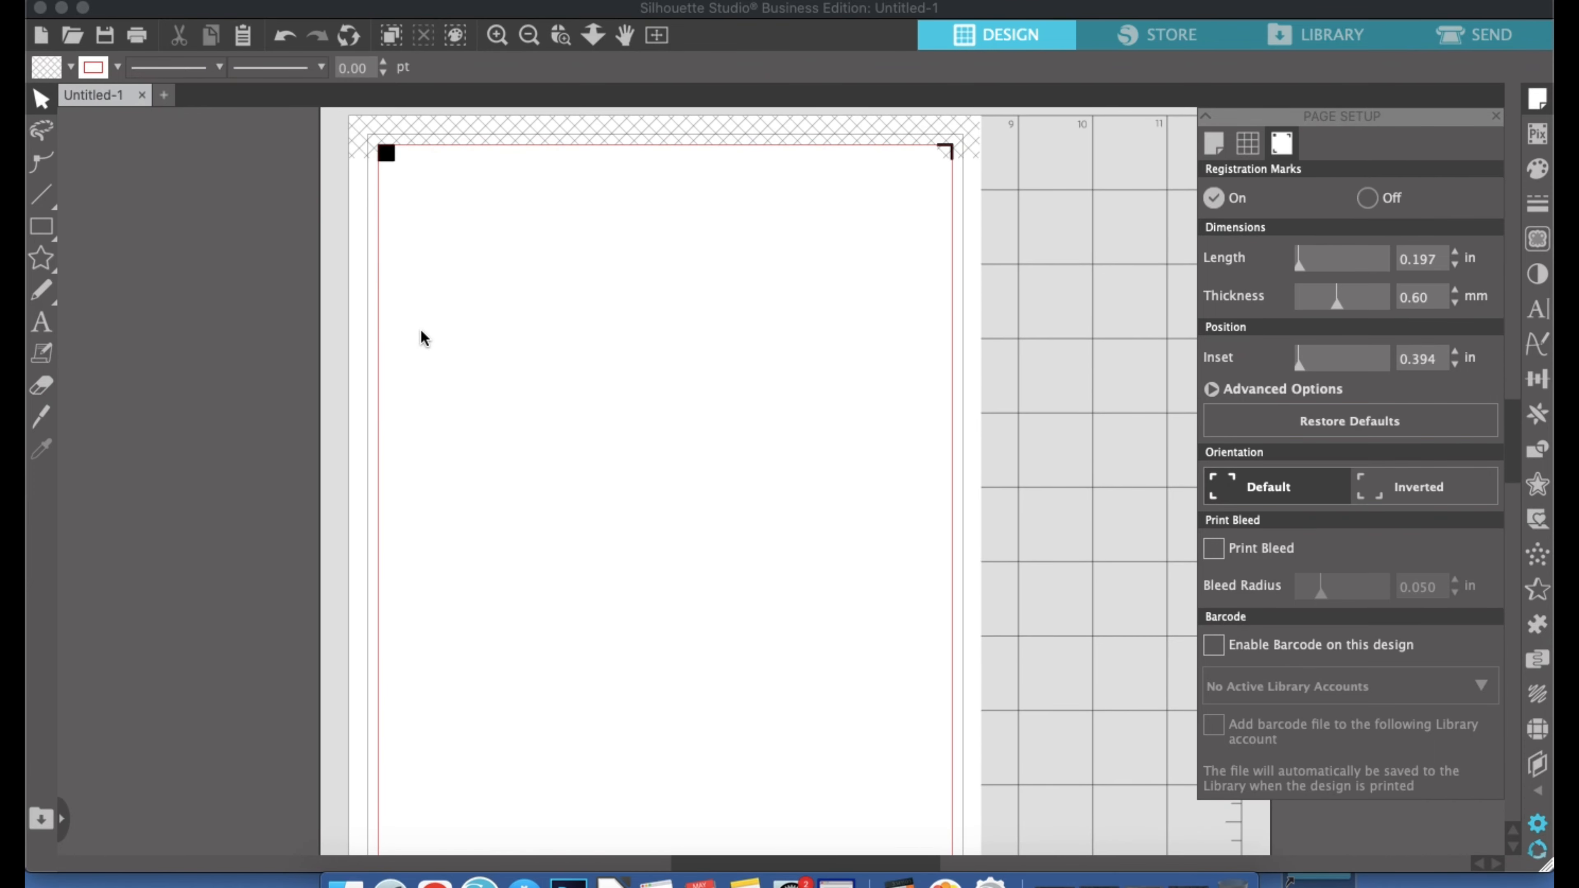
Select a tool in the left toolbar while keeping registration mark thickness at 0.60 mm
left_click(41, 226)
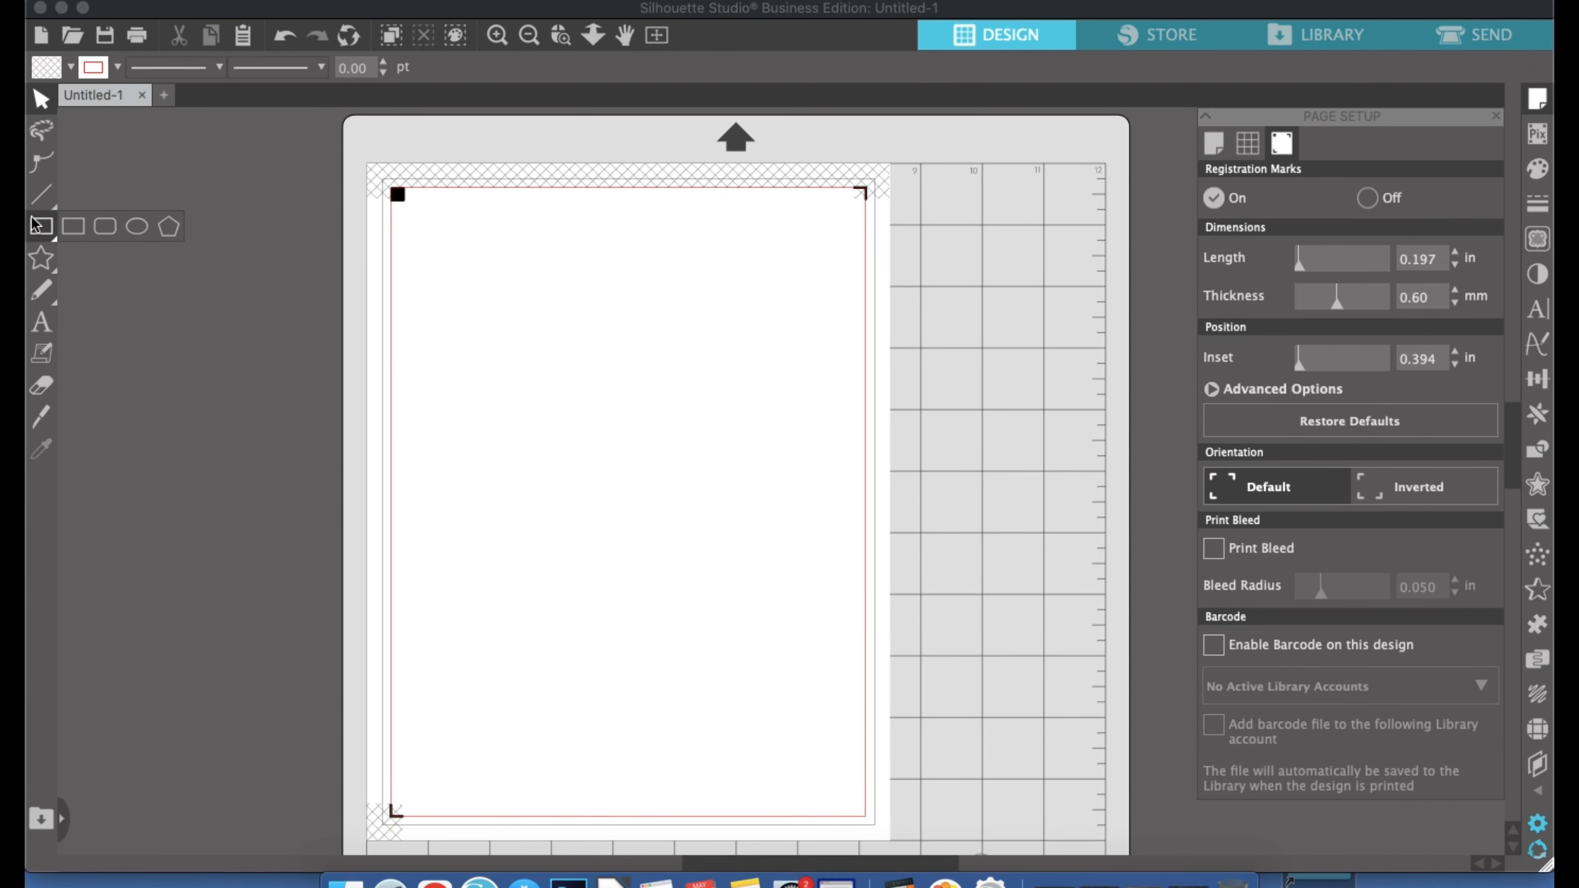
left_click(42, 225)
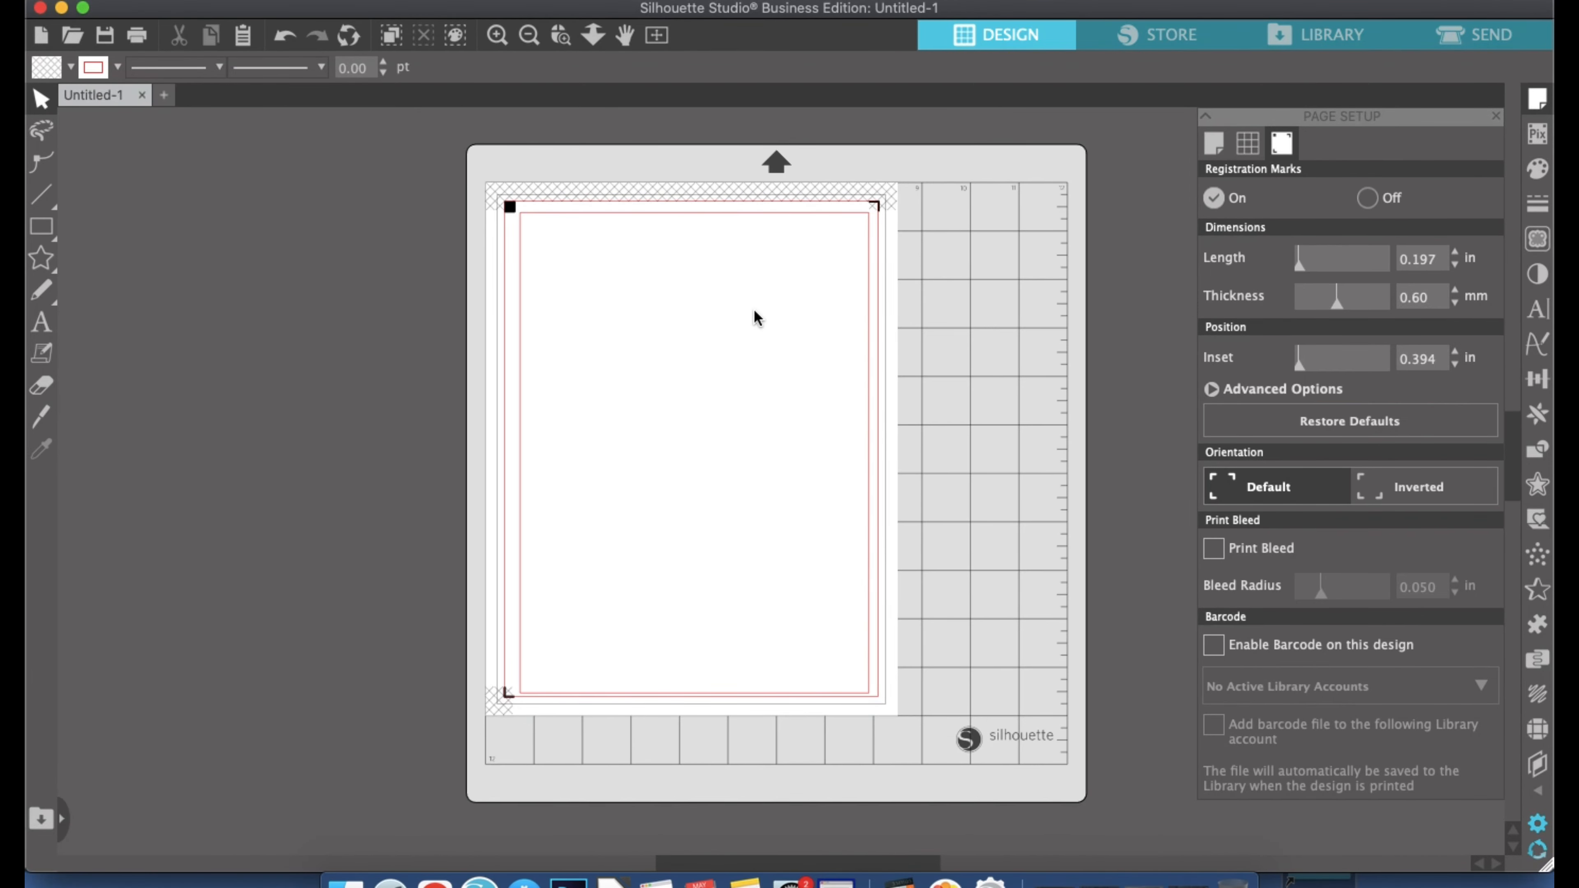
mouse_move(713, 494)
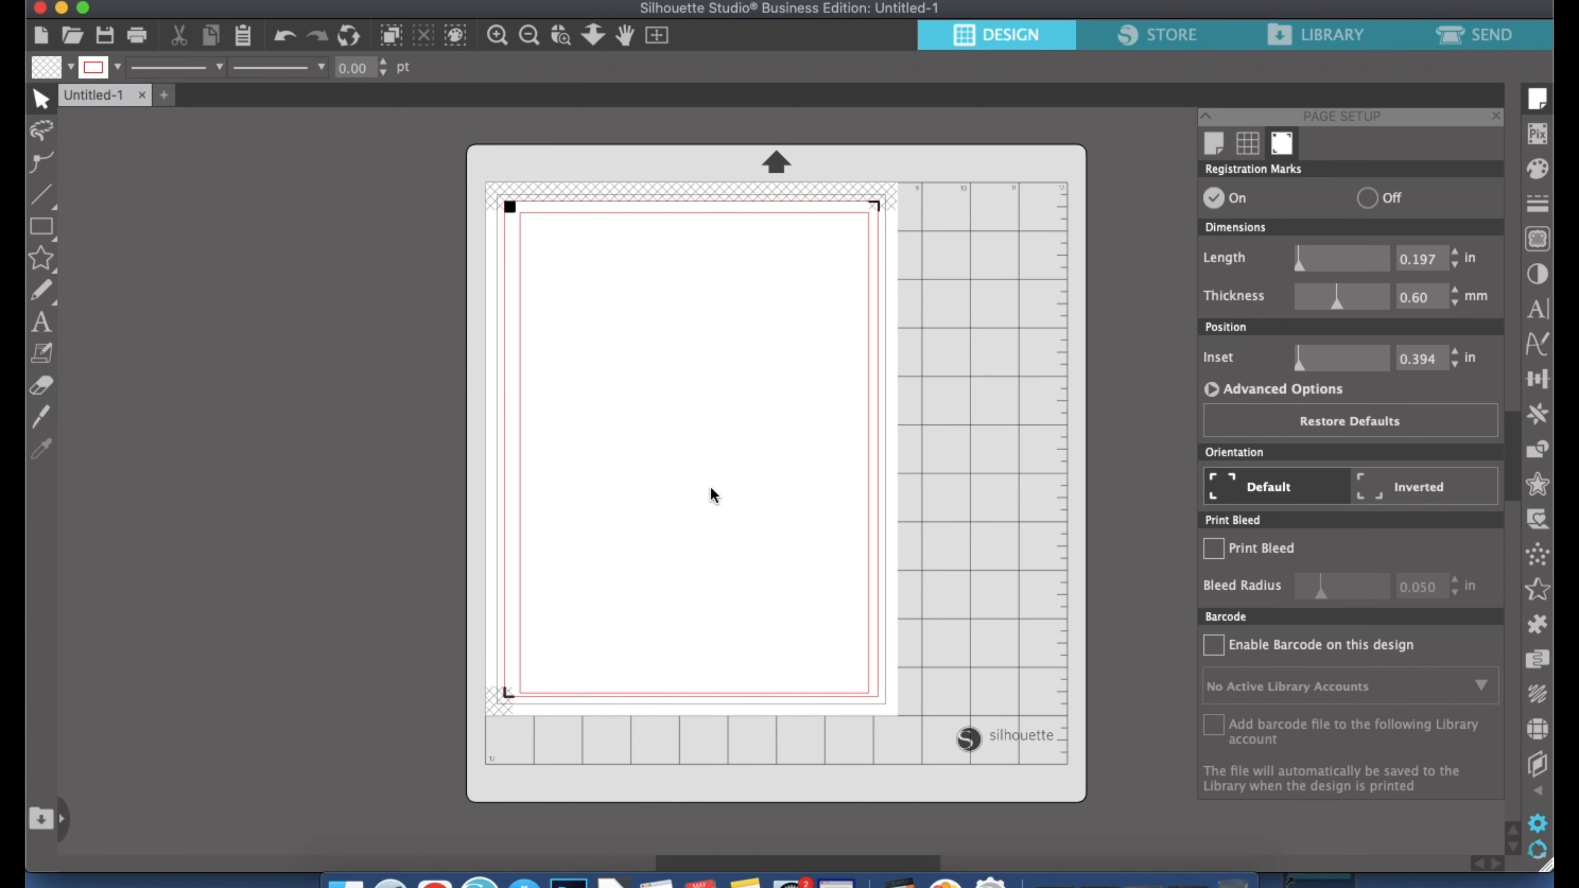
mouse_move(337, 14)
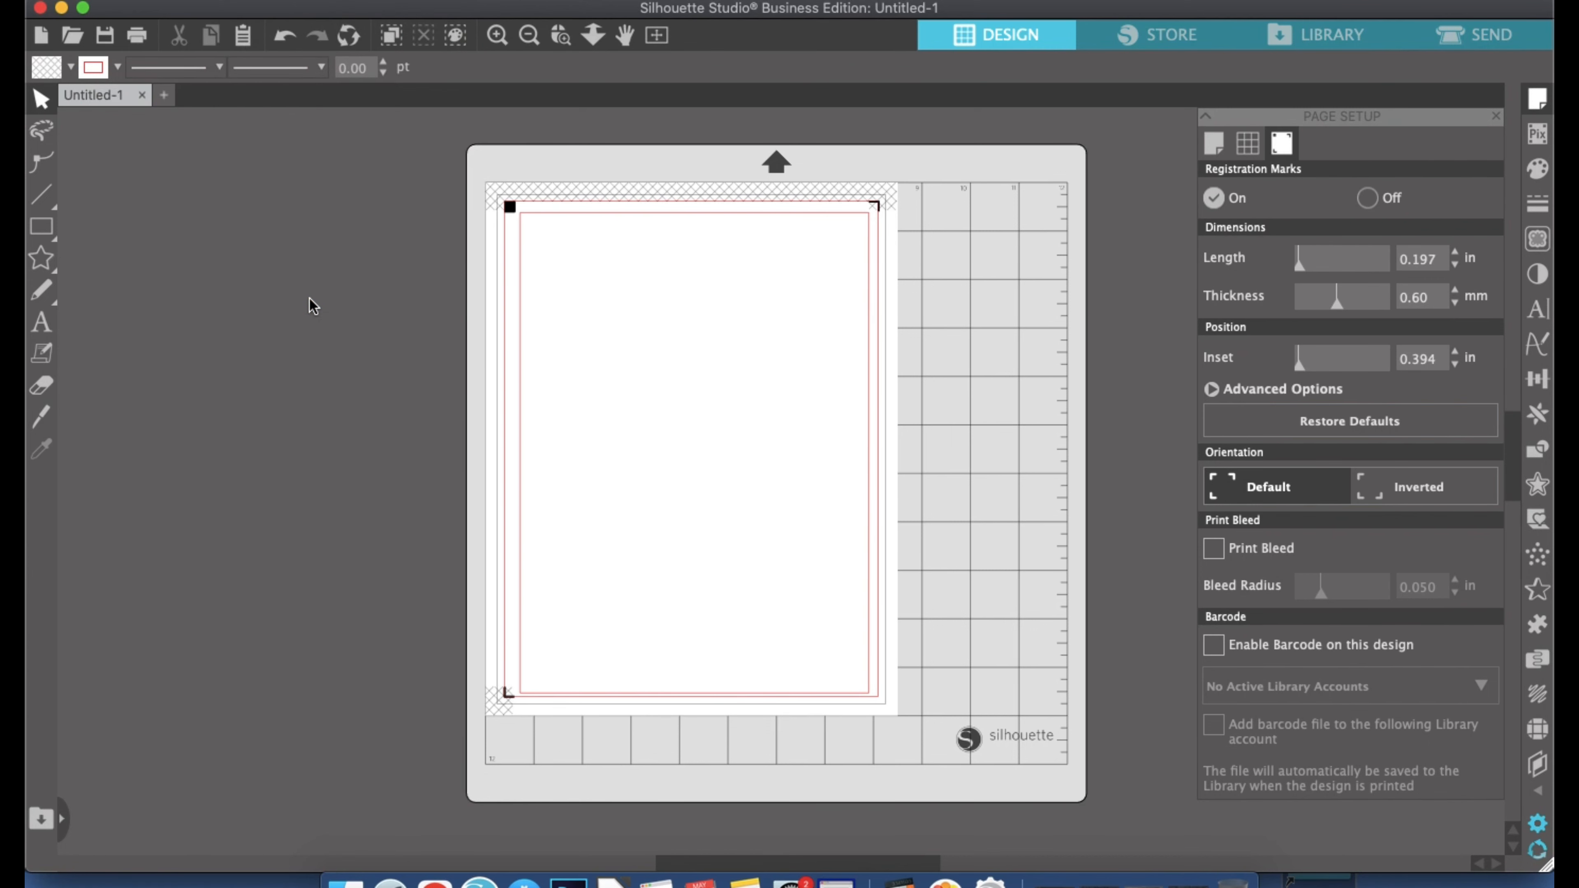
left_click(135, 35)
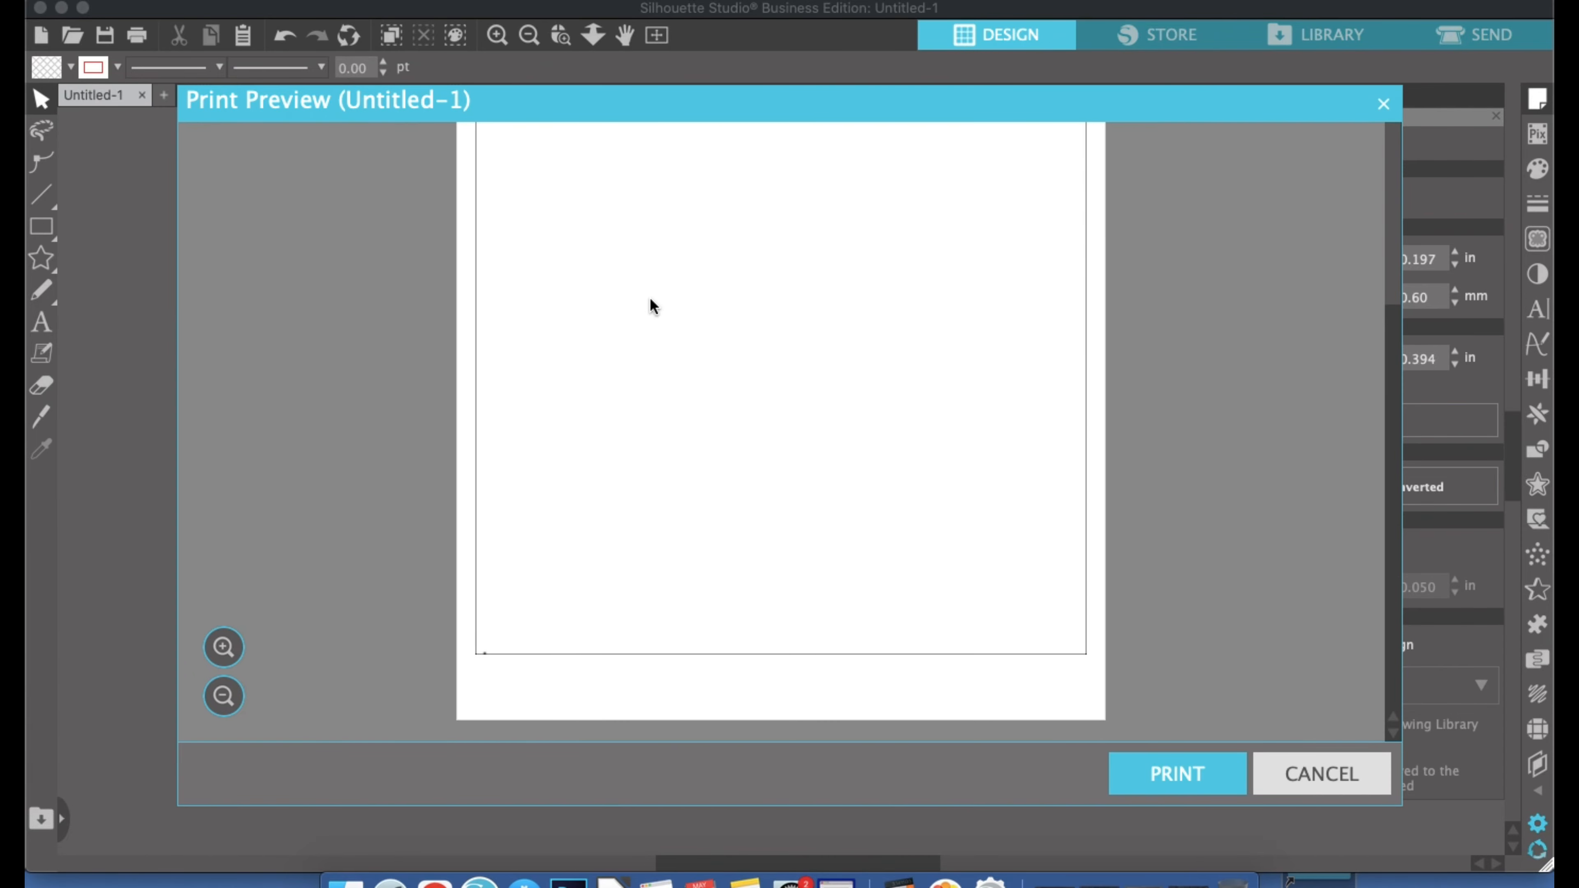
mouse_move(474, 665)
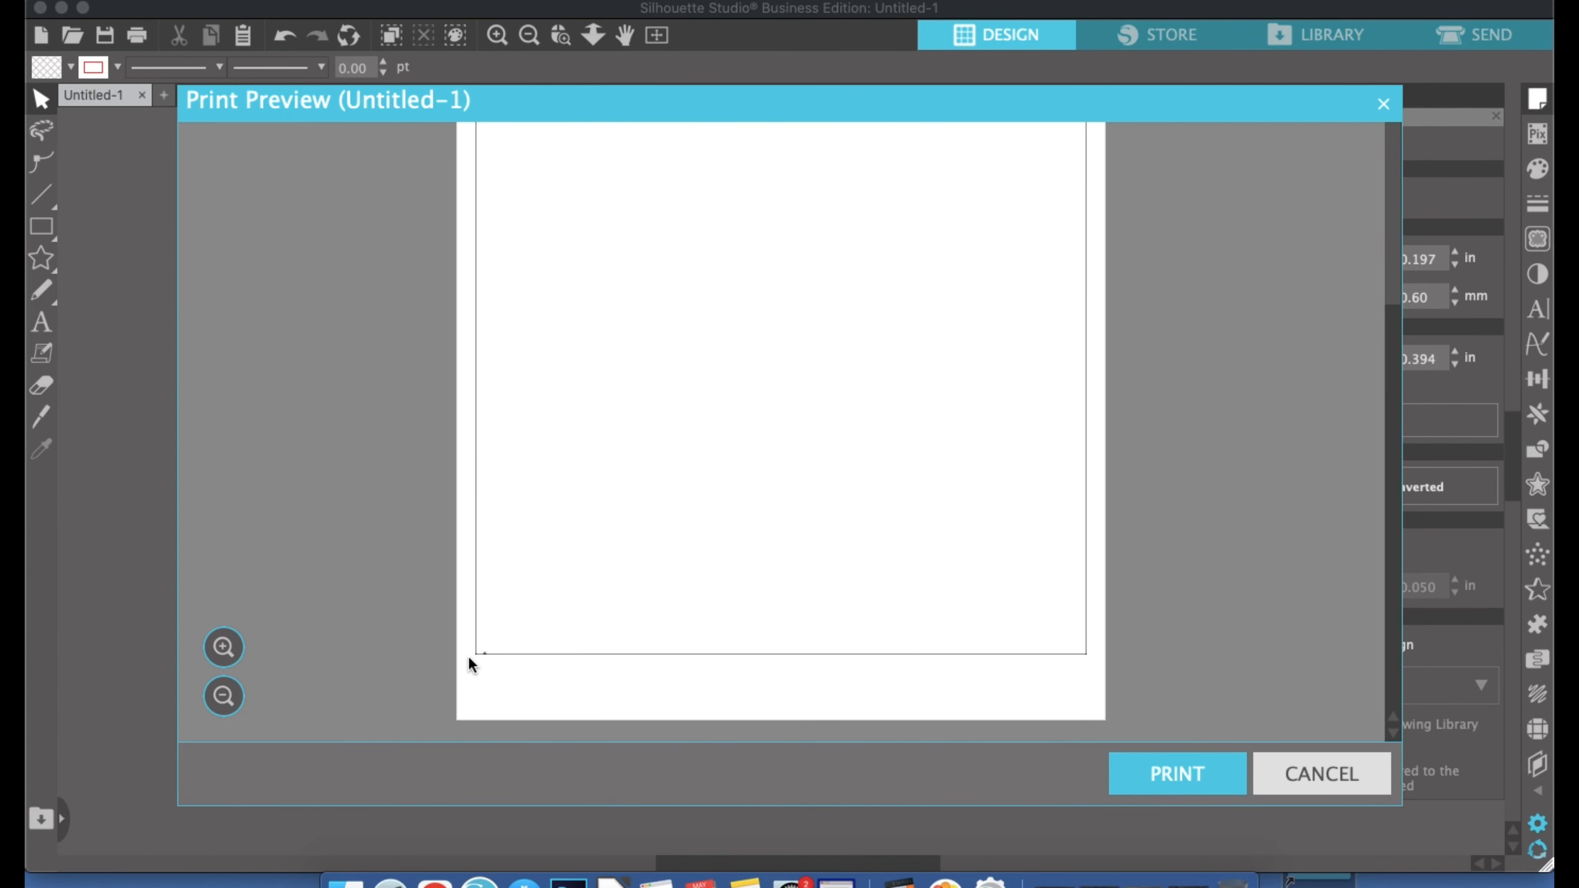
mouse_move(1362, 681)
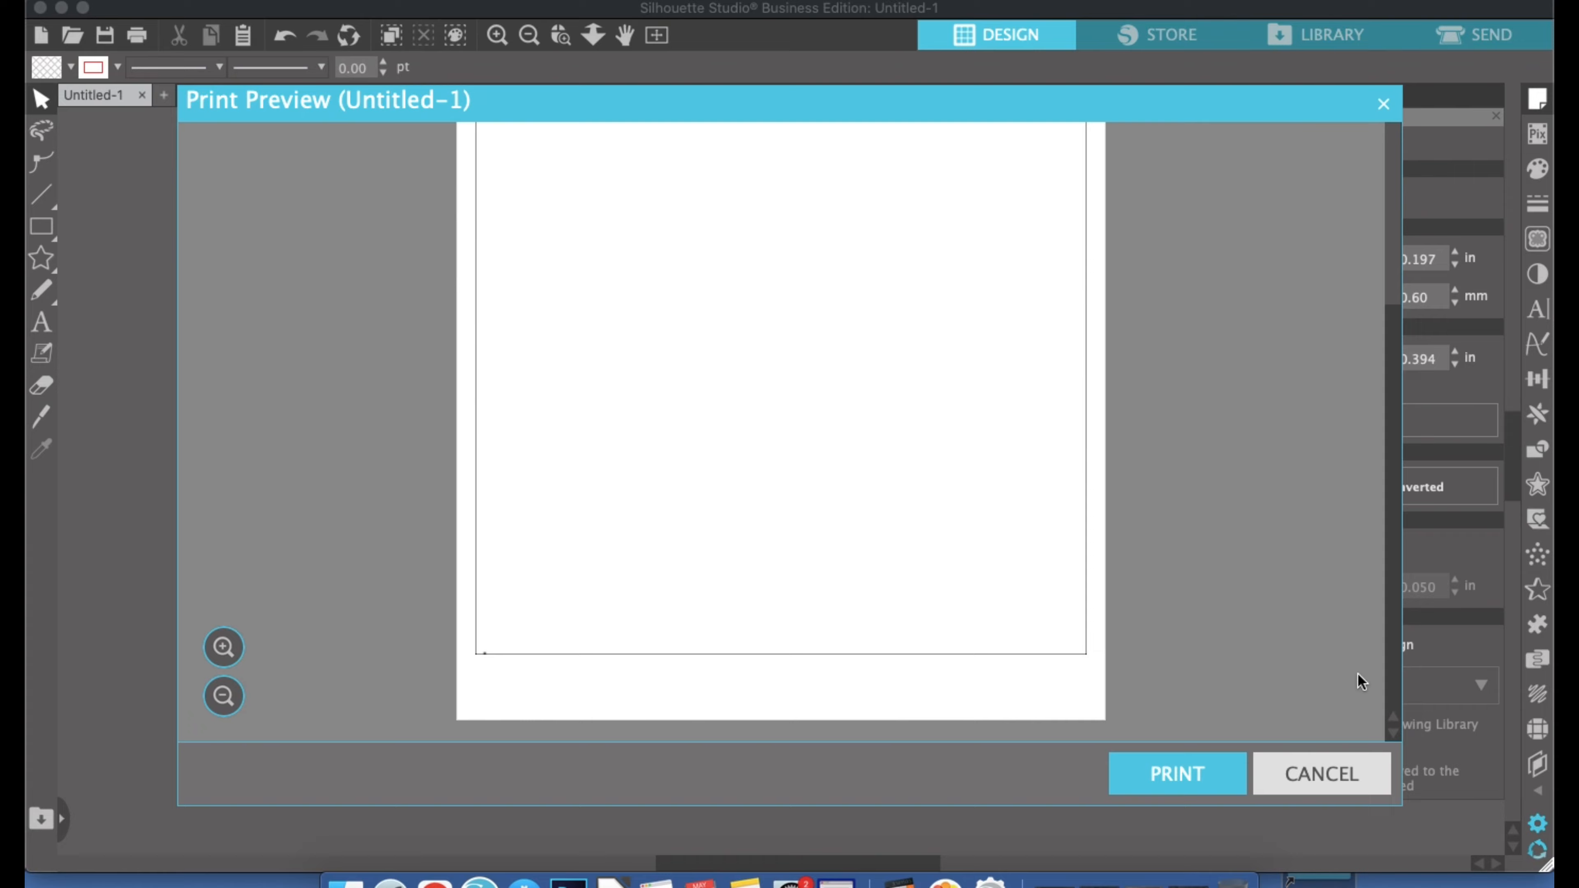
left_click(1320, 773)
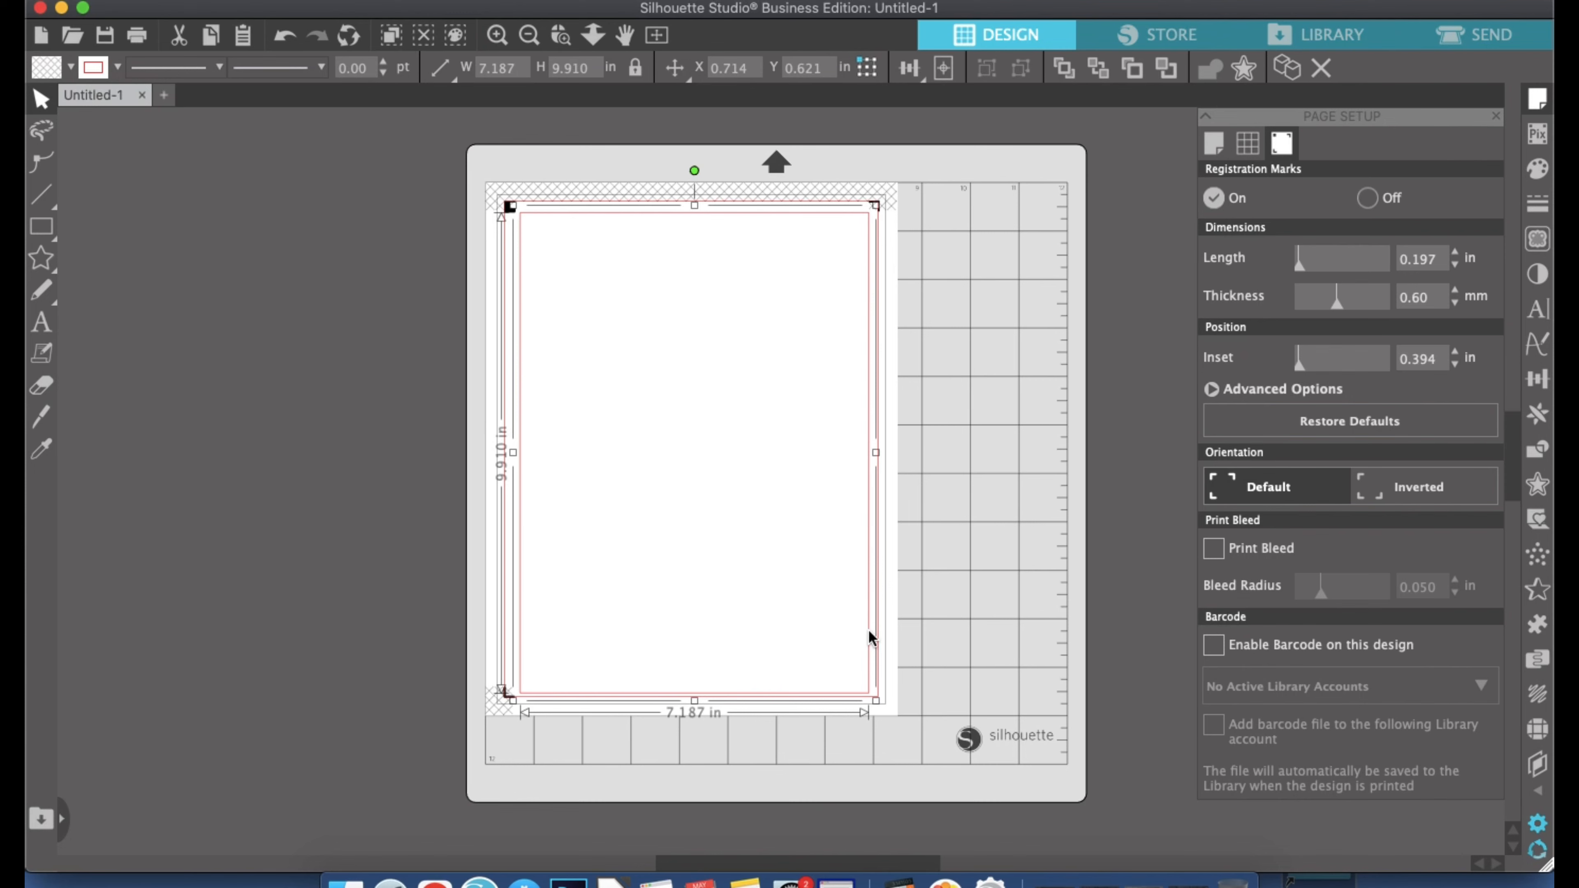
left_click(820, 572)
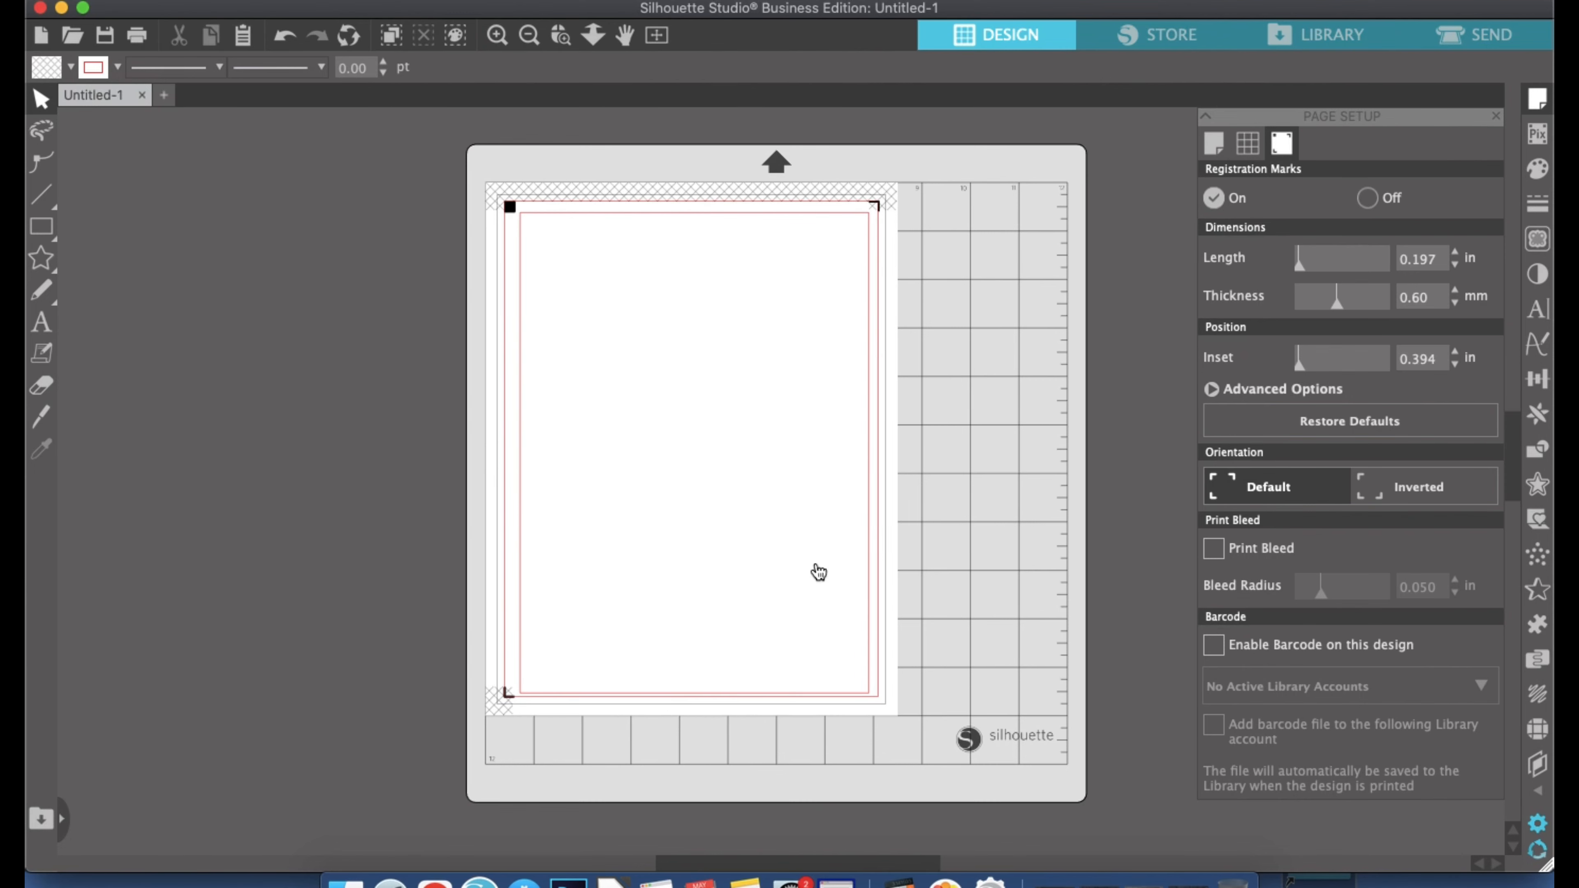
Reduce the media height to 10.625 in and deselect the border object
left_click(1215, 143)
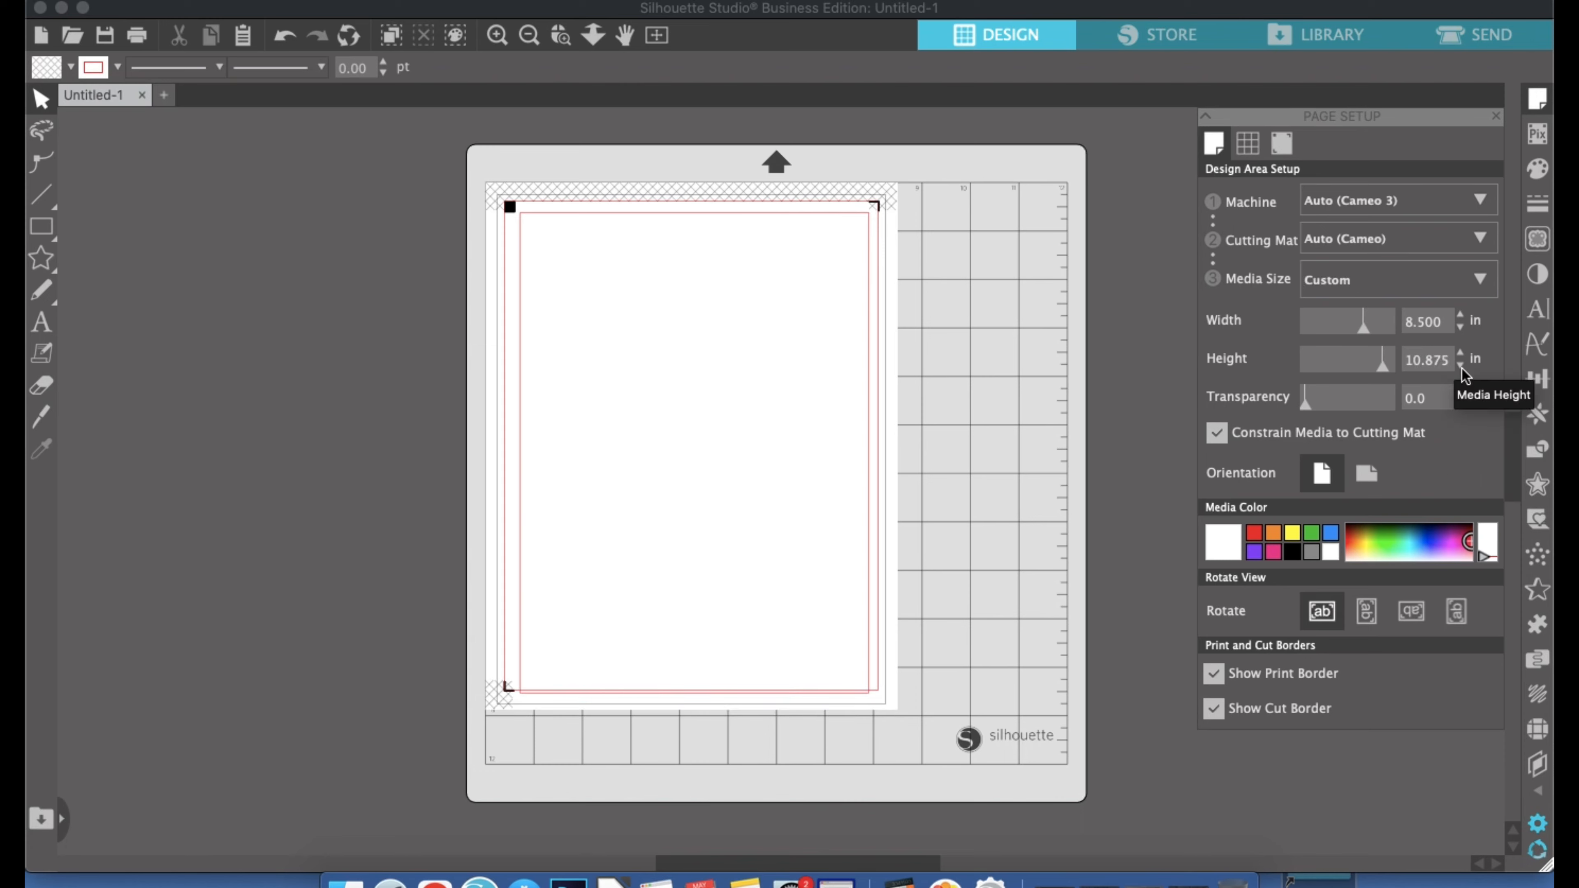
left_click(1462, 364)
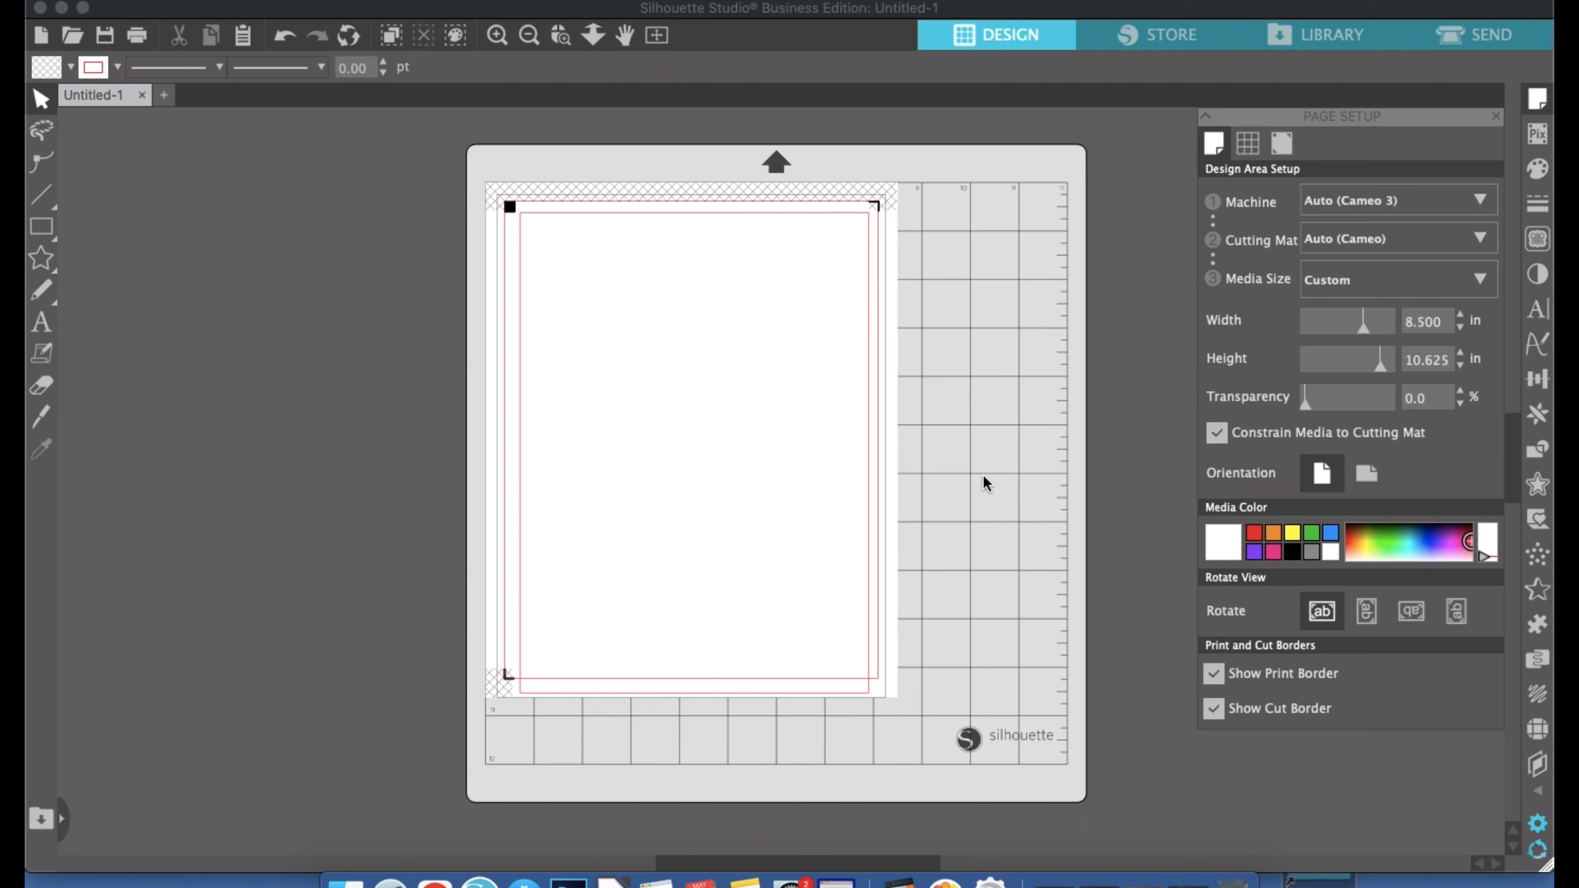
mouse_move(745, 224)
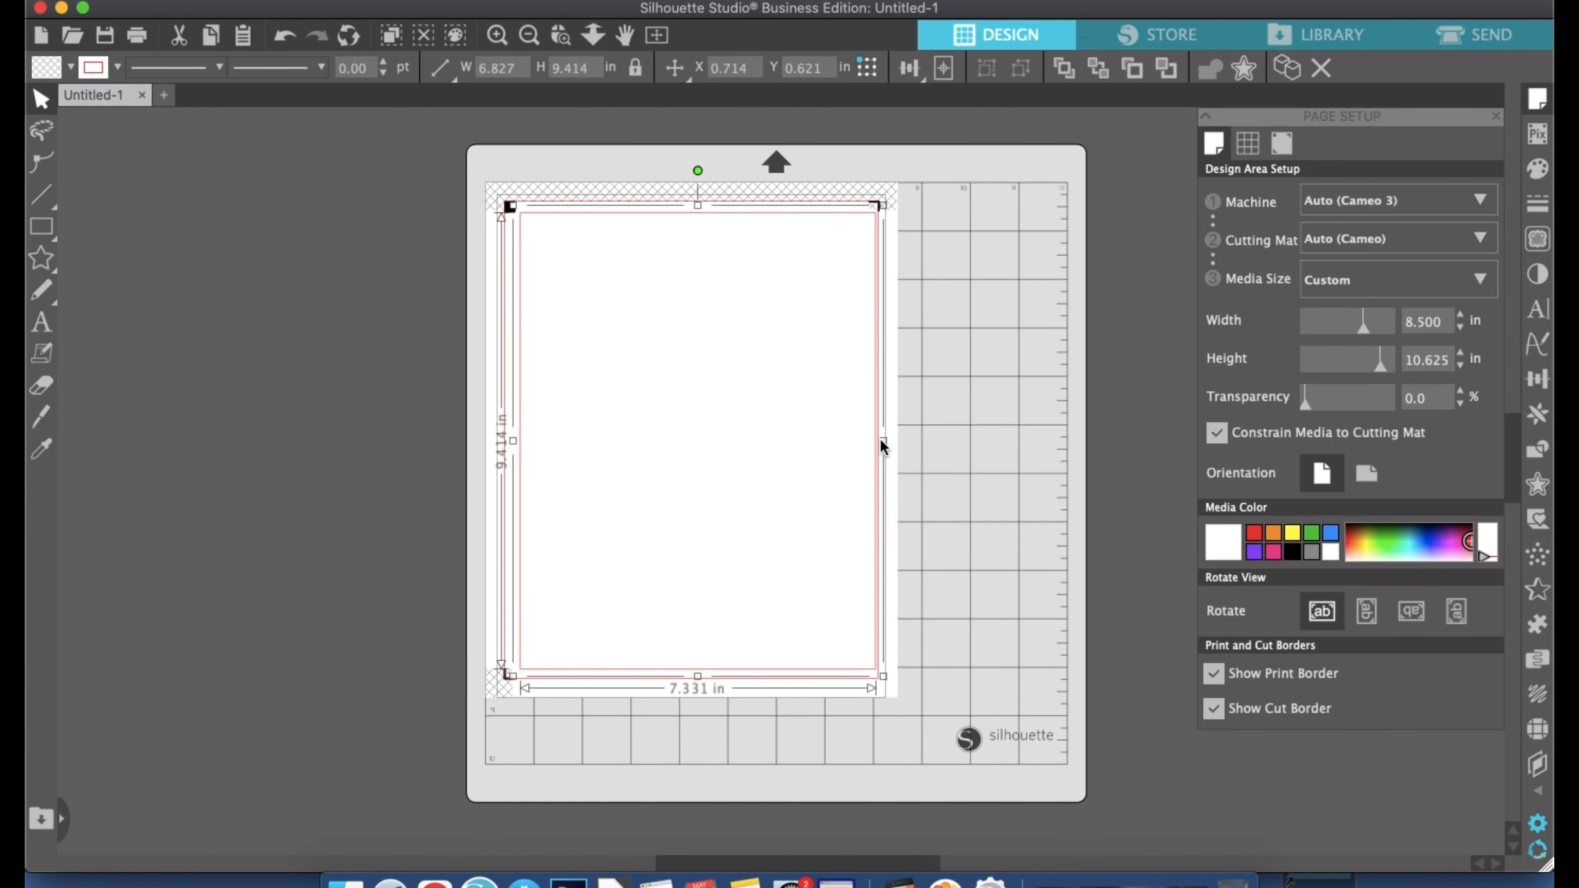
left_click(602, 480)
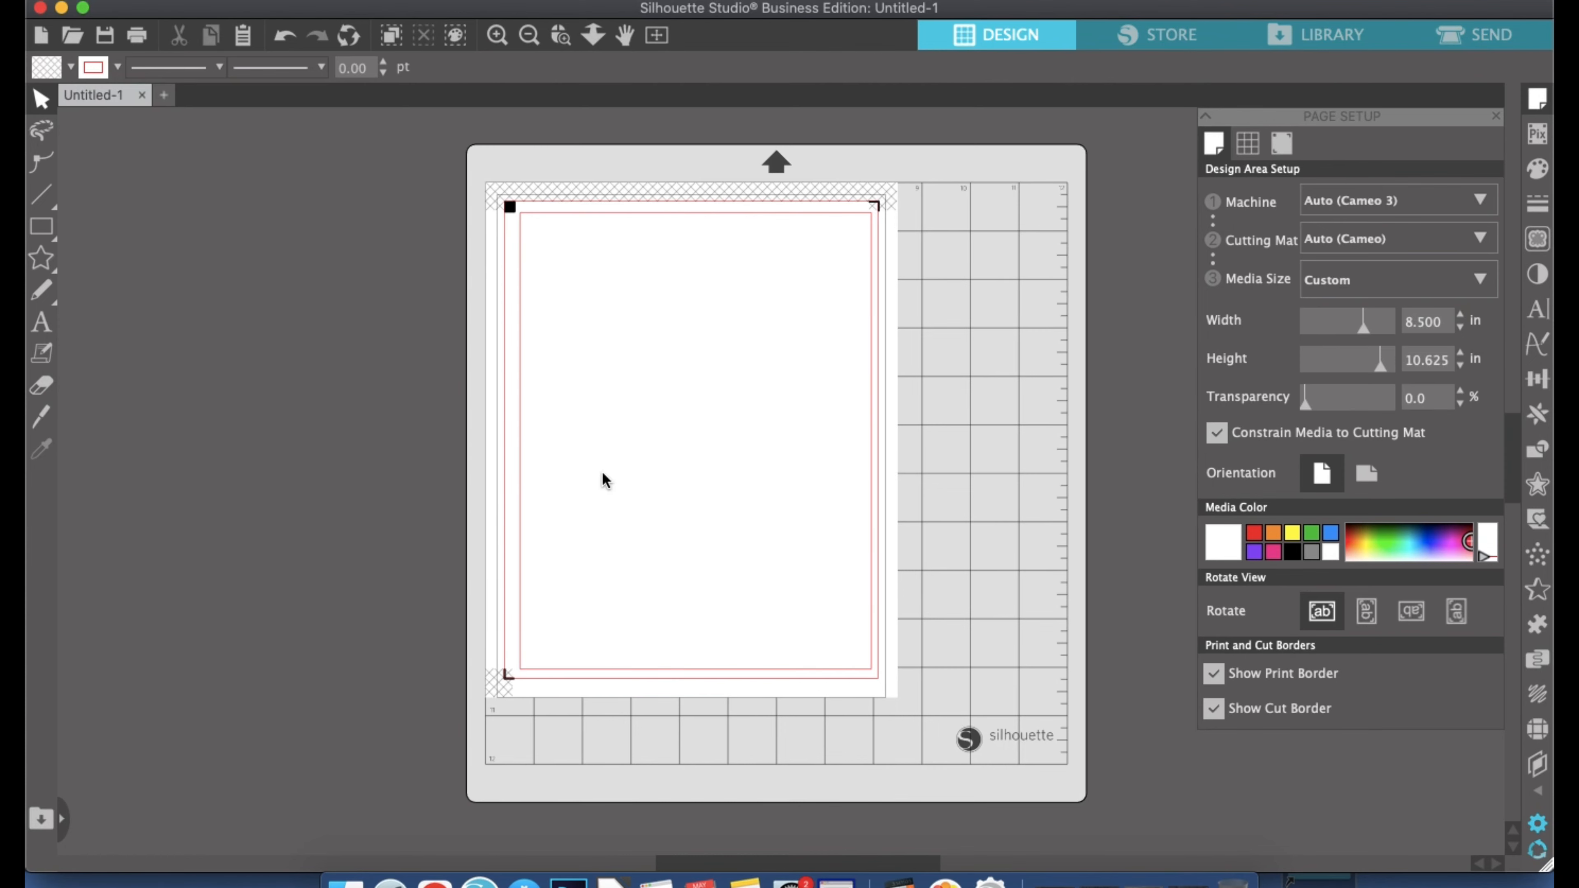
mouse_move(289, 310)
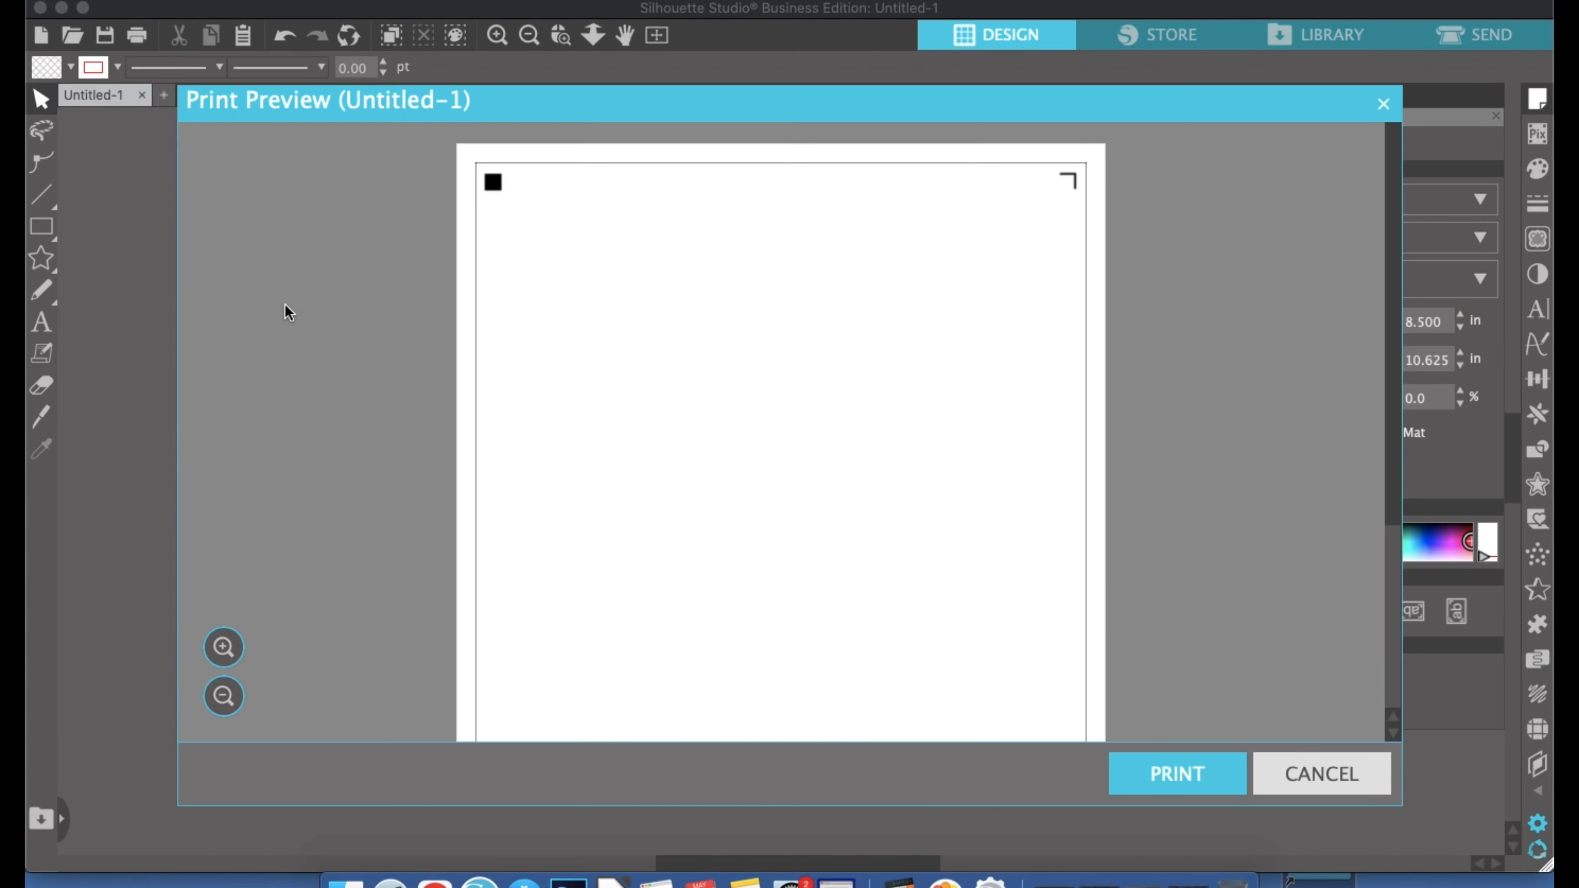
Check the bottom-left registration mark in Print Preview and send the page to Print
scroll("down", 3)
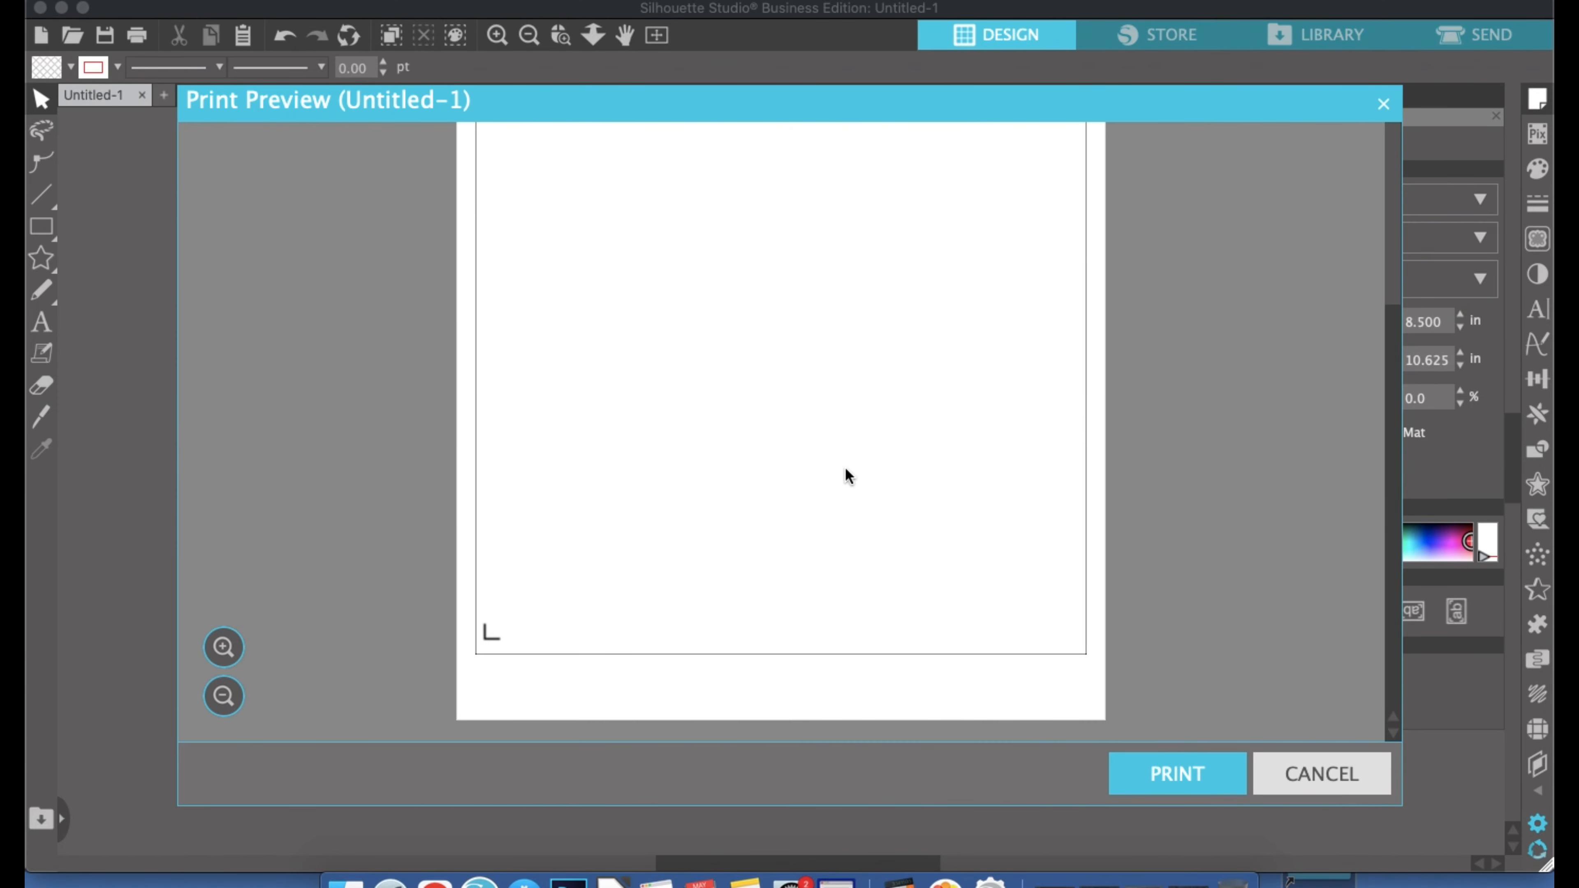
mouse_move(493, 614)
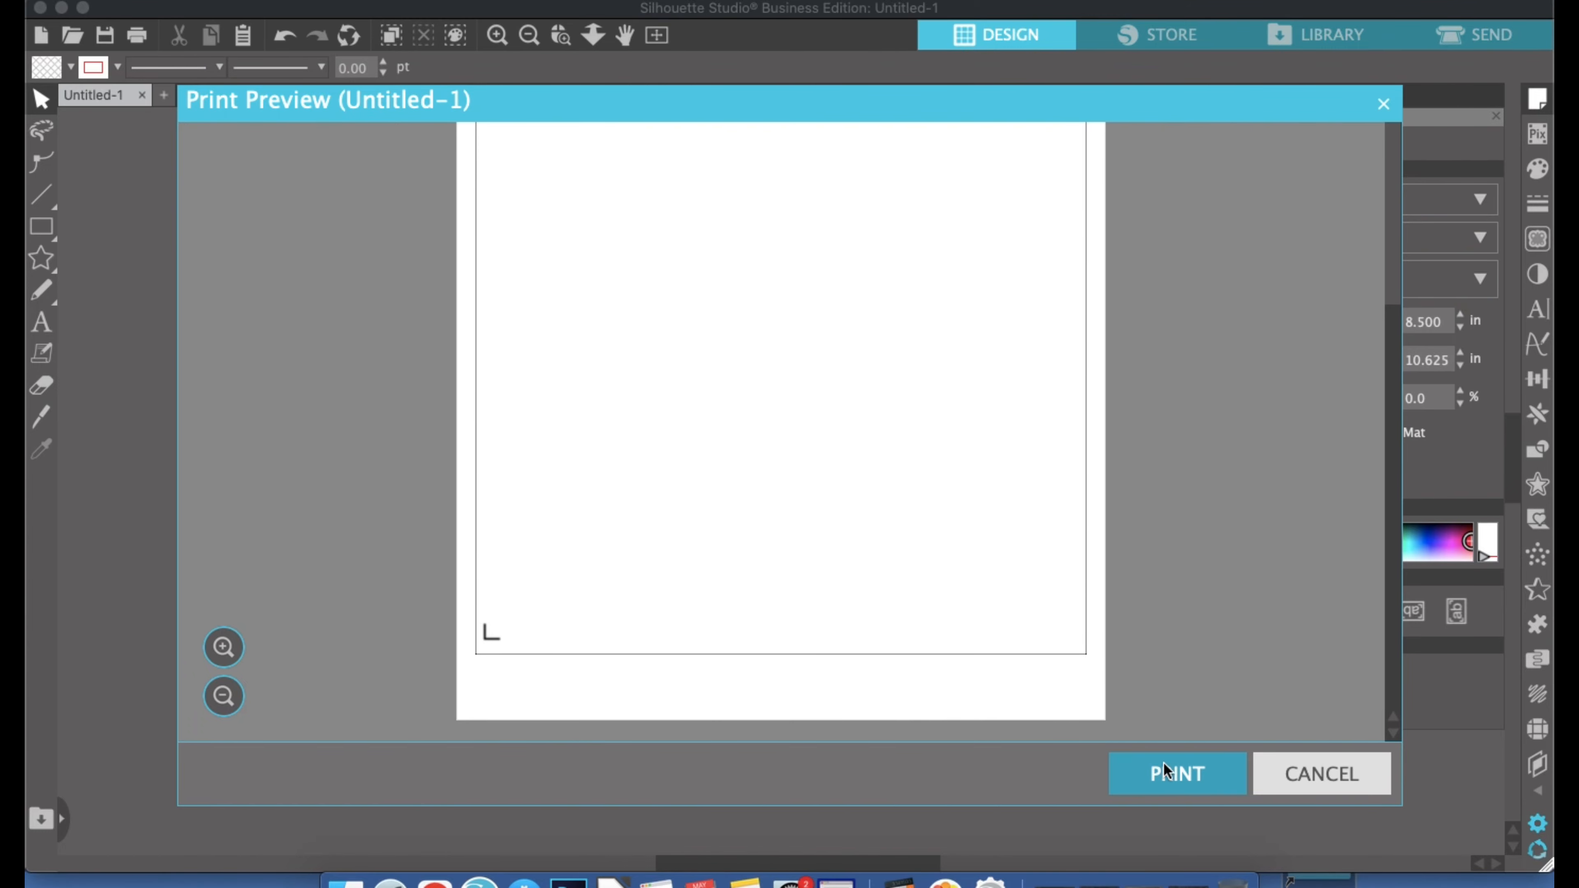
left_click(1176, 773)
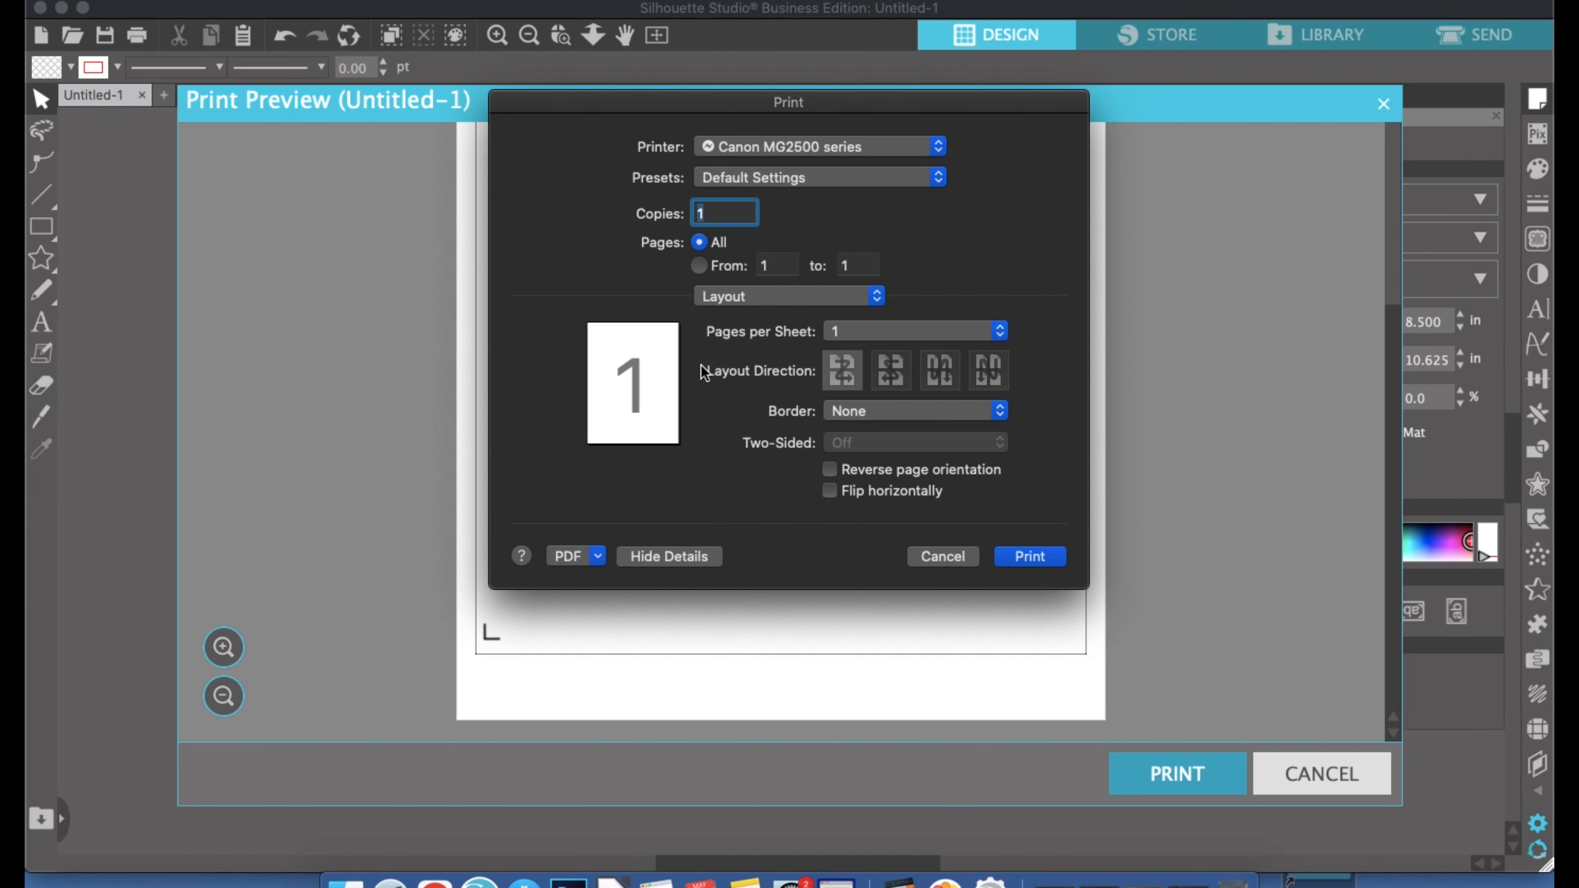
Target the EPSON XP-330 Series printer with Photo Matte Paper media type
left_click(816, 147)
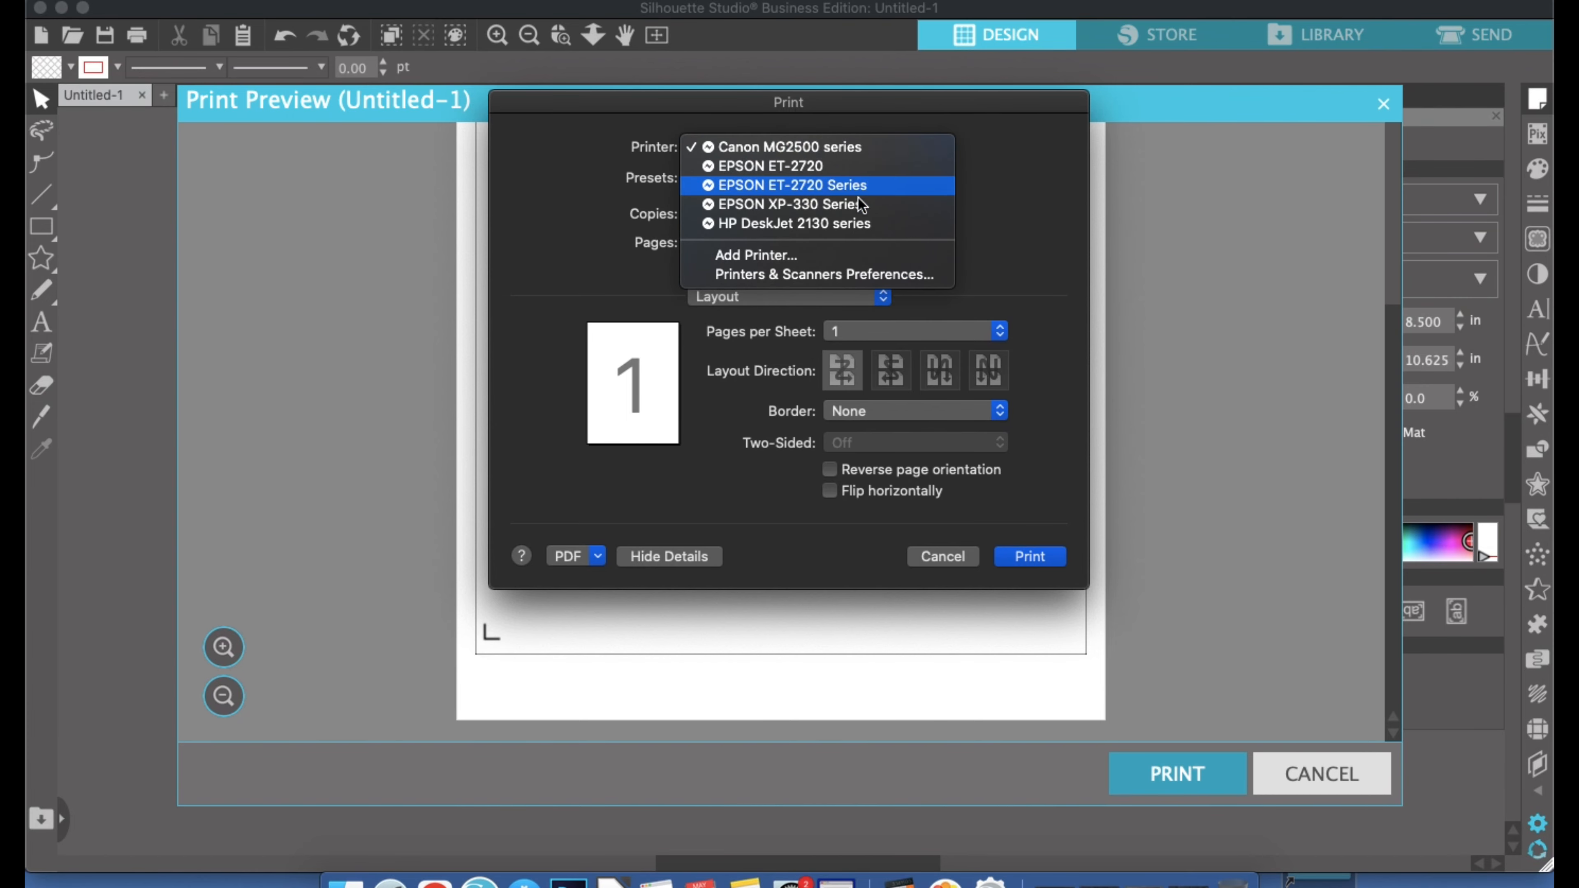
left_click(786, 203)
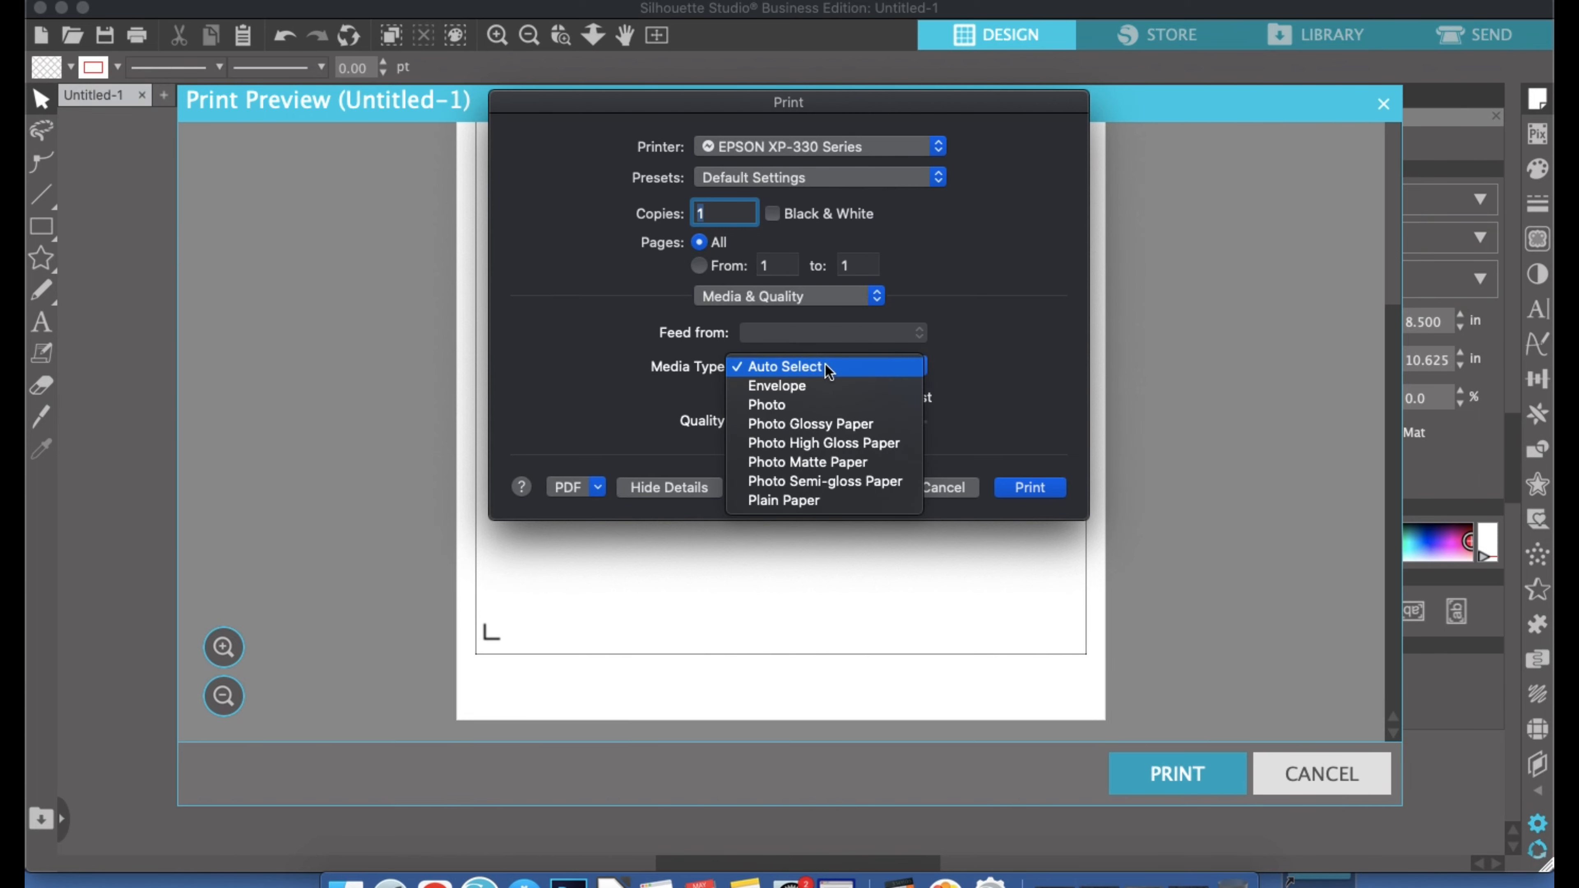
mouse_move(806, 461)
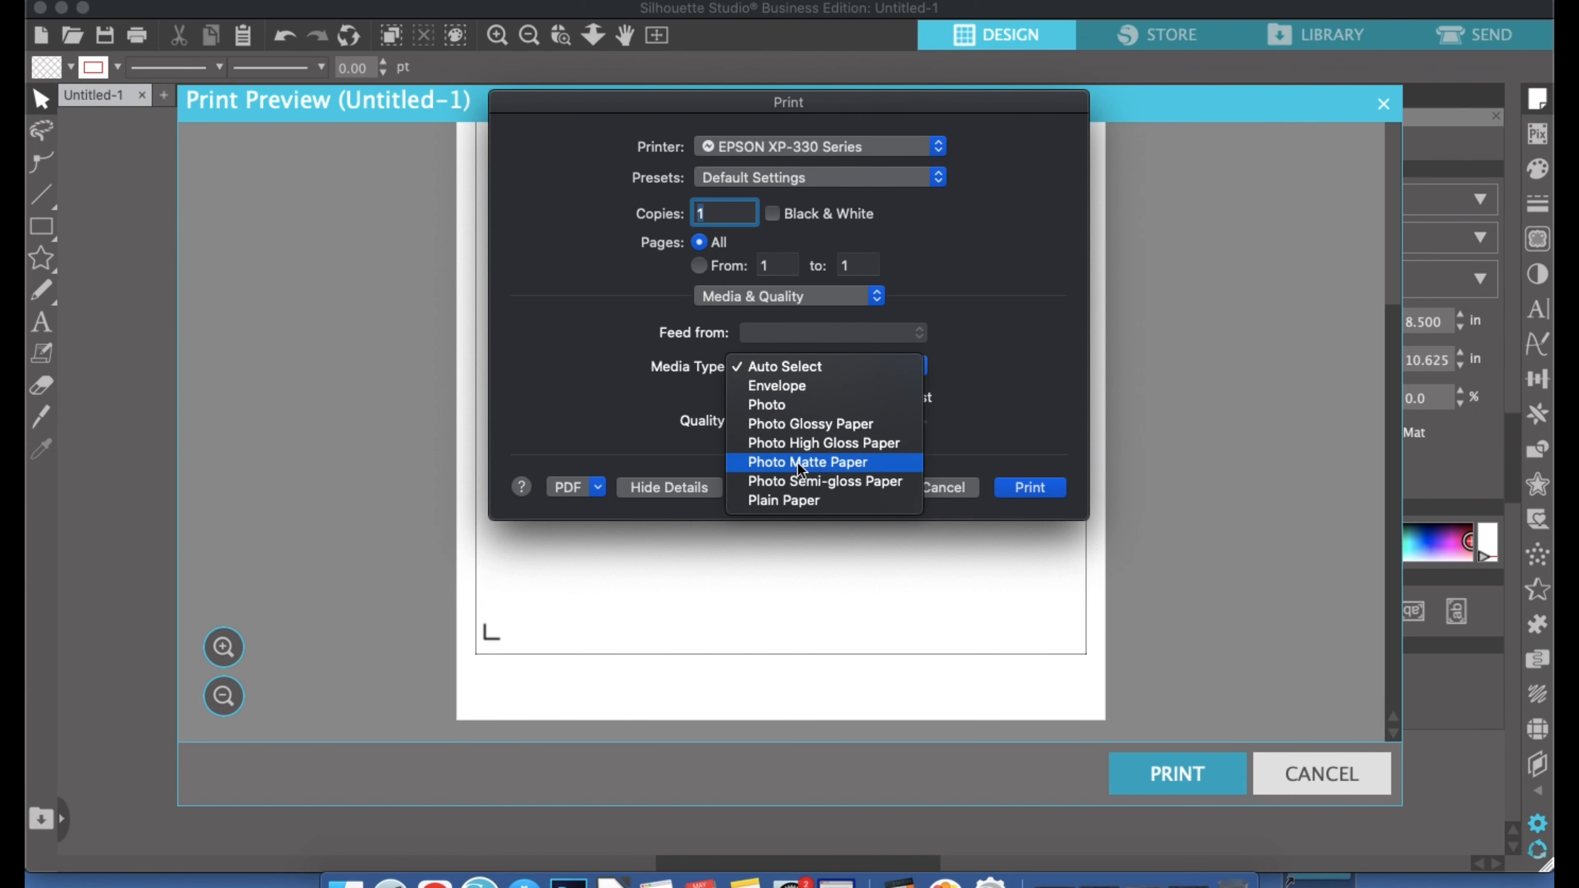
left_click(806, 461)
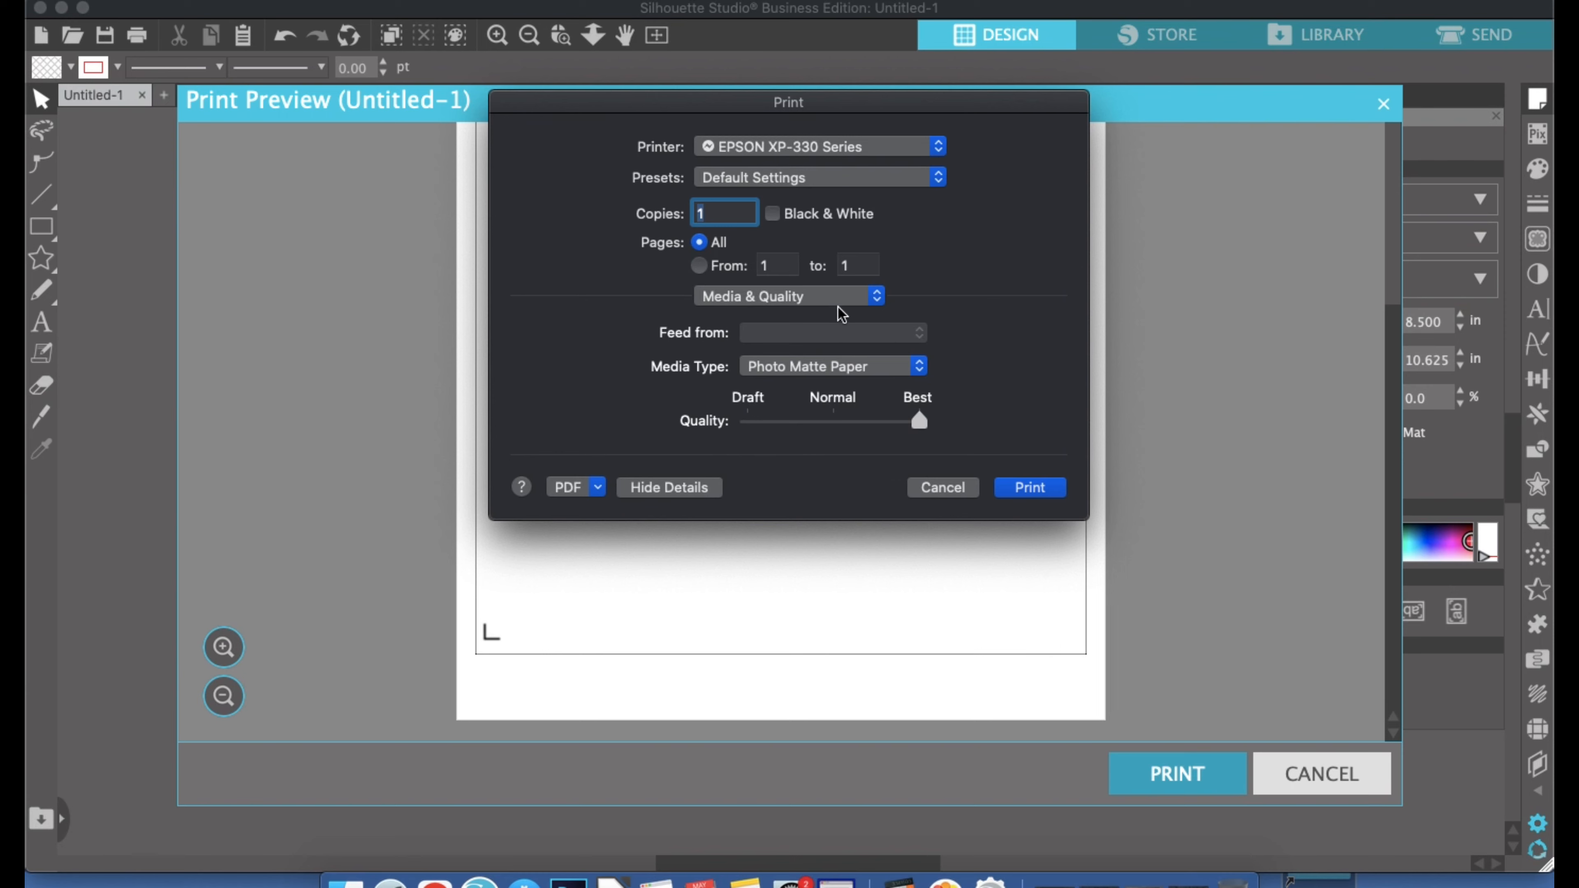
mouse_move(968, 361)
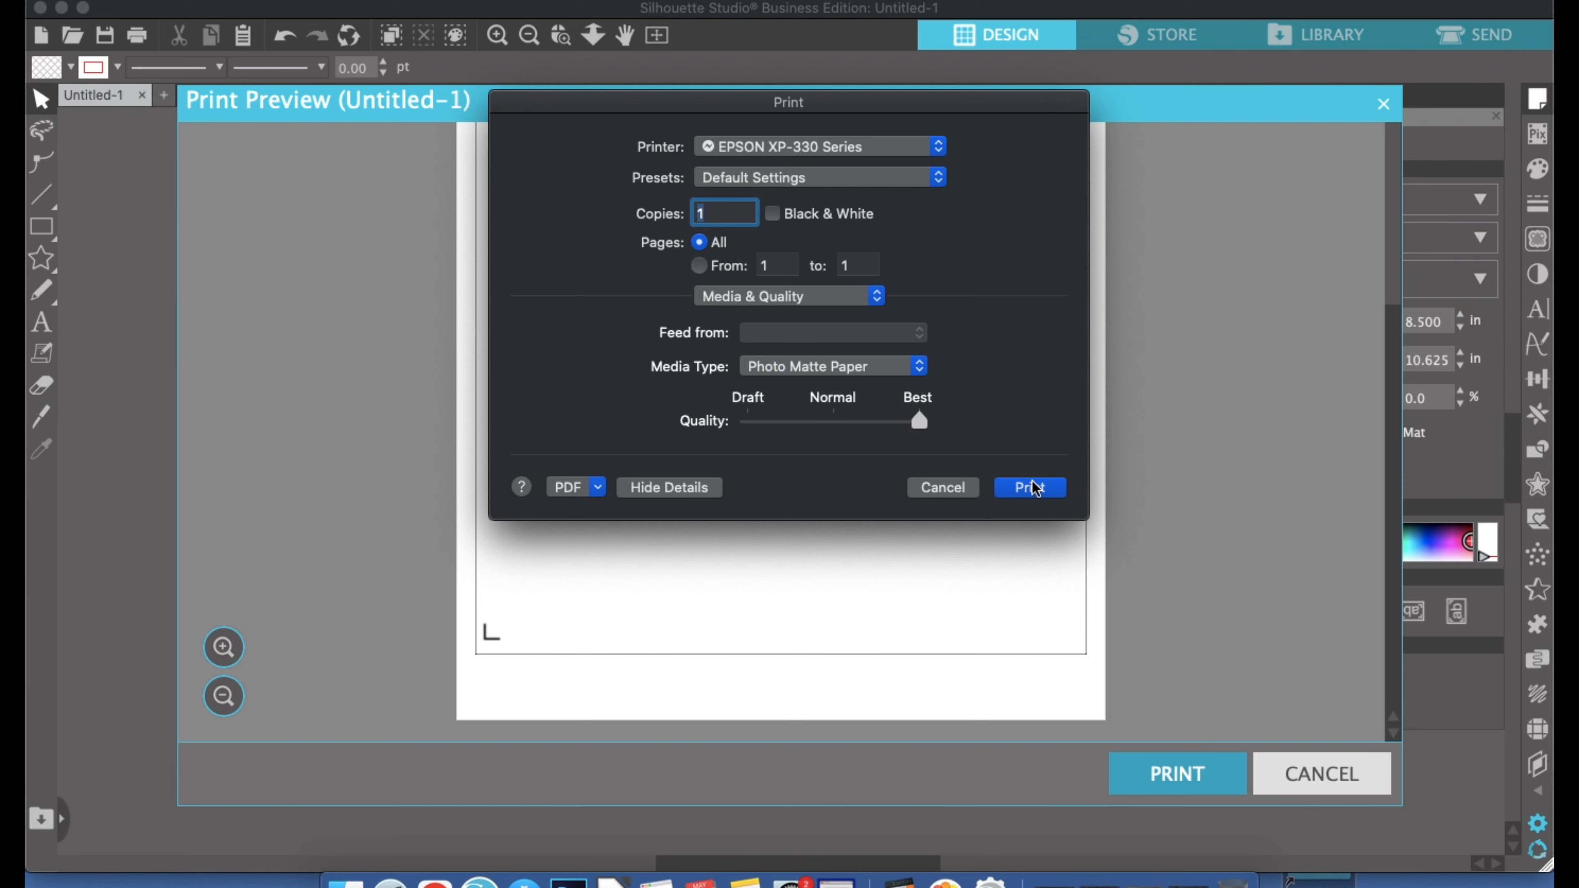
mouse_move(942, 487)
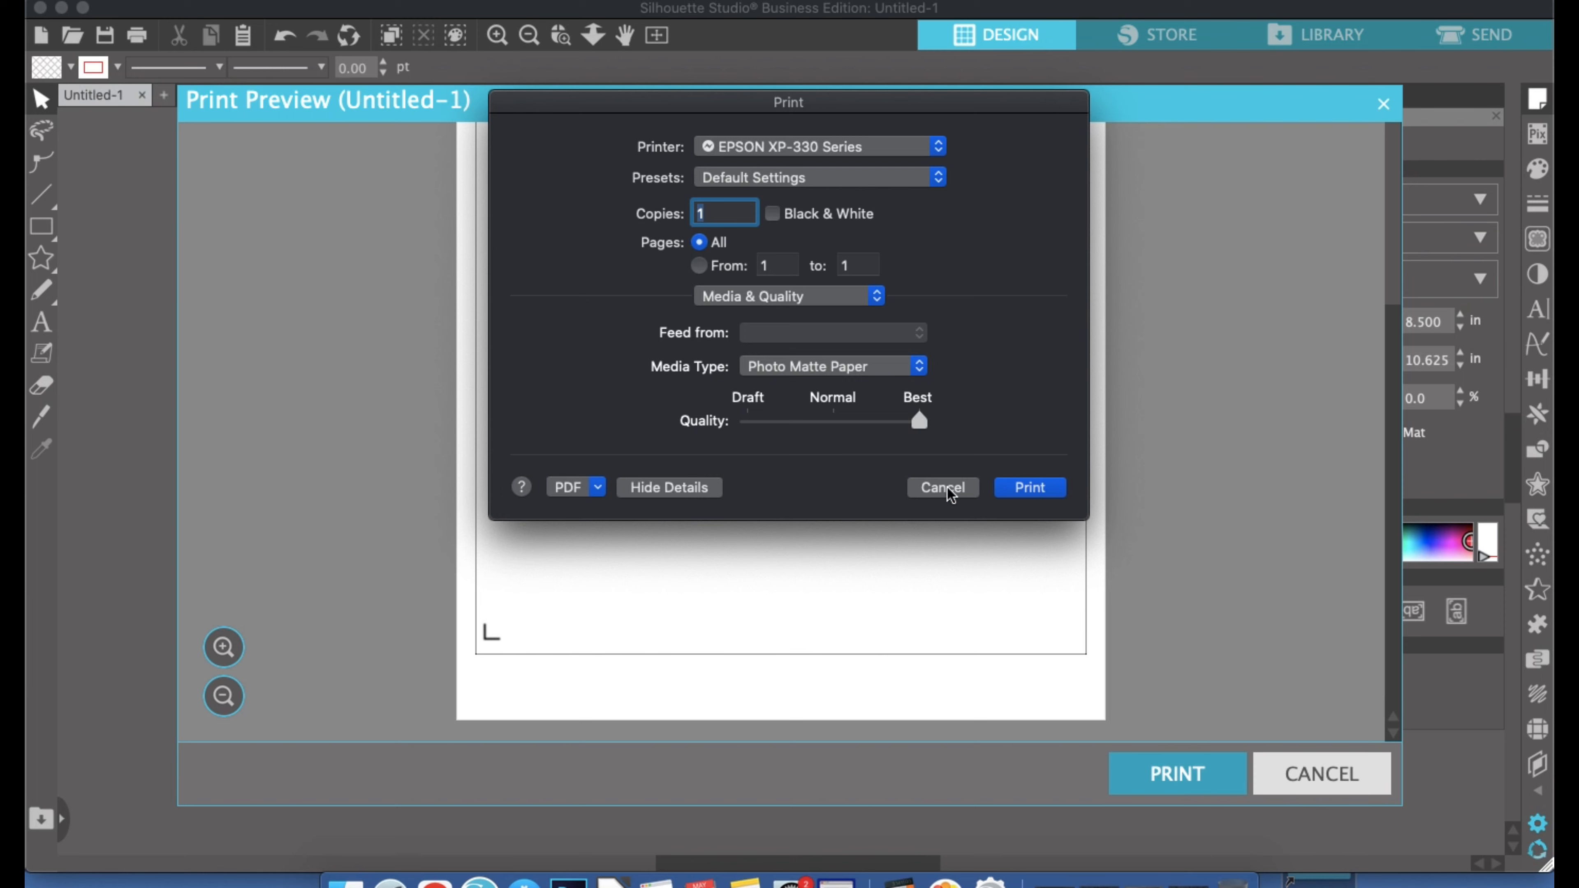
mouse_move(1029, 489)
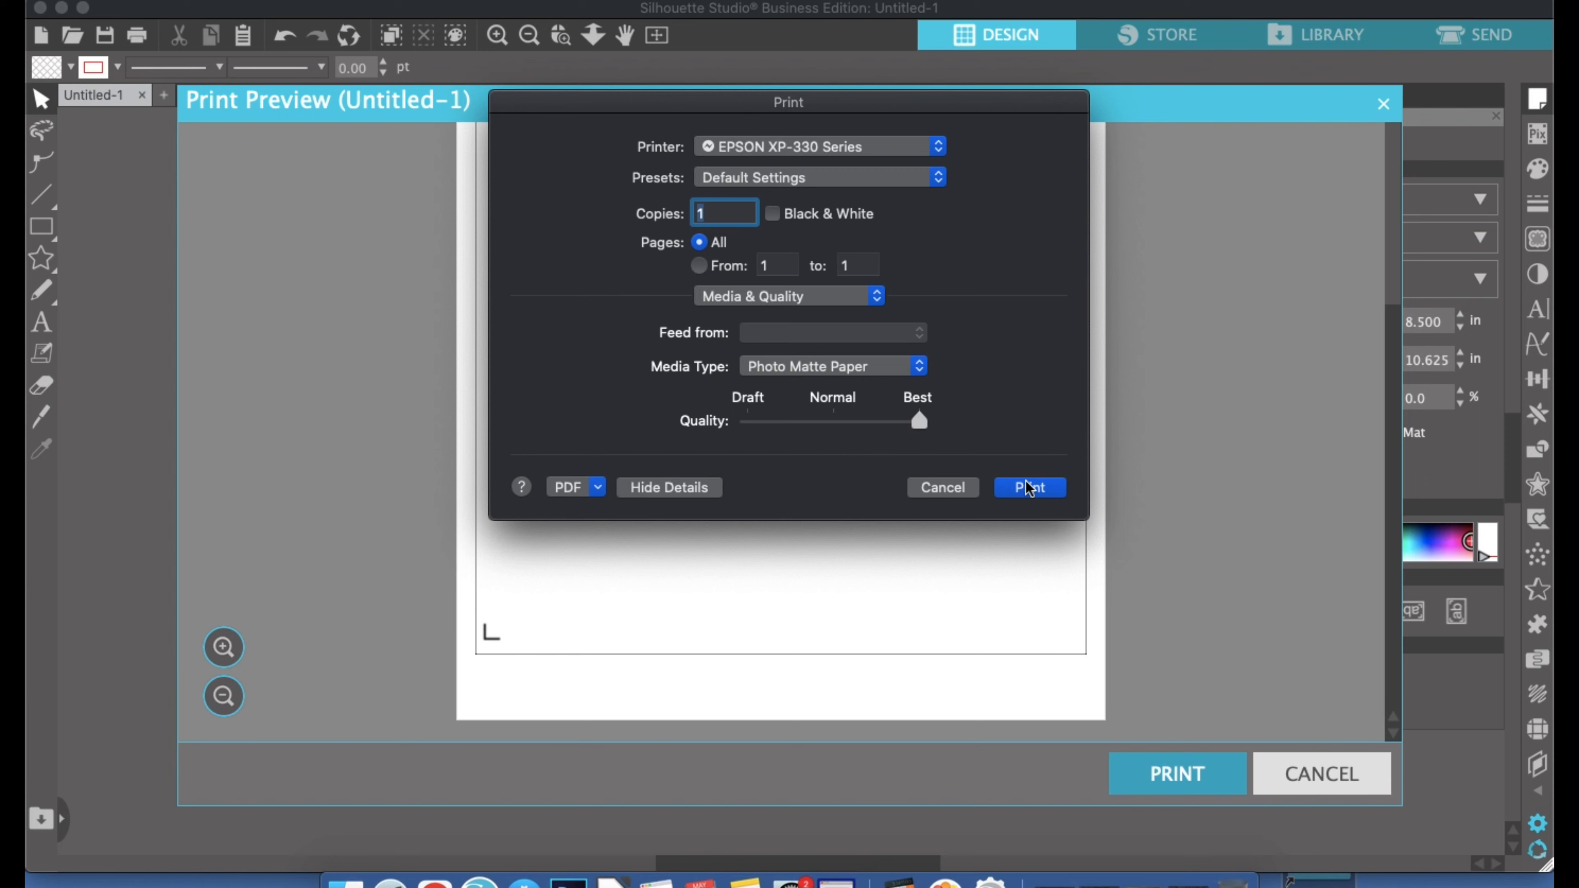
mouse_move(1027, 494)
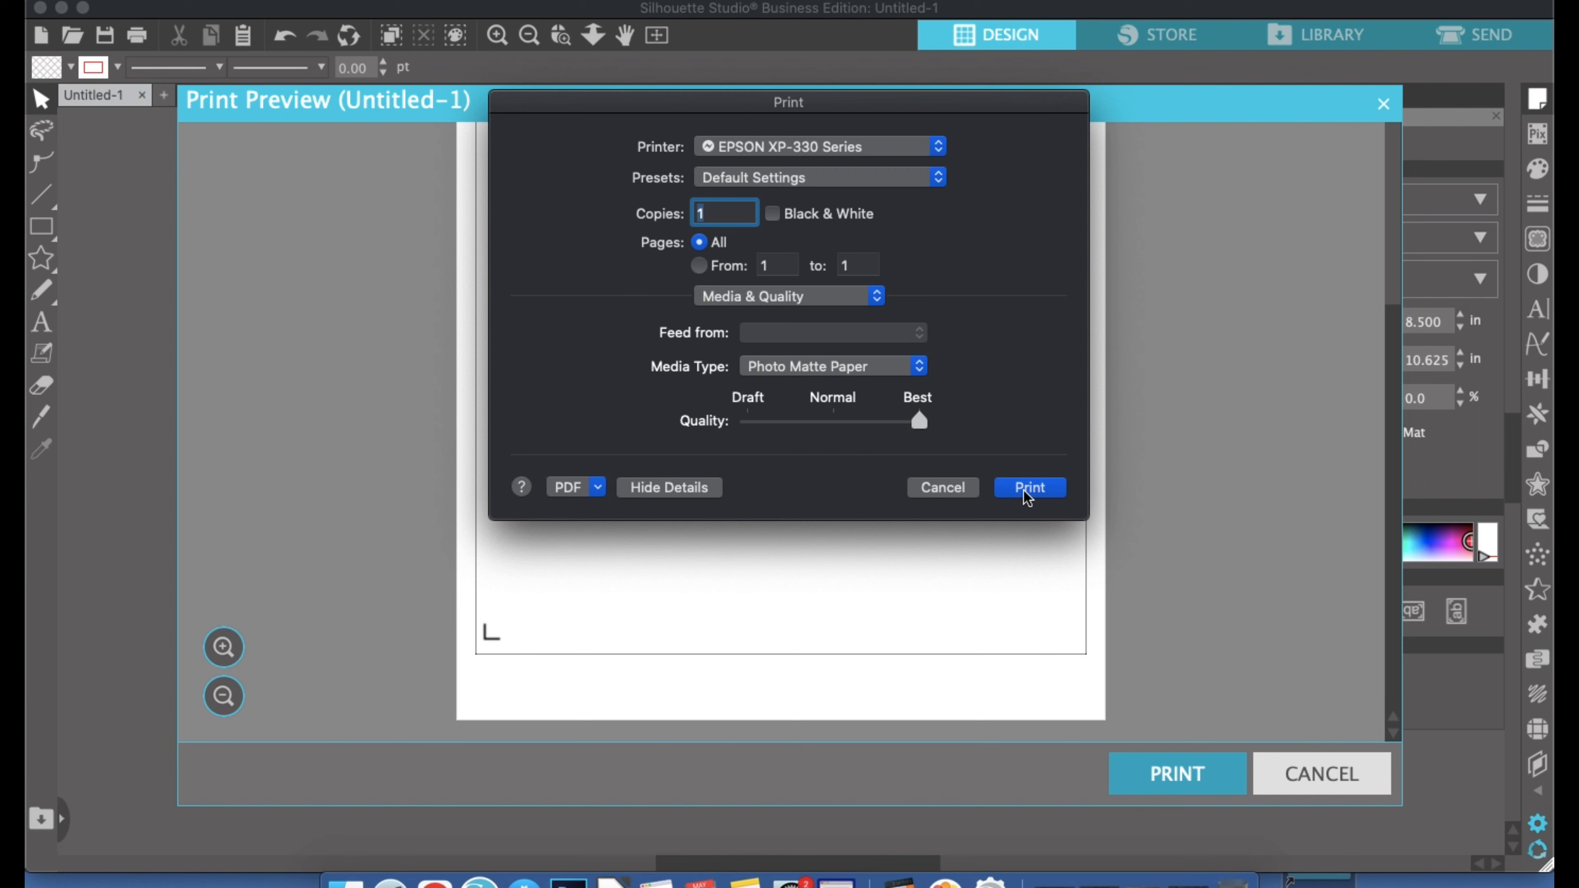